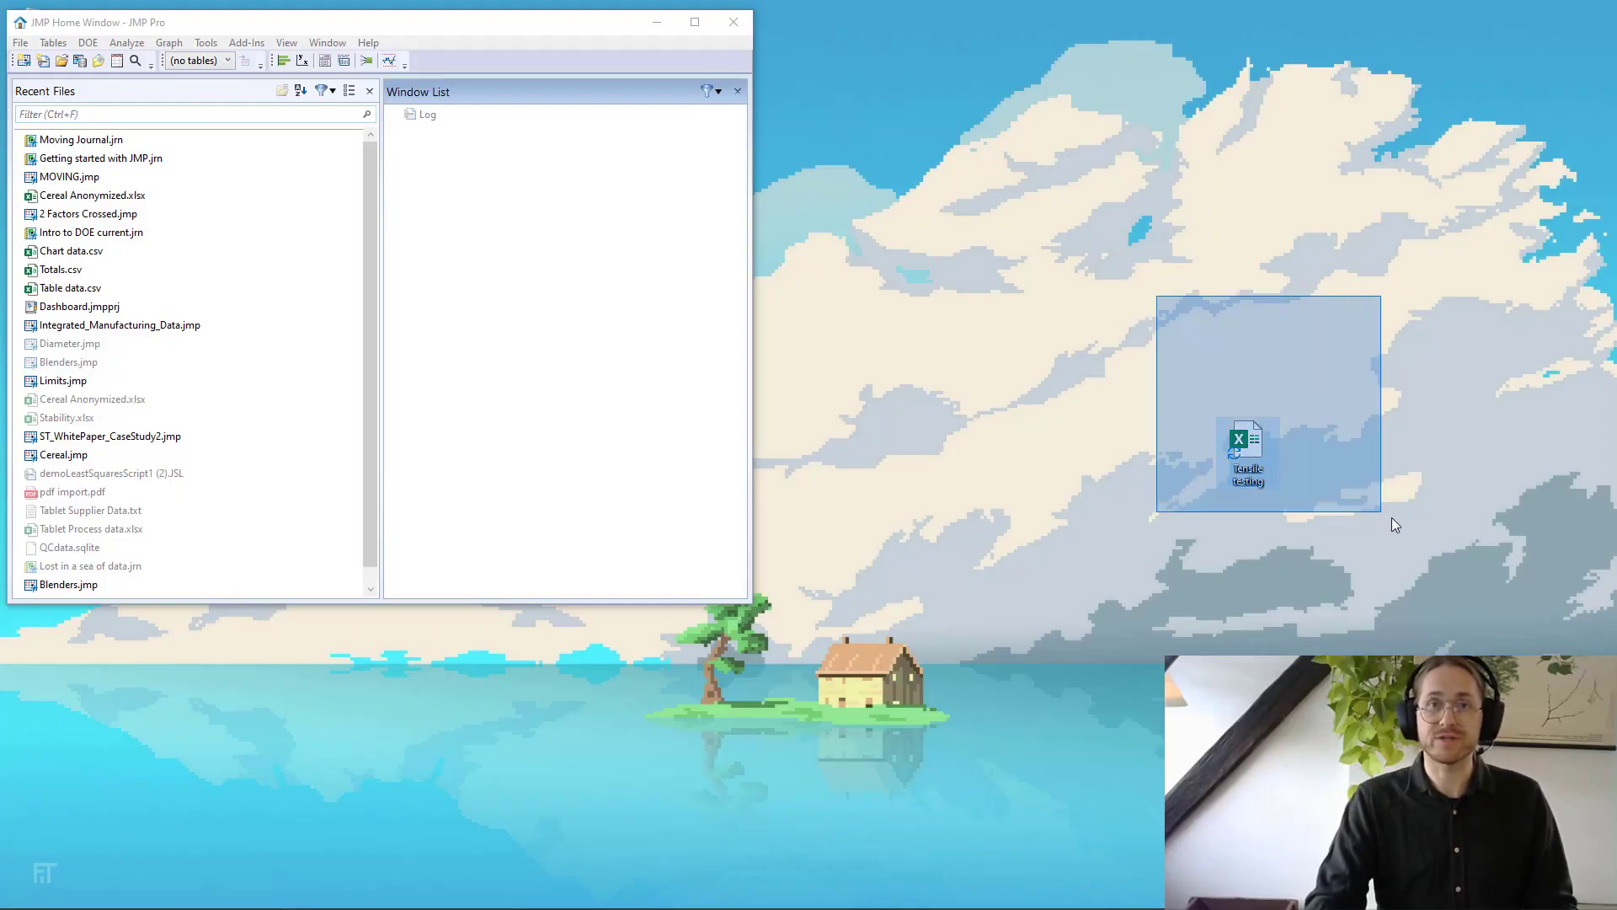
- Open the Tensile testing .xlsx workbook from the desktop in Excel
{"action": "left_click", "coordinate": [1444, 500]}
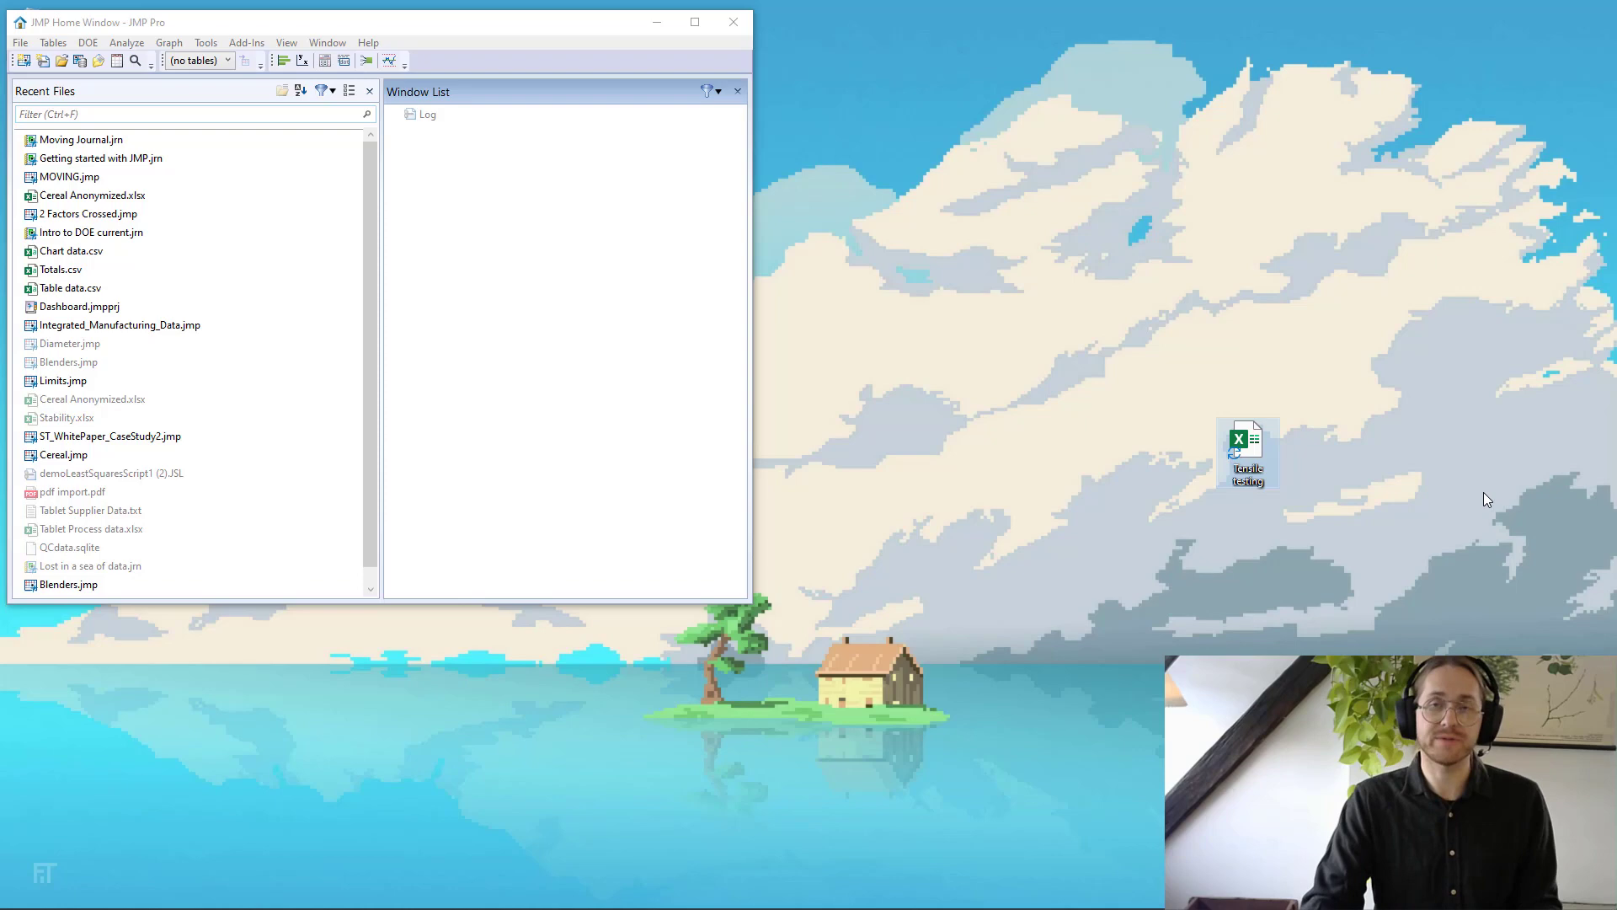
{"action": "double_click", "coordinate": [1246, 444]}
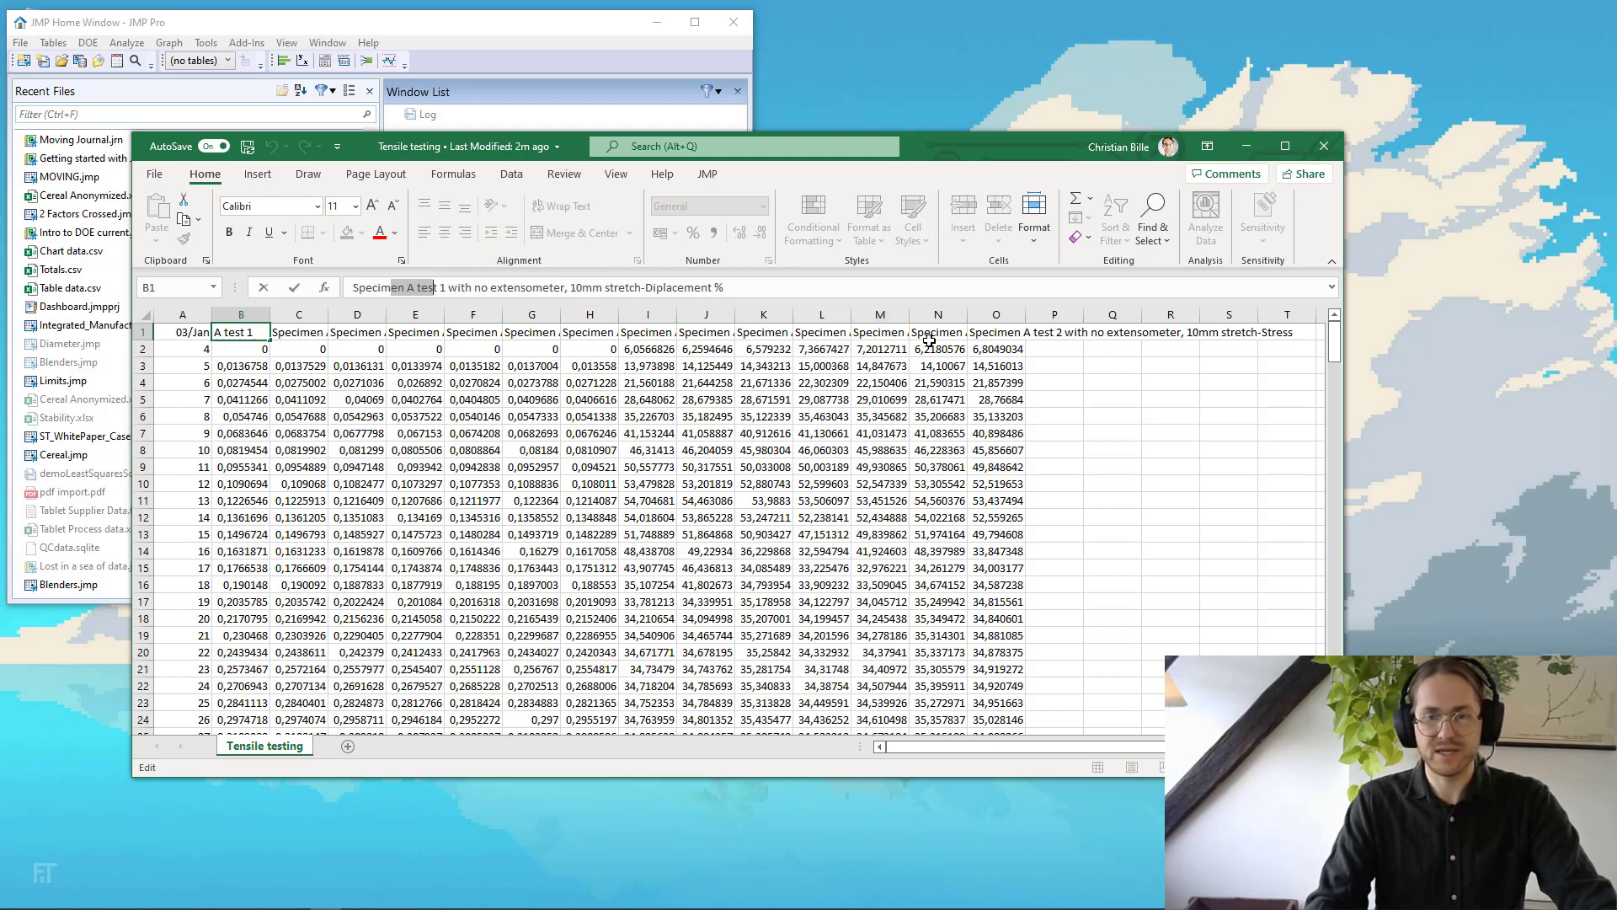
- Read a stress column header and scroll through the tensile data to its end near row 230
{"action": "left_click", "coordinate": [879, 331]}
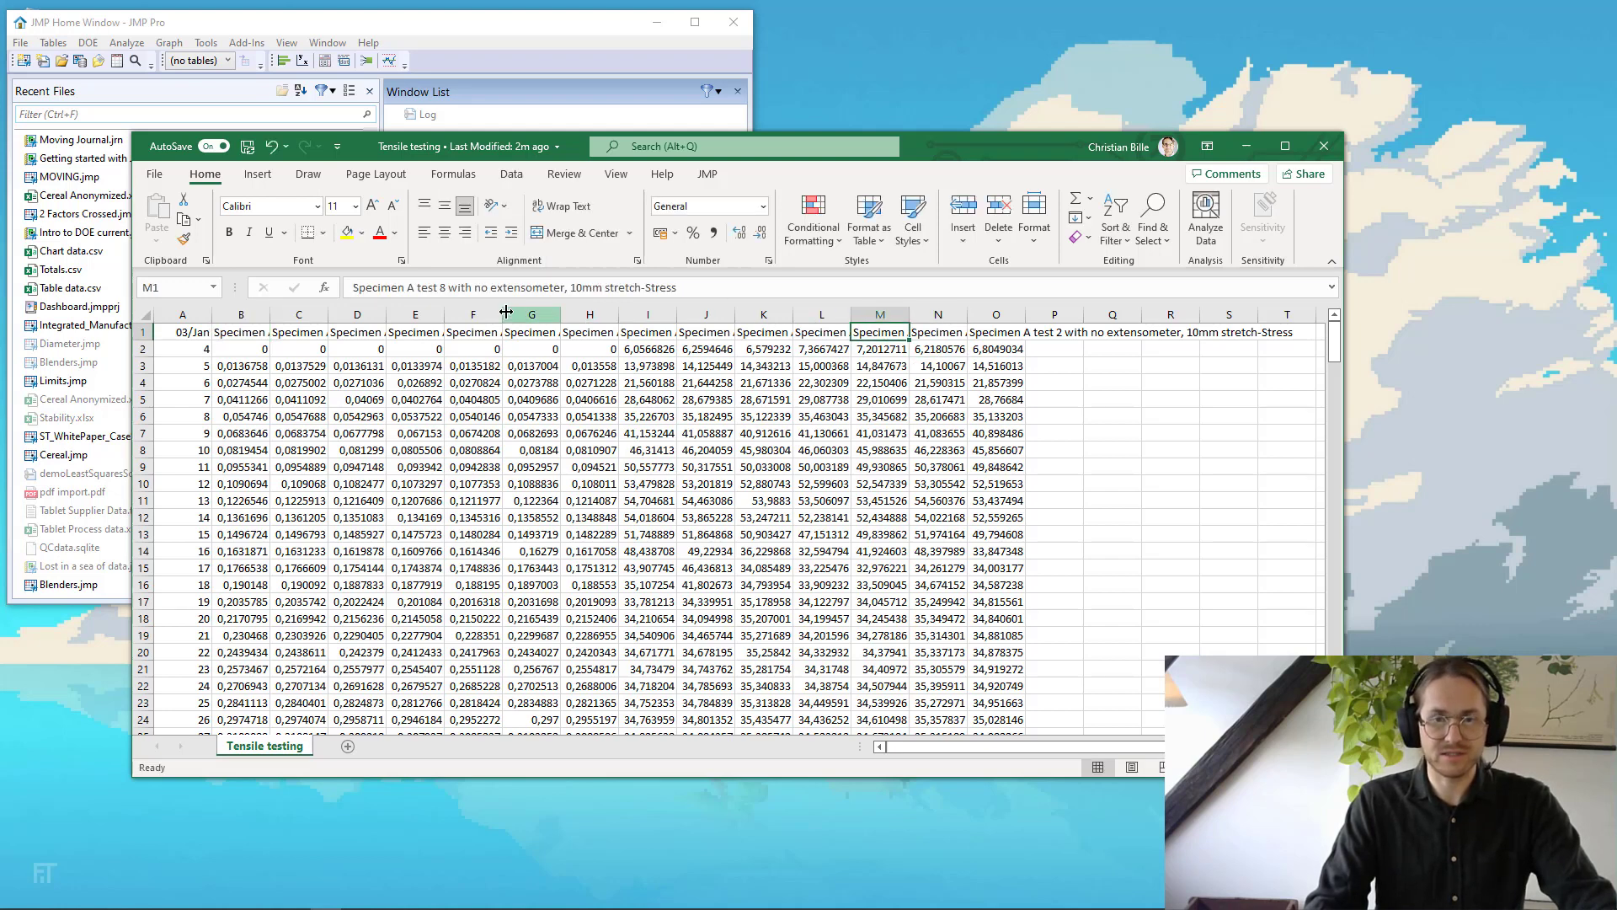
{"action": "mouse_move", "coordinate": [586, 309]}
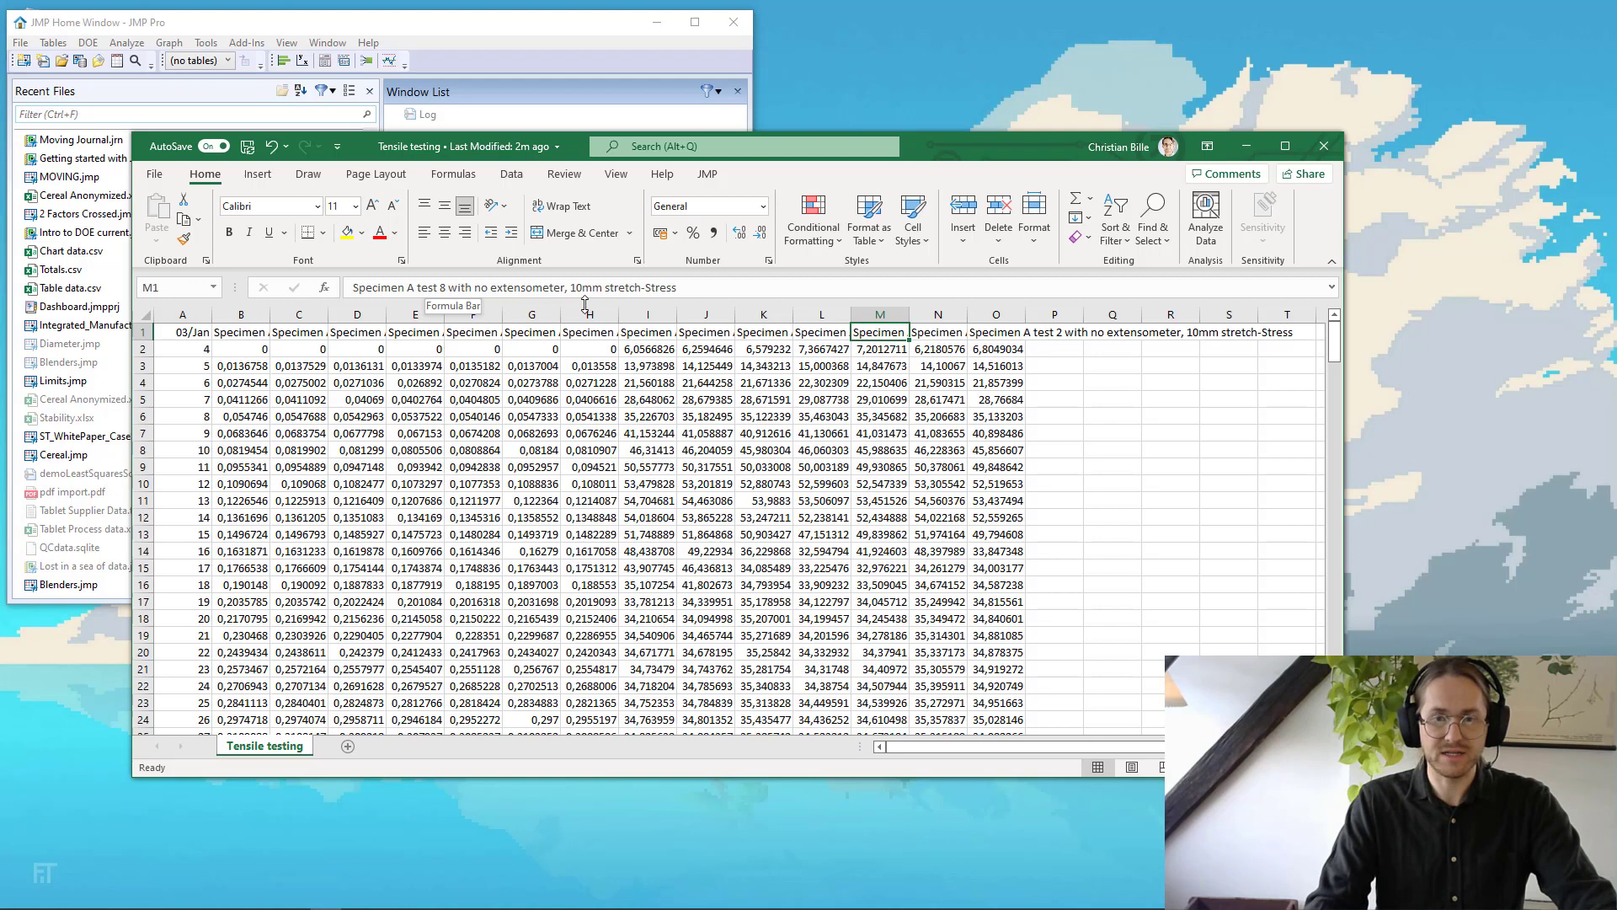
{"action": "mouse_move", "coordinate": [648, 307]}
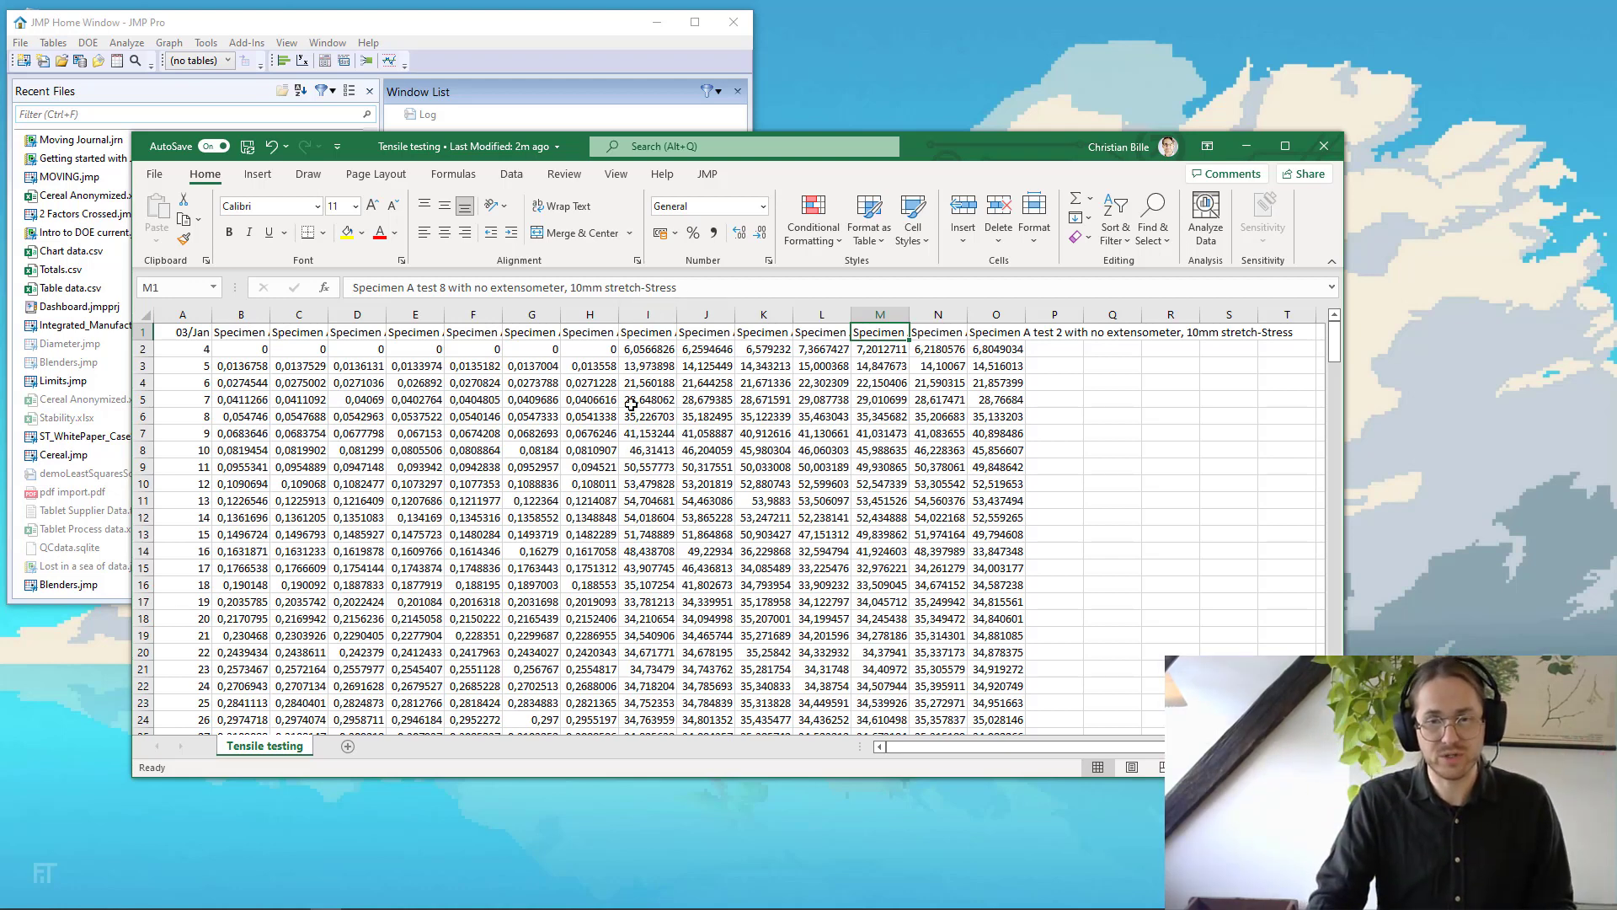
{"action": "scroll", "scroll_direction": "down", "scroll_amount": 3}
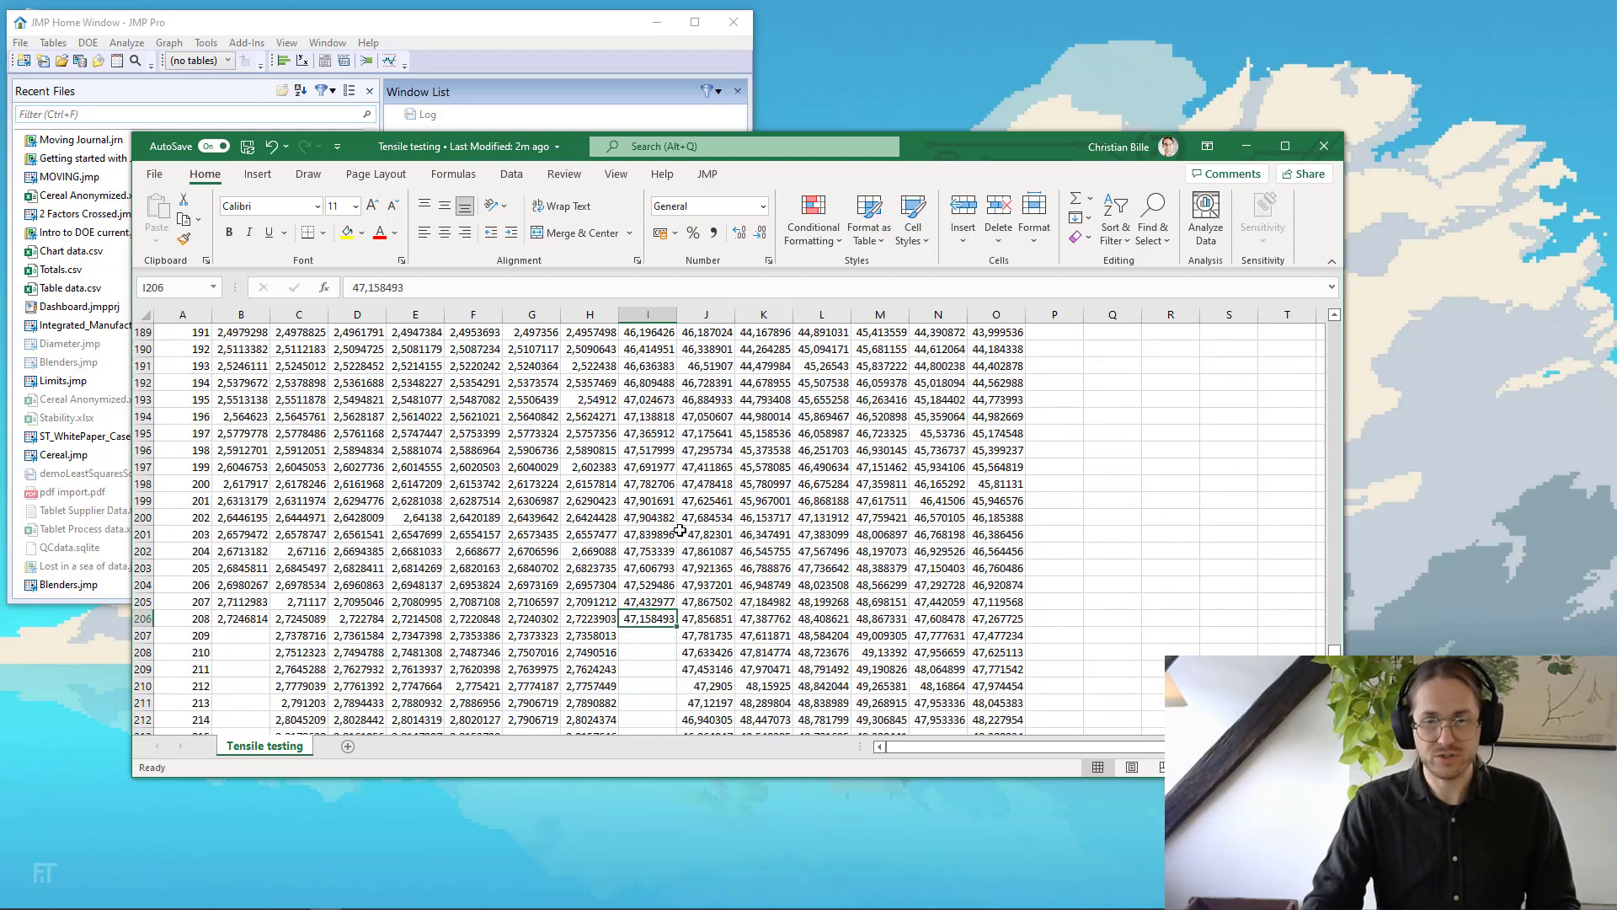
{"action": "scroll", "scroll_direction": "down", "scroll_amount": 3}
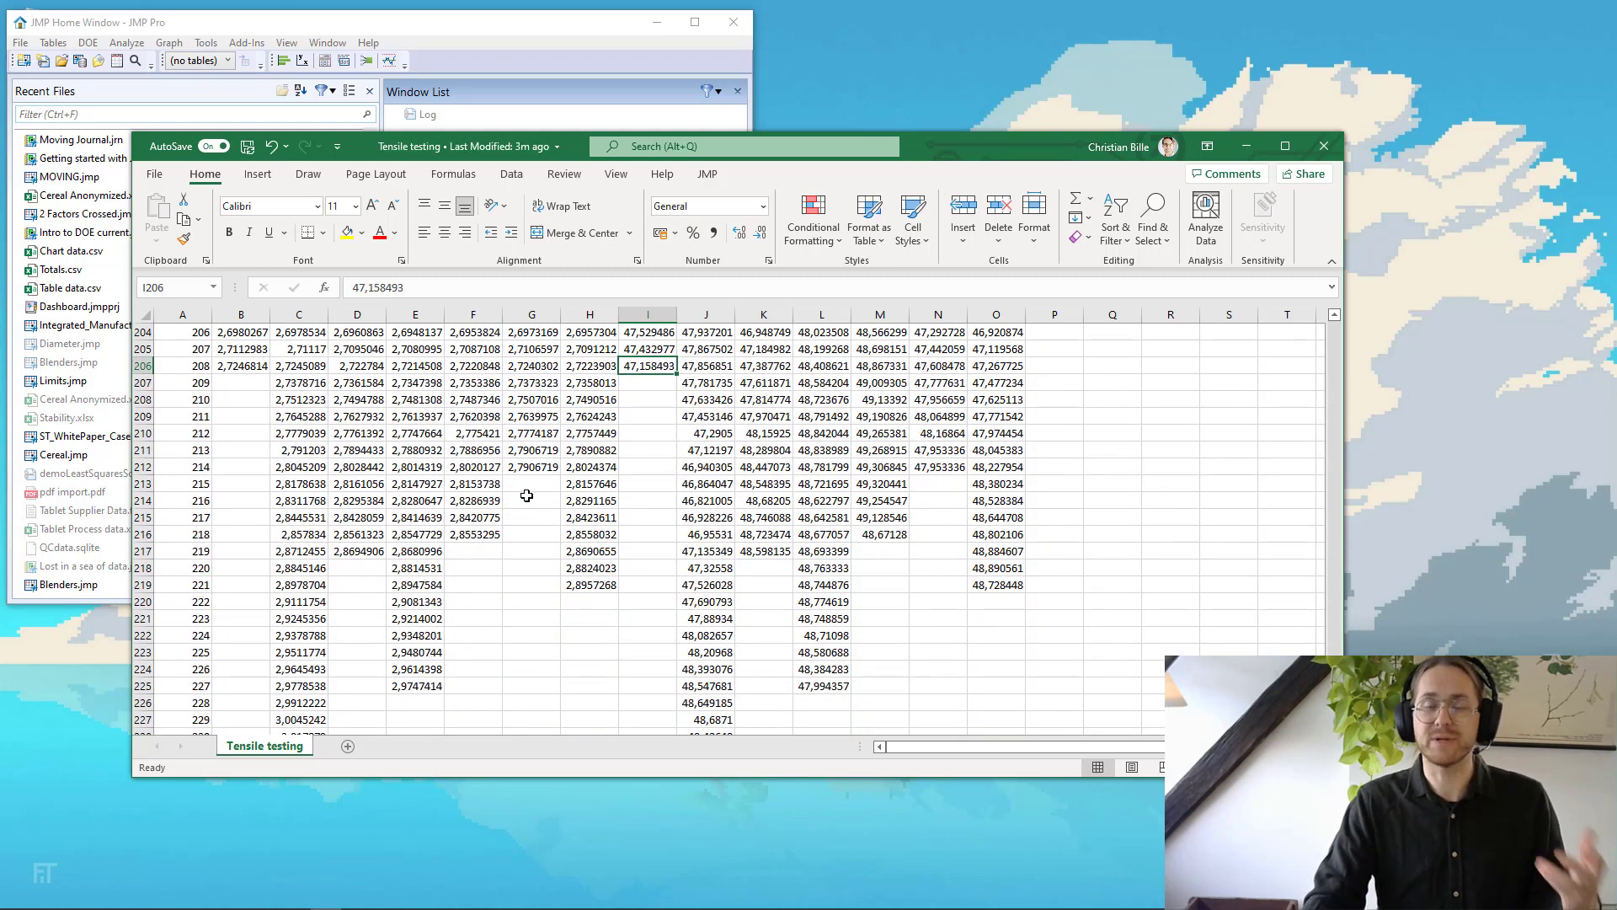
{"action": "mouse_move", "coordinate": [677, 529]}
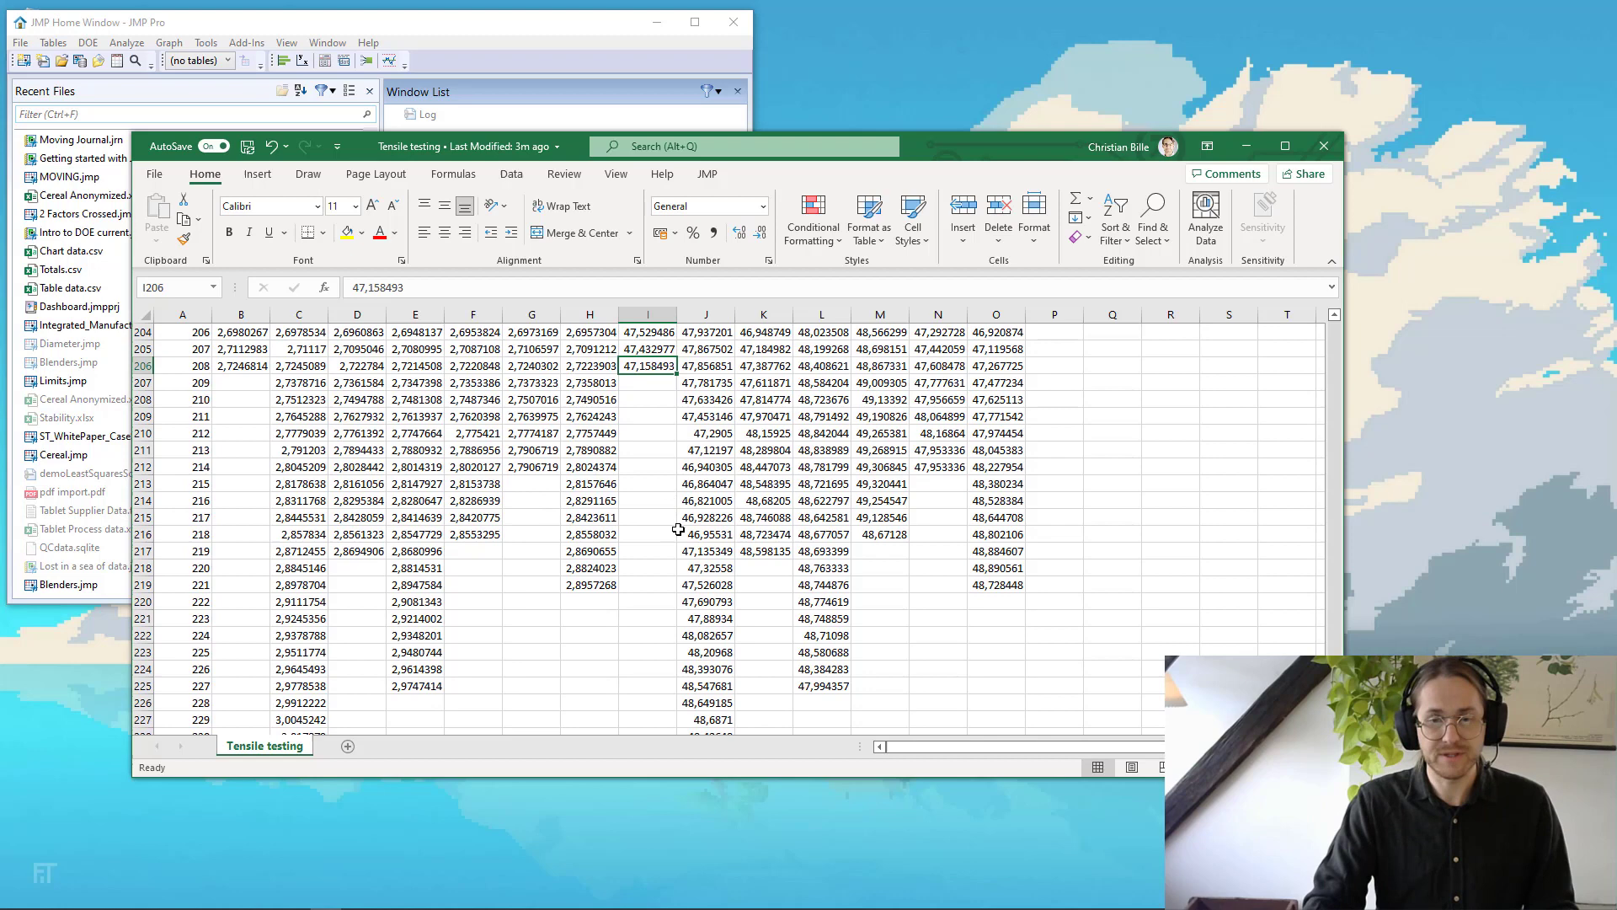
{"action": "scroll", "scroll_direction": "down", "scroll_amount": 3}
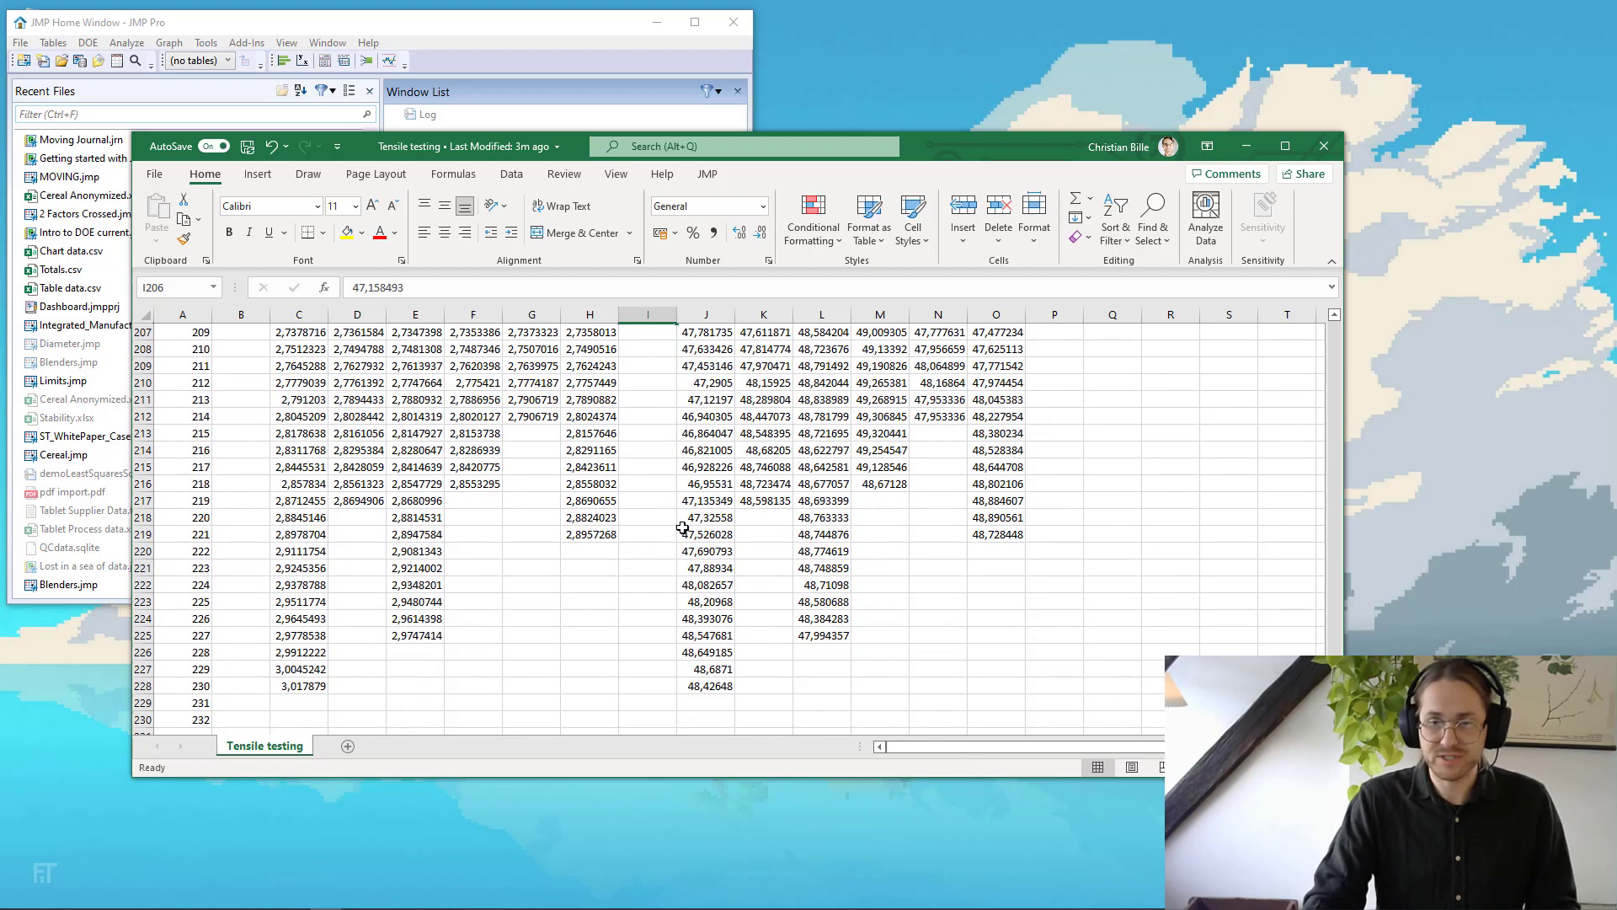
{"action": "scroll", "scroll_direction": "up", "scroll_amount": 3}
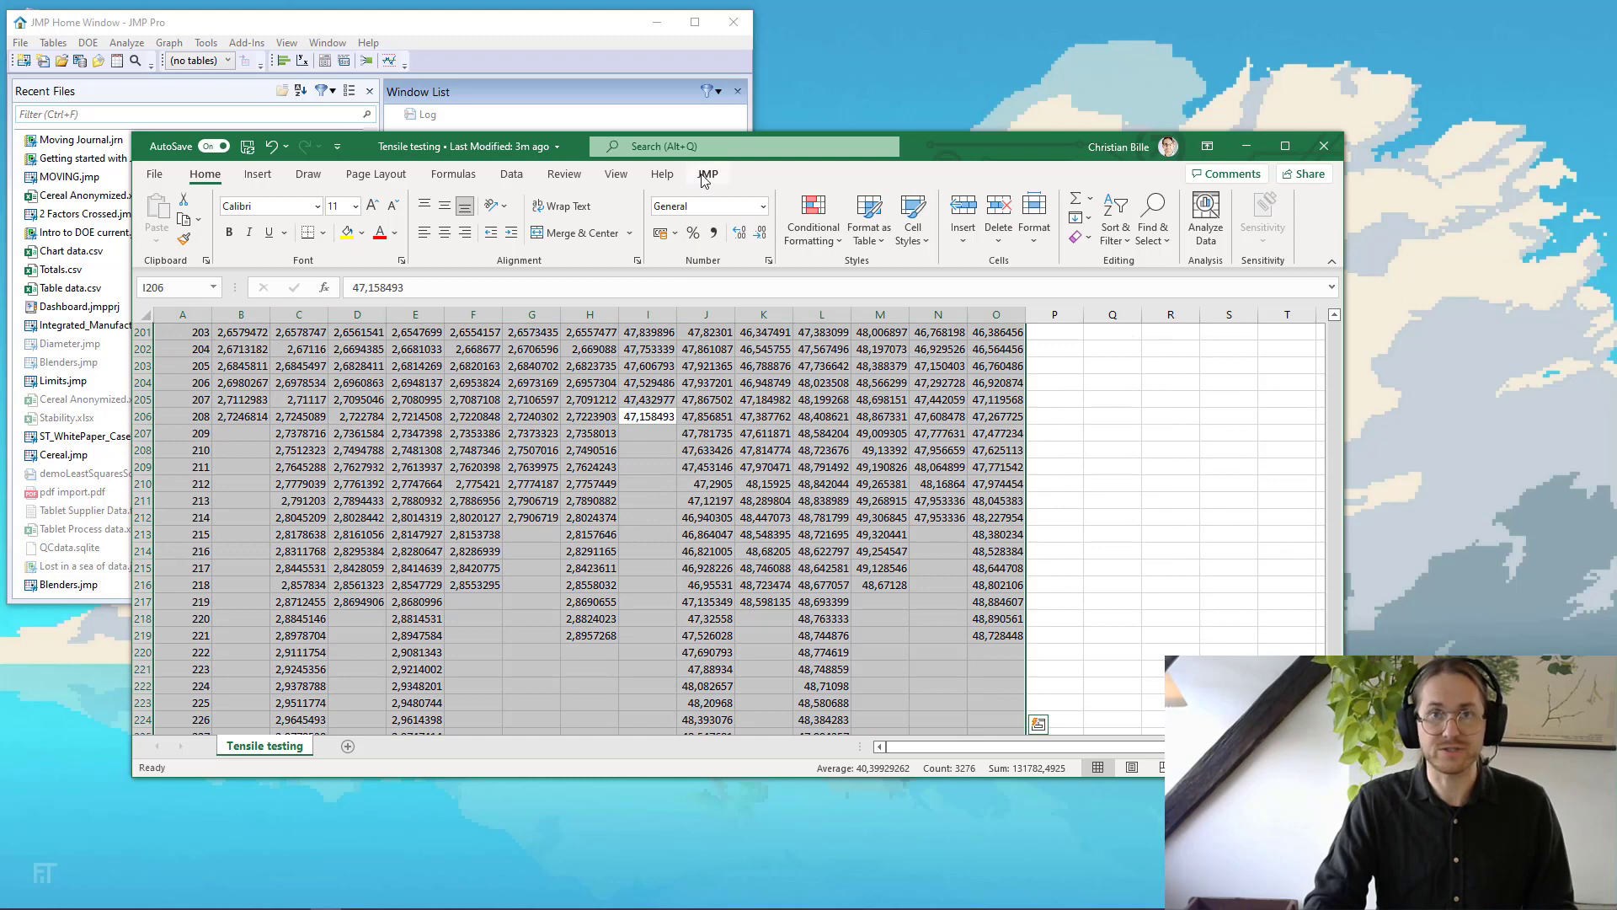
- Send the Excel data to JMP as a 15-column, 229-row table and check column names
{"action": "left_click", "coordinate": [708, 173]}
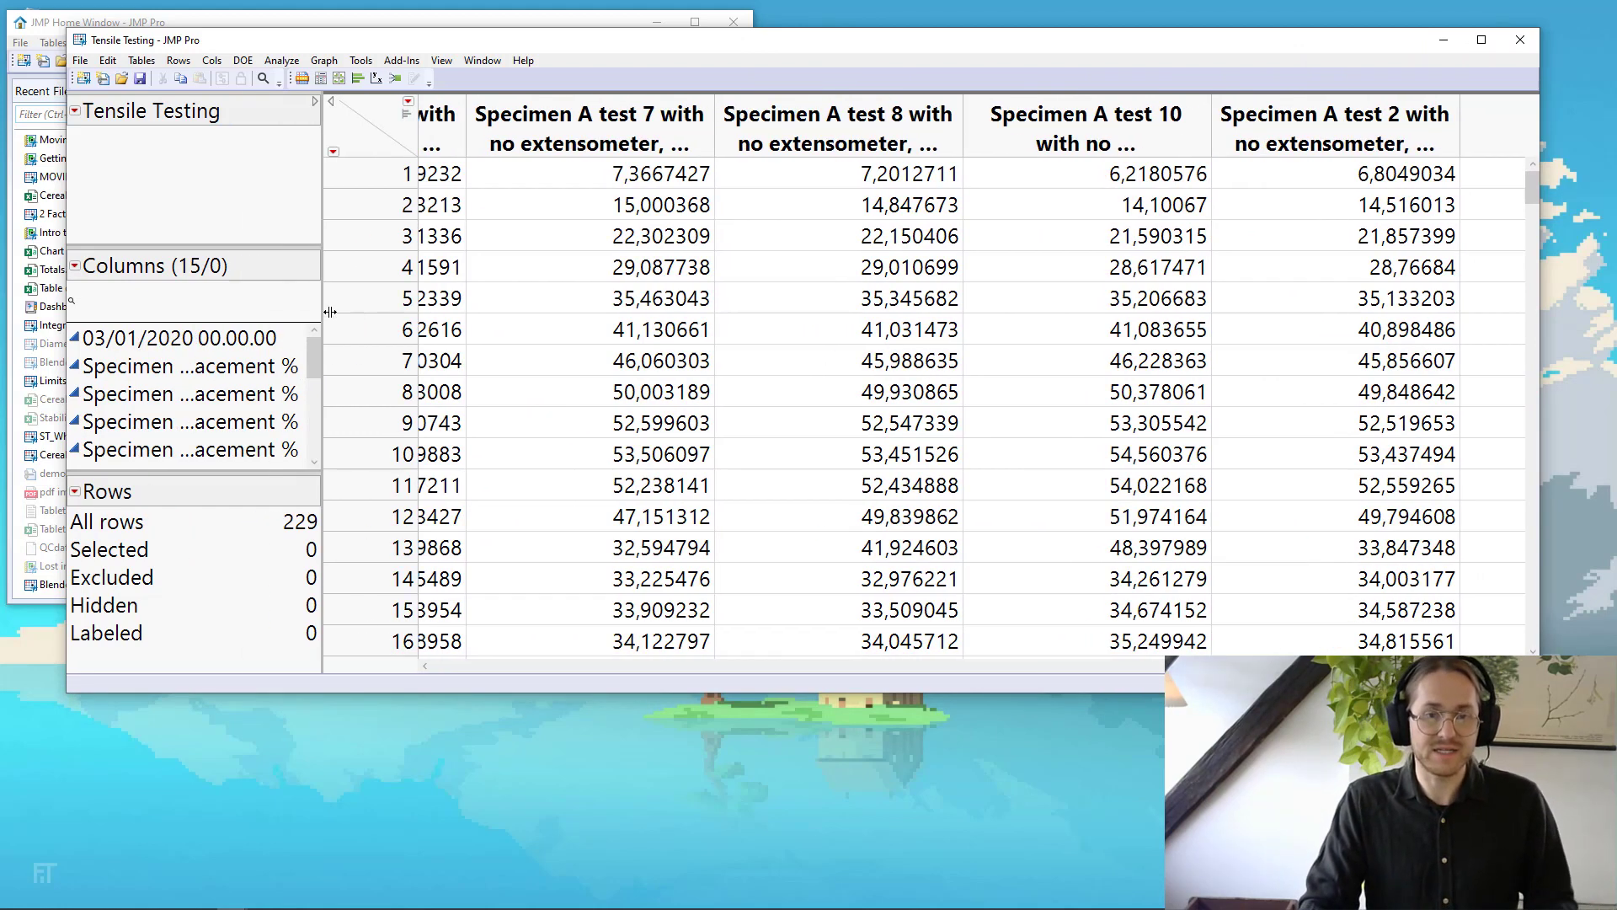
{"action": "left_click_drag", "start_coordinate": [325, 312], "coordinate": [479, 317]}
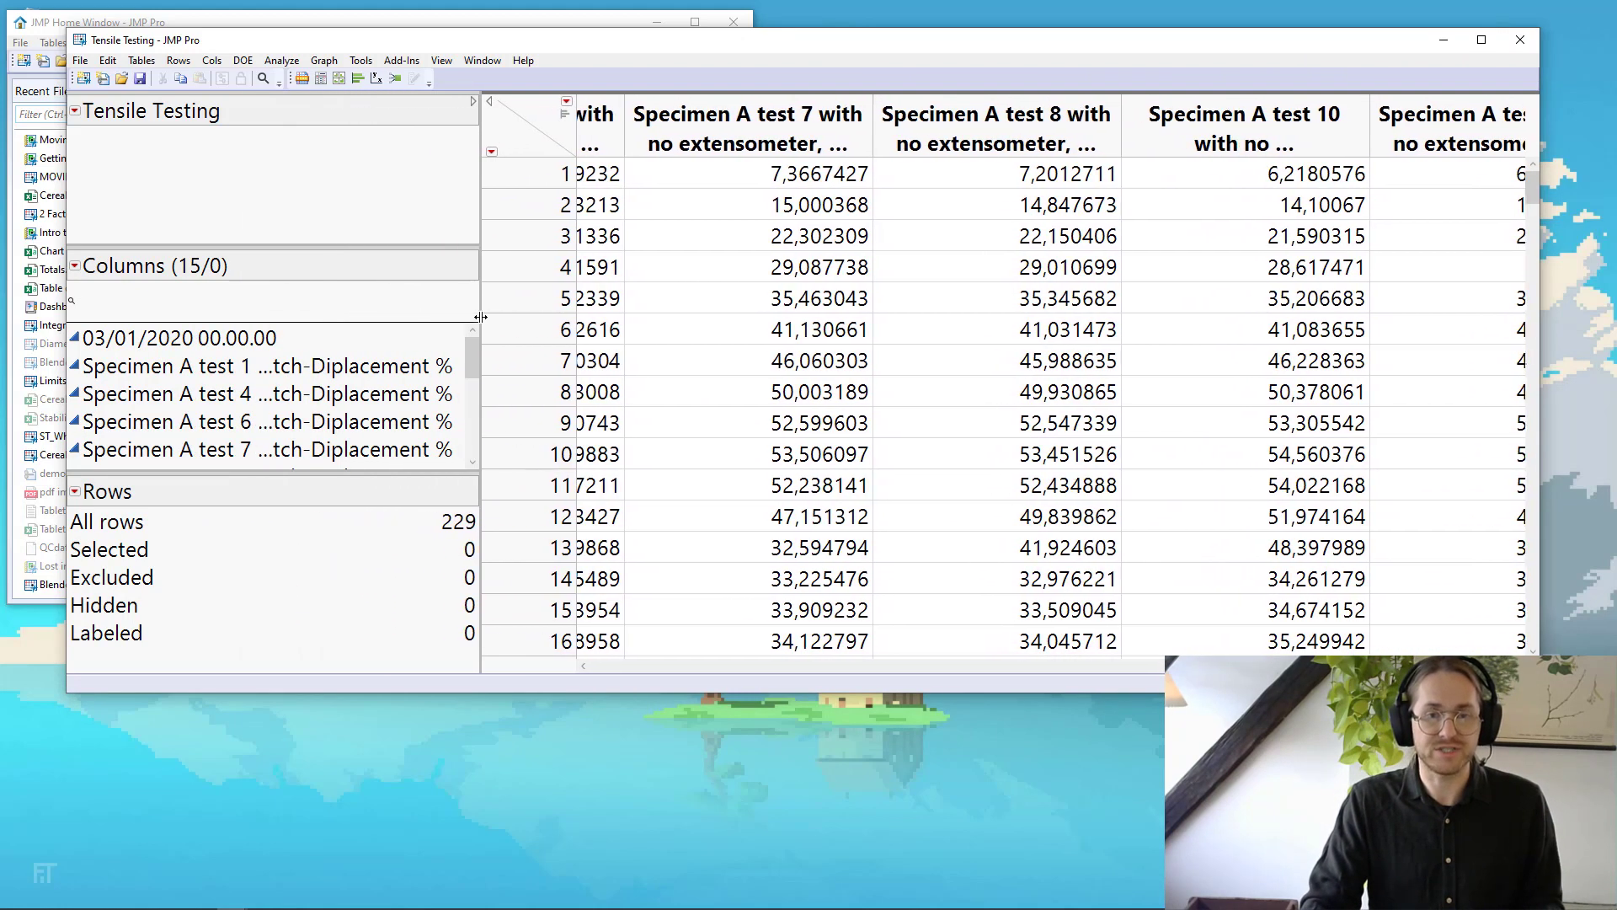
{"action": "left_click_drag", "start_coordinate": [479, 317], "coordinate": [373, 317]}
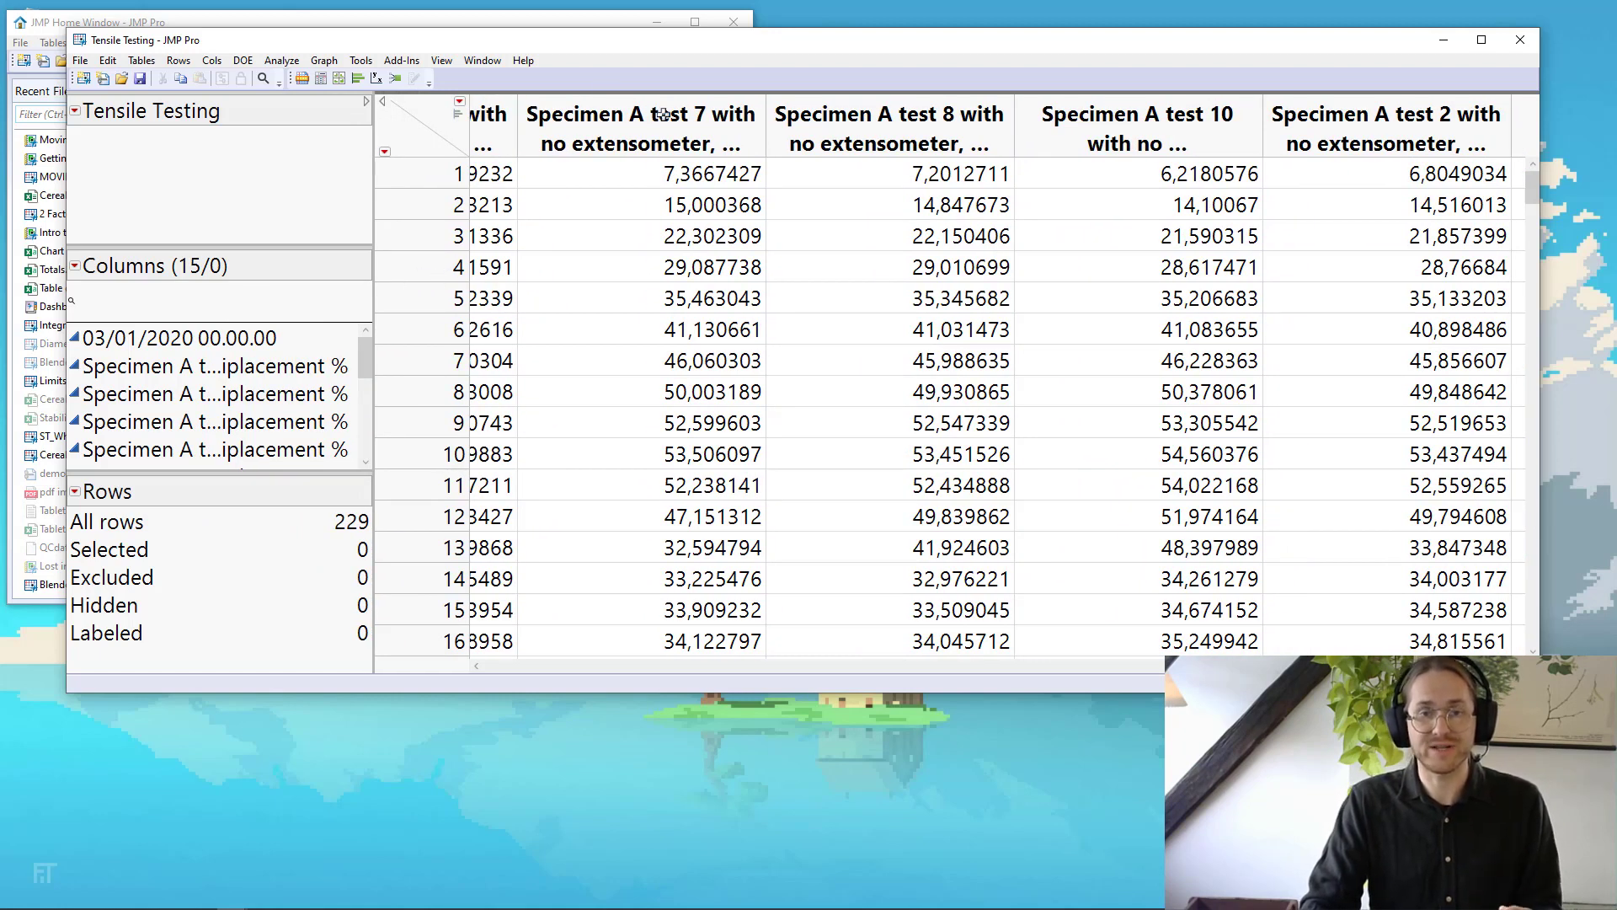
{"action": "mouse_move", "coordinate": [740, 150]}
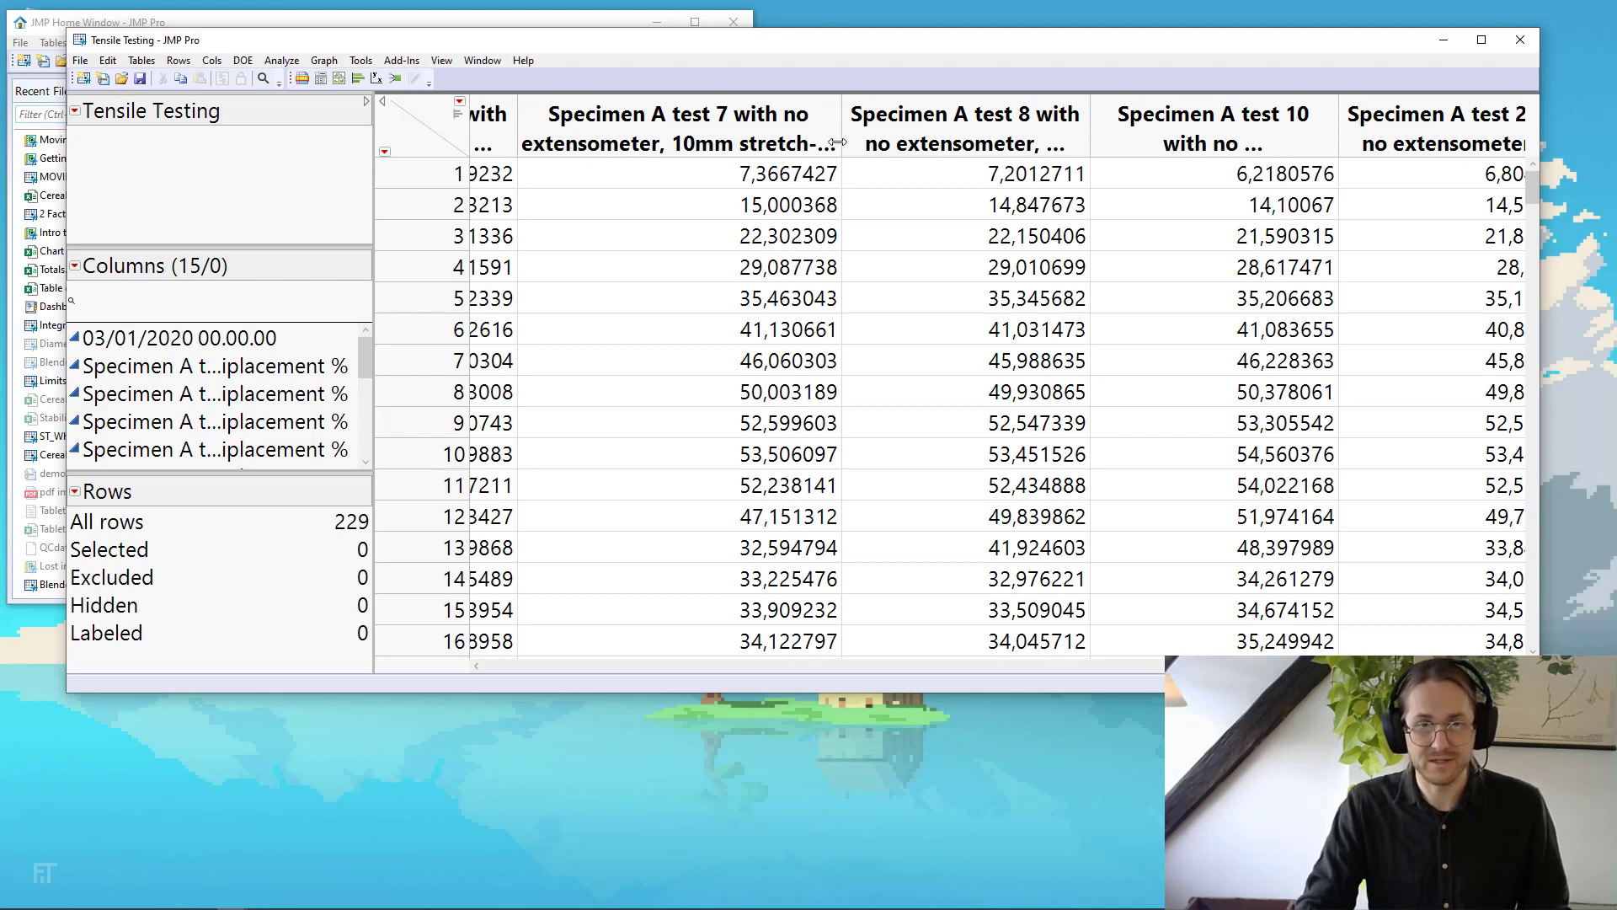
- Select all the specimen columns and bring up the Stack dialog
{"action": "left_click", "coordinate": [679, 125]}
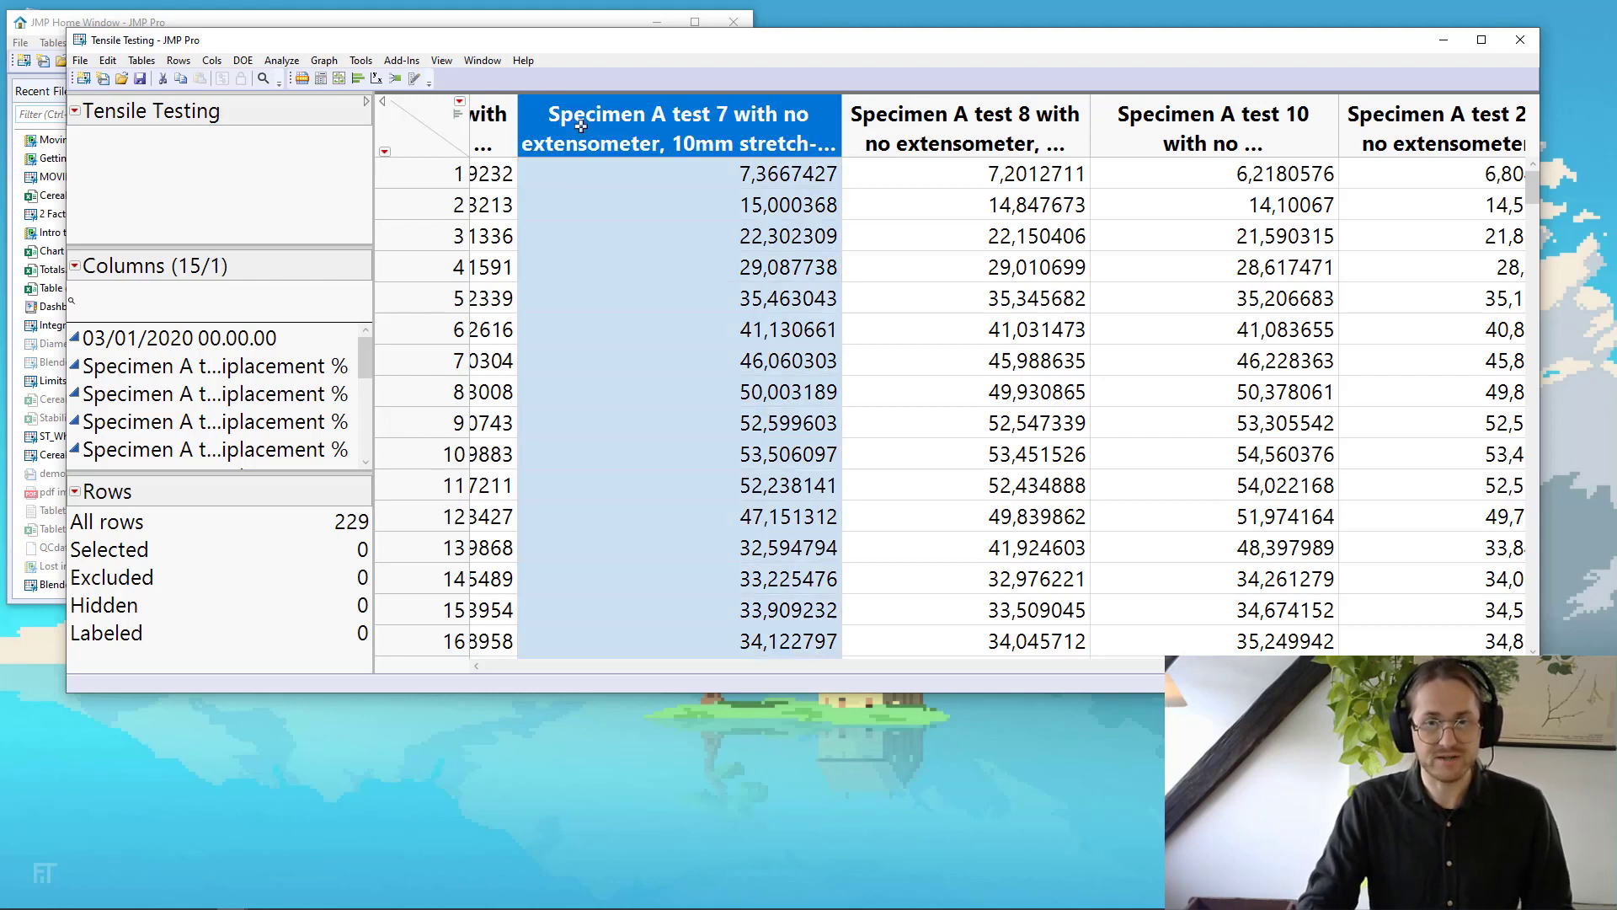
{"action": "left_click", "coordinate": [213, 365]}
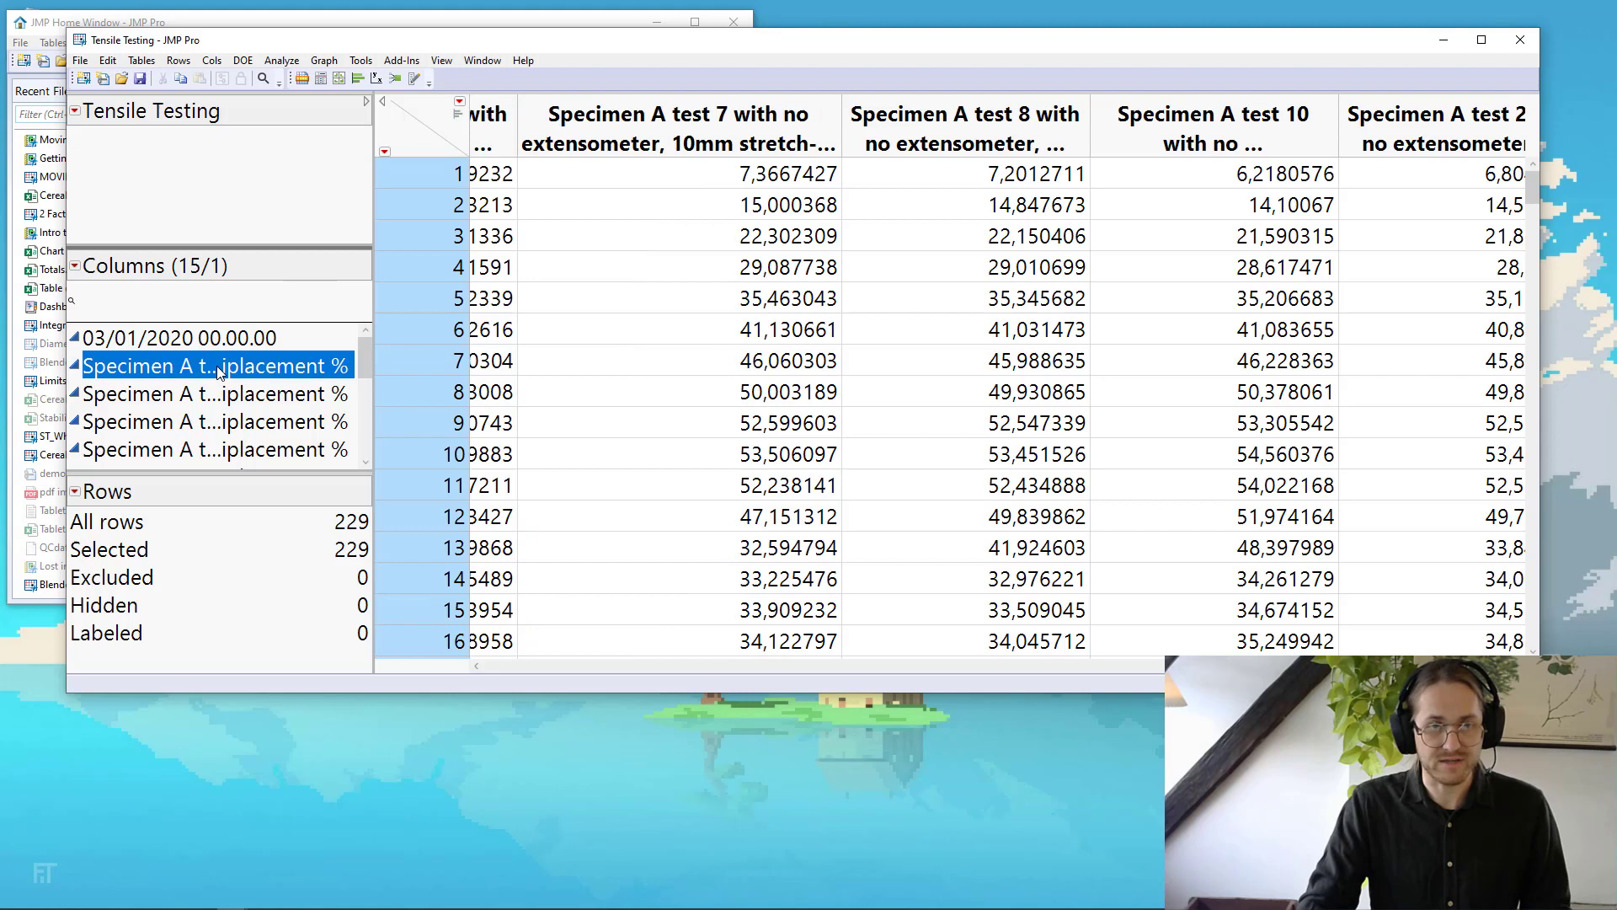
{"action": "left_click", "coordinate": [142, 59]}
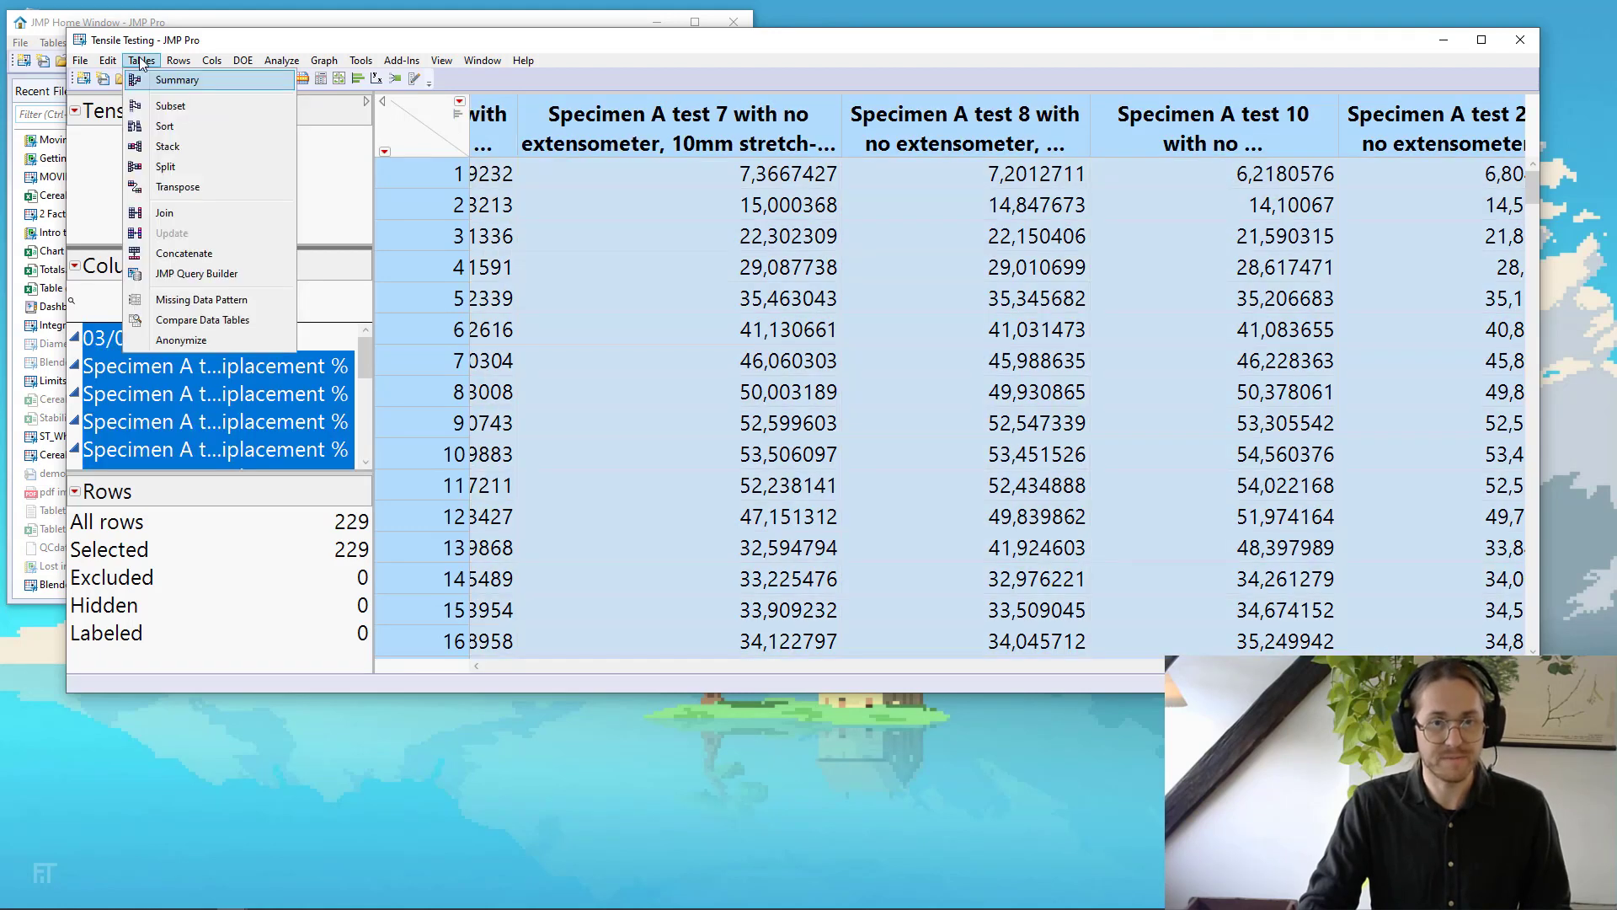
{"action": "left_click", "coordinate": [167, 146]}
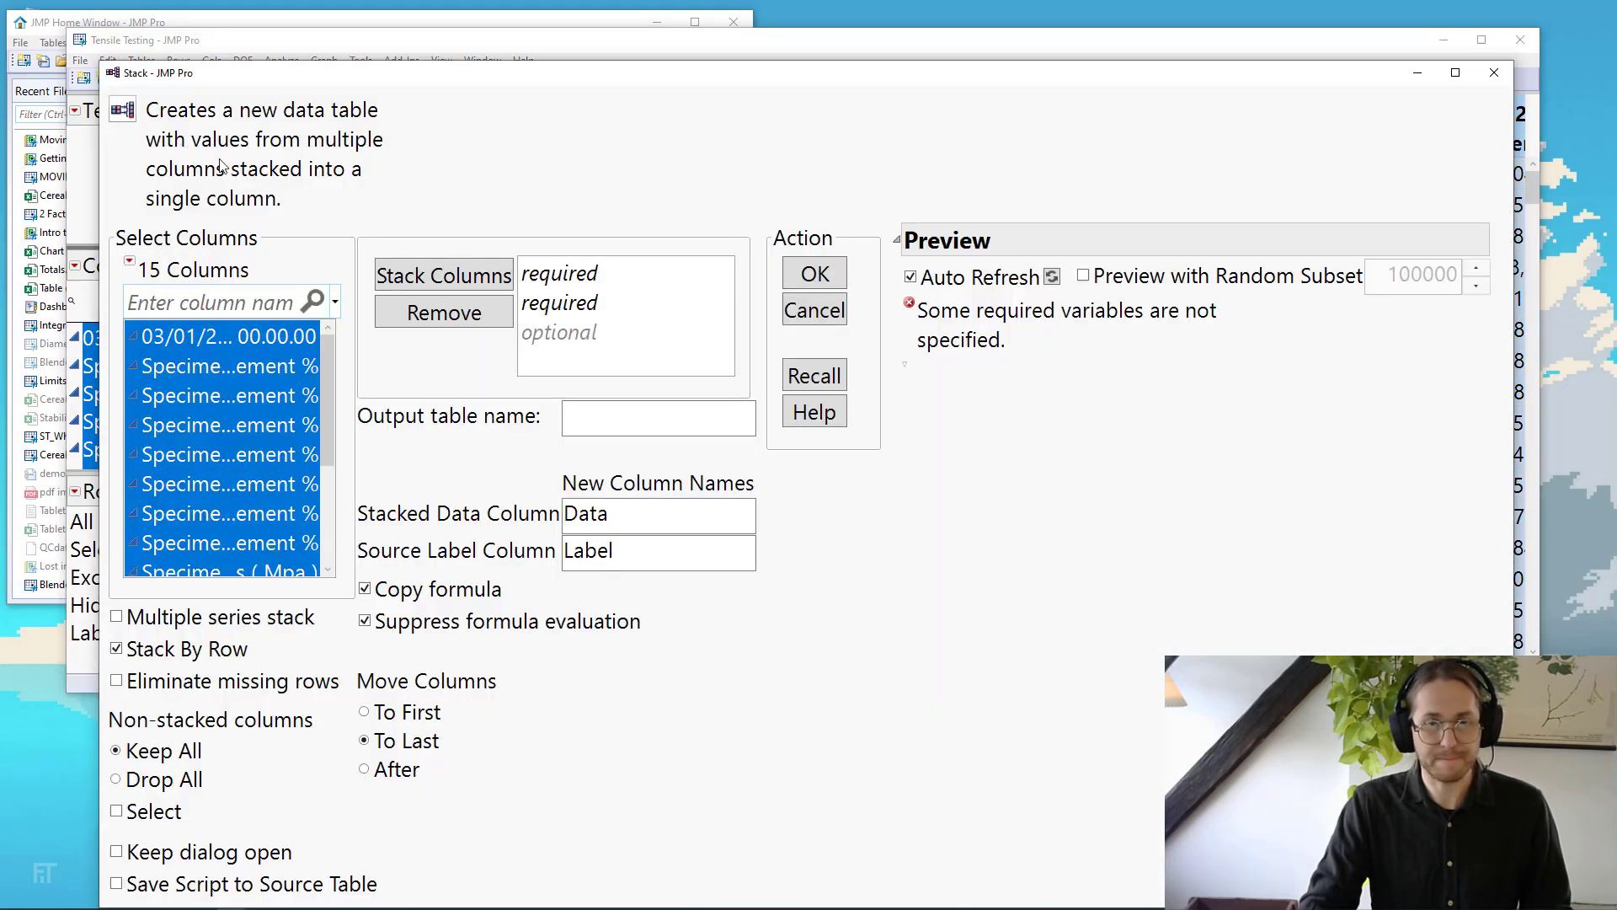
- Exclude the date column and add the specimen columns as Stack Columns, previewing 3206 rows
{"action": "left_click", "coordinate": [217, 336]}
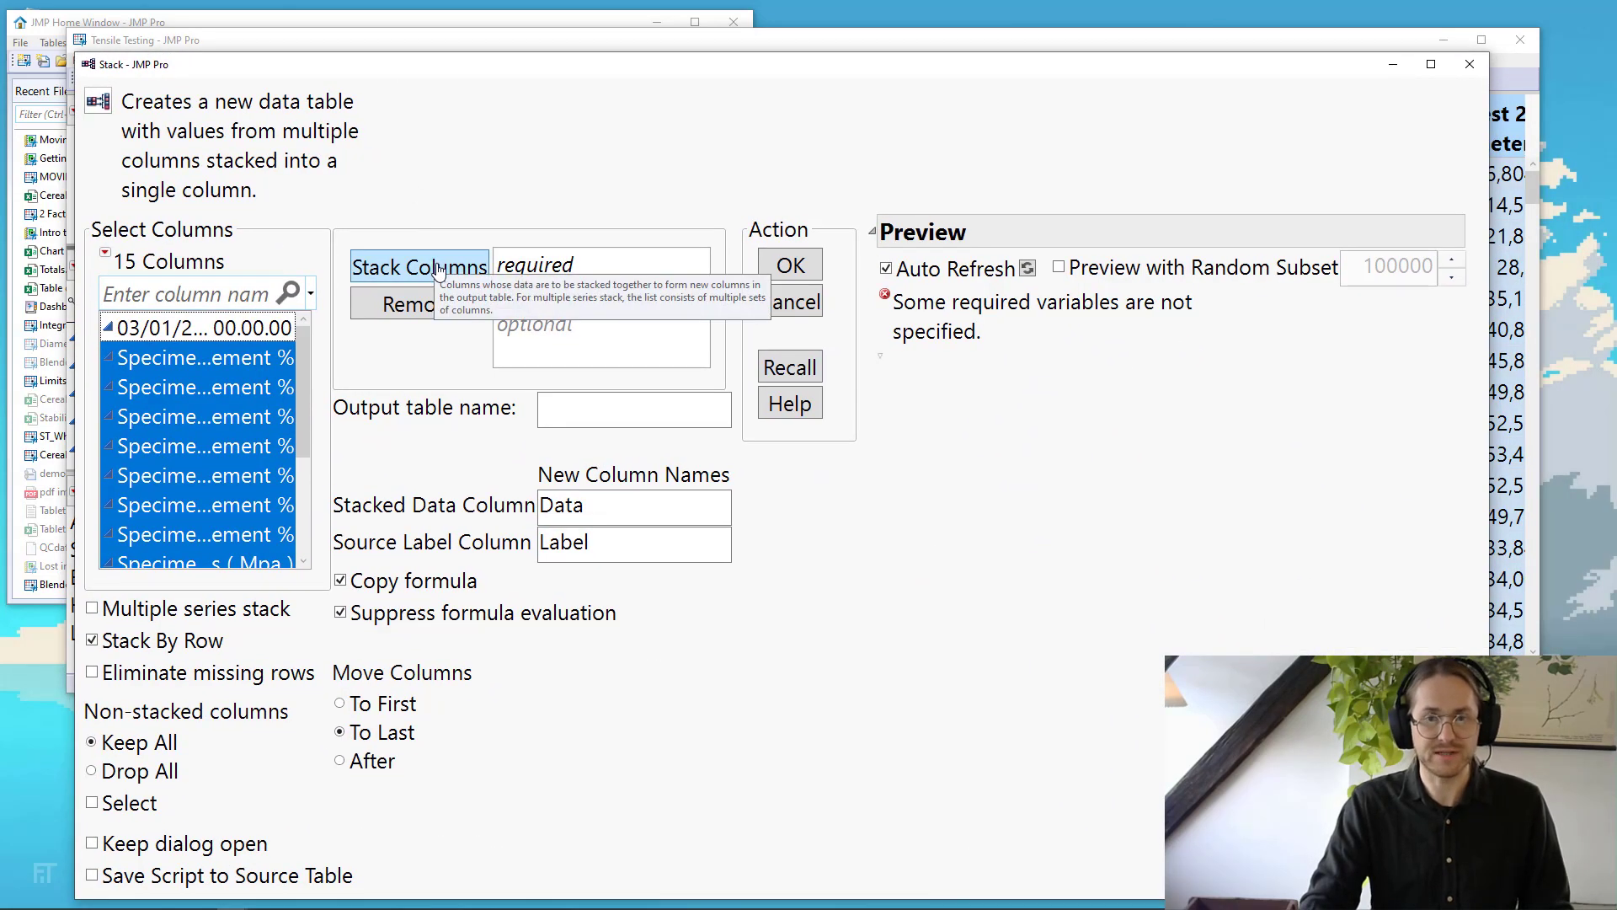
{"action": "left_click", "coordinate": [419, 266]}
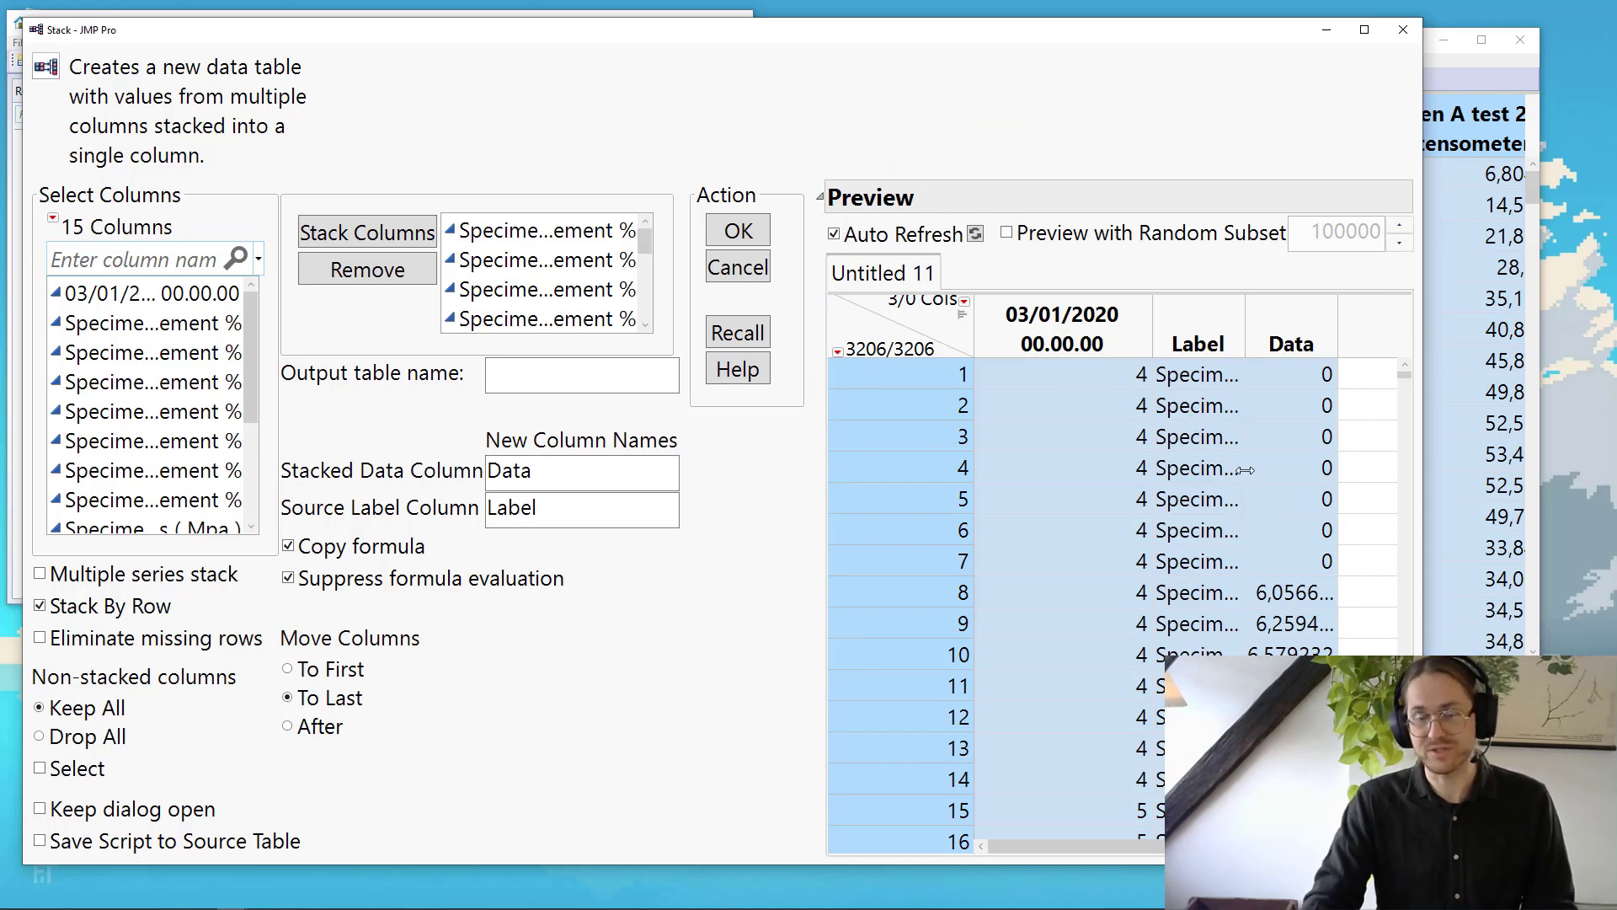
{"action": "mouse_move", "coordinate": [1081, 326]}
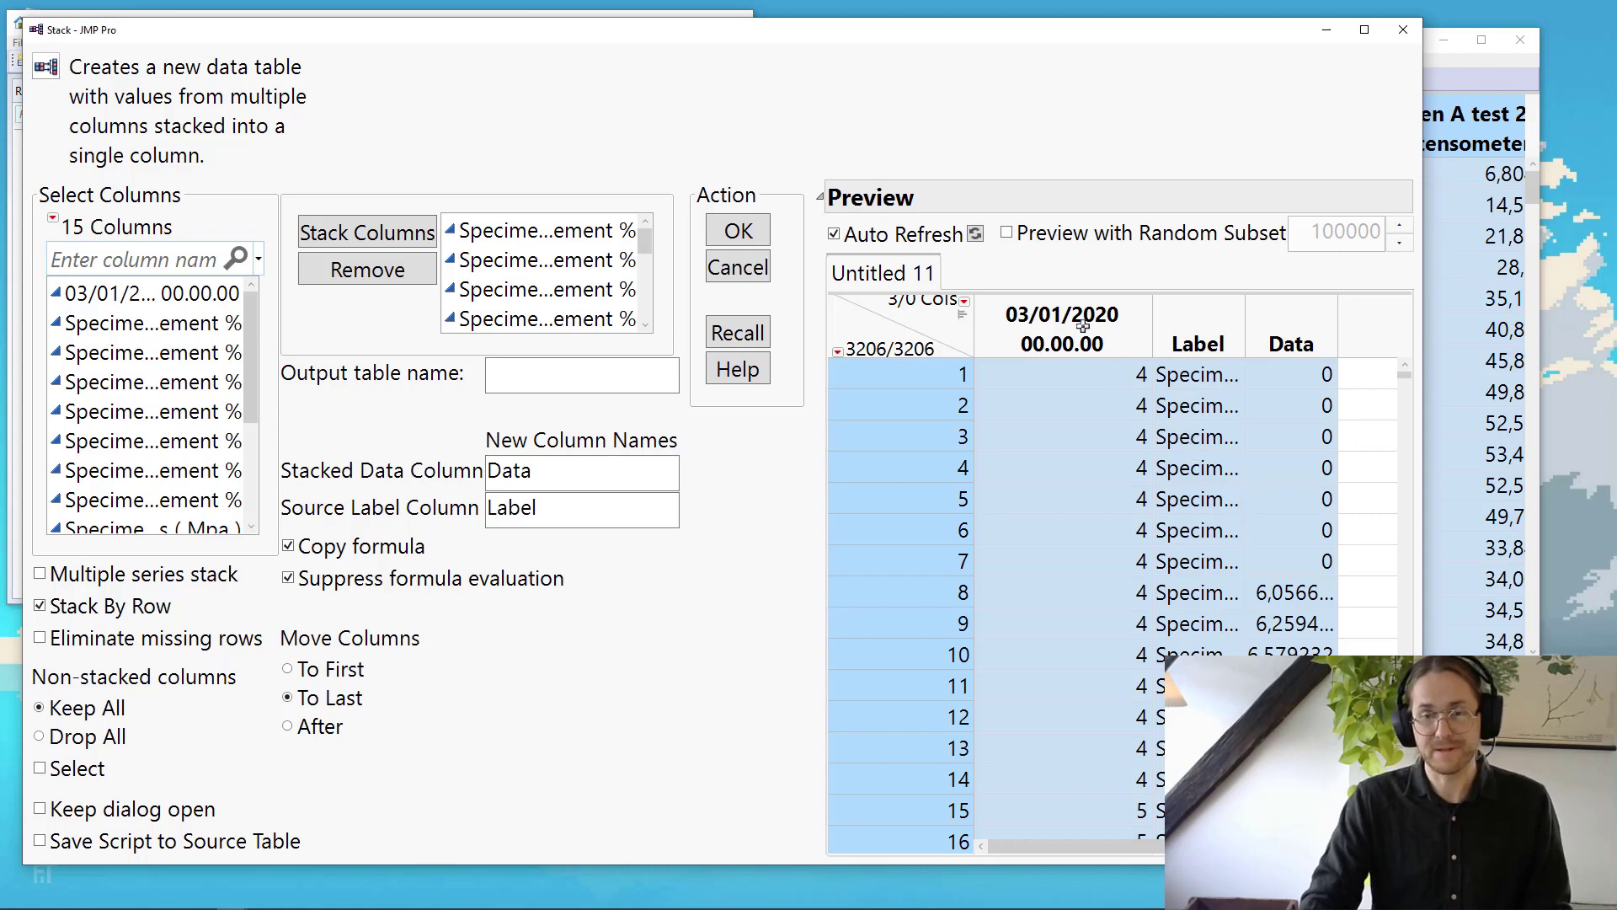
{"action": "mouse_move", "coordinate": [933, 358]}
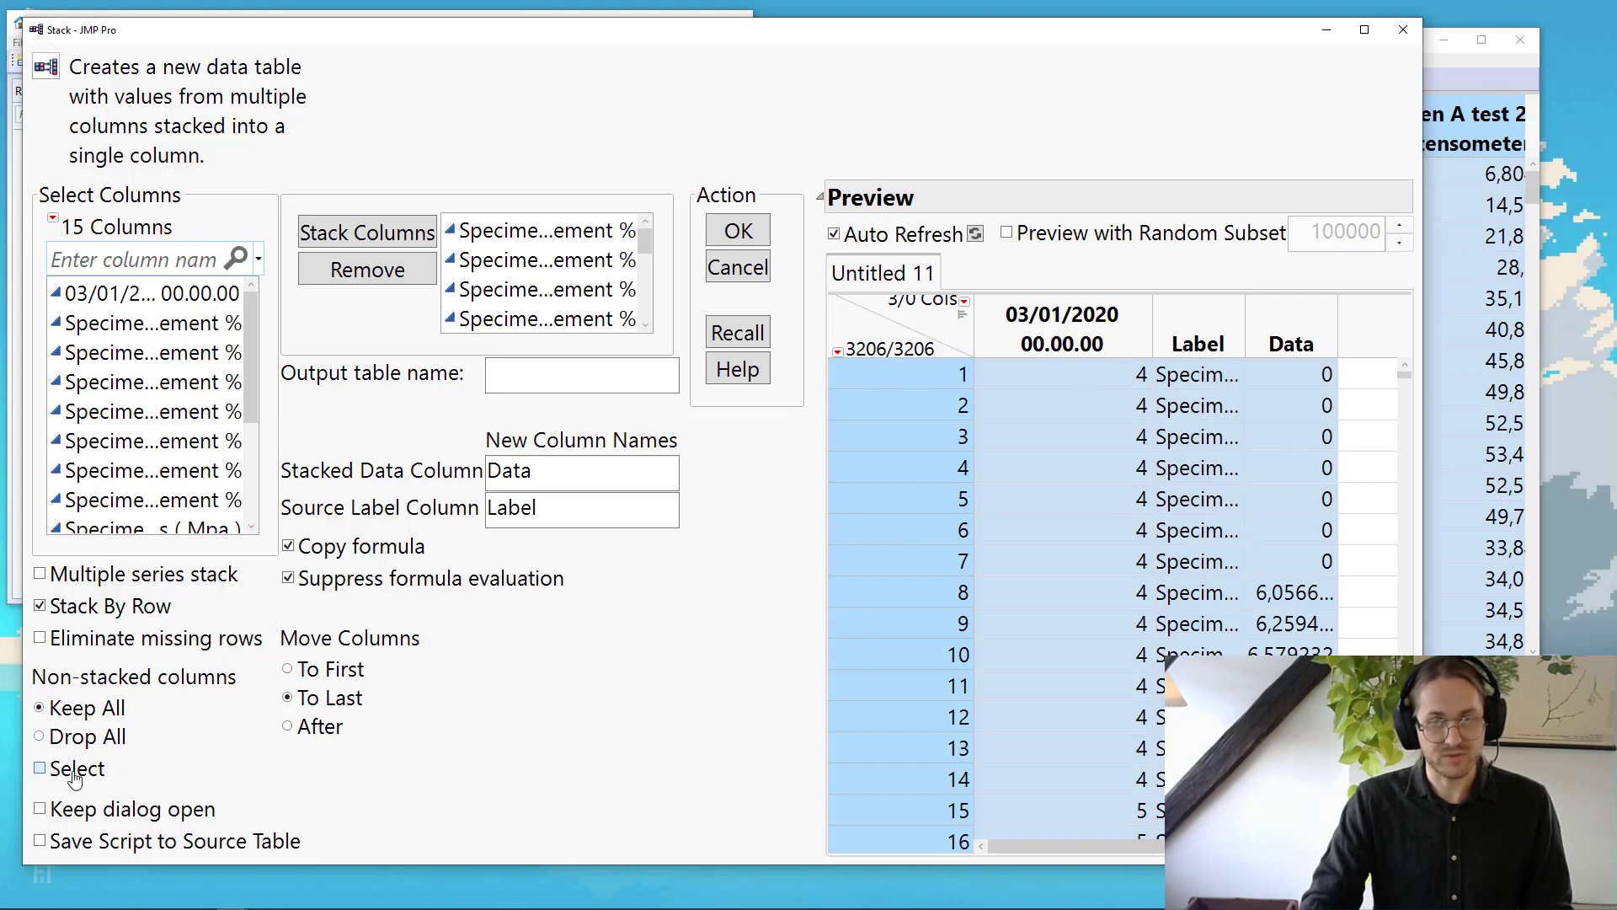
- Drop the date column as non-stacked and create the 3206-row Label/Data stacked table
{"action": "left_click", "coordinate": [40, 768]}
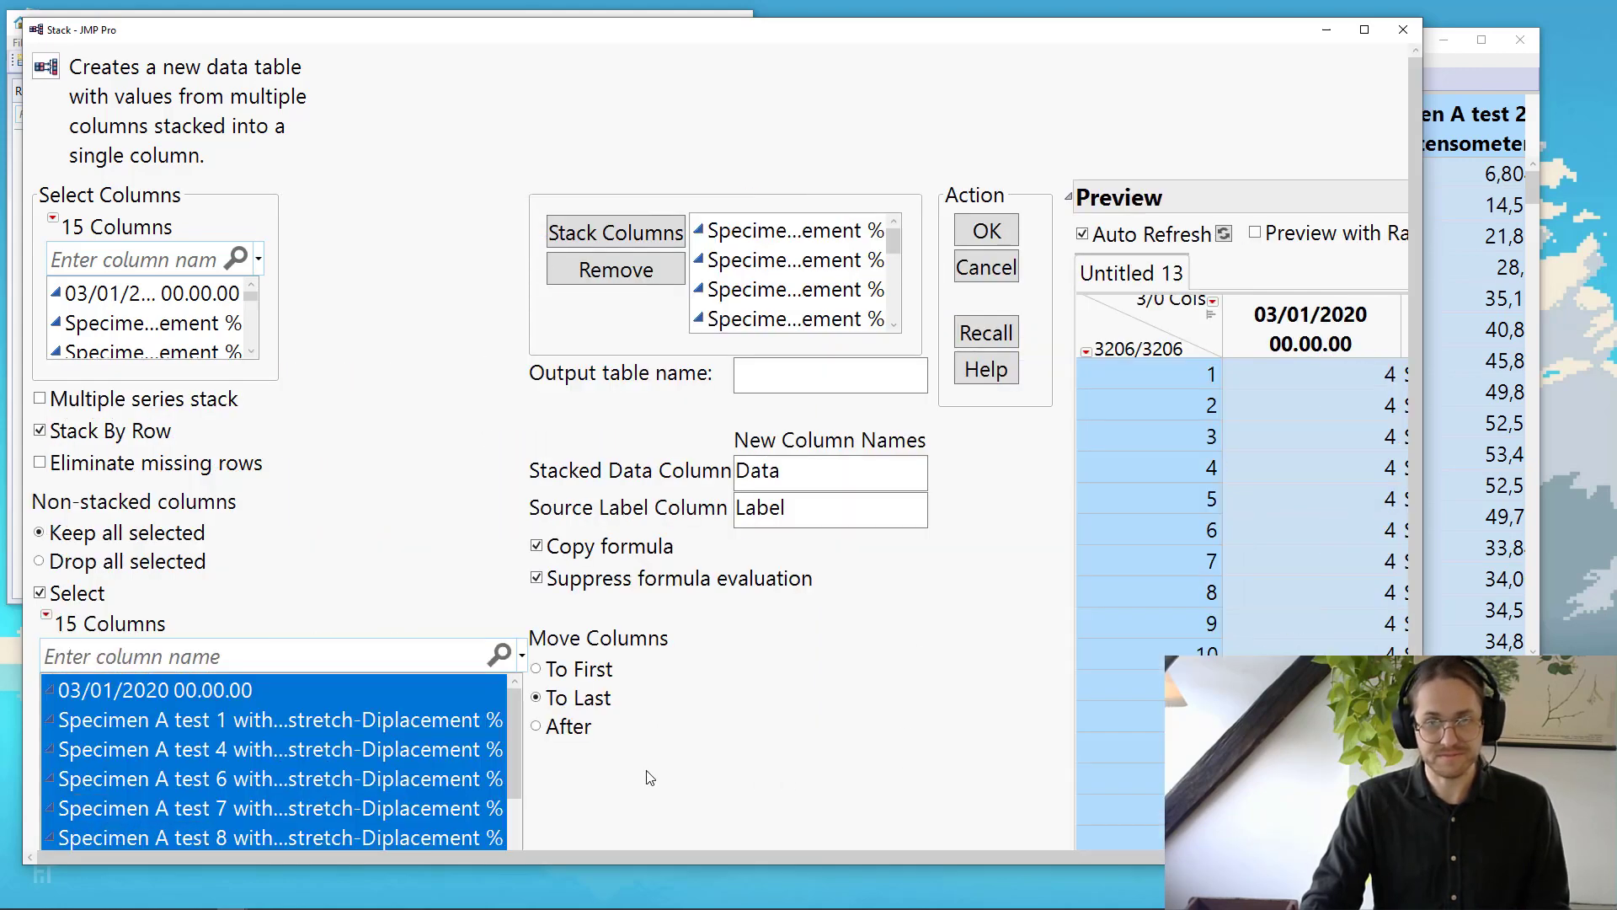
{"action": "left_click", "coordinate": [146, 689]}
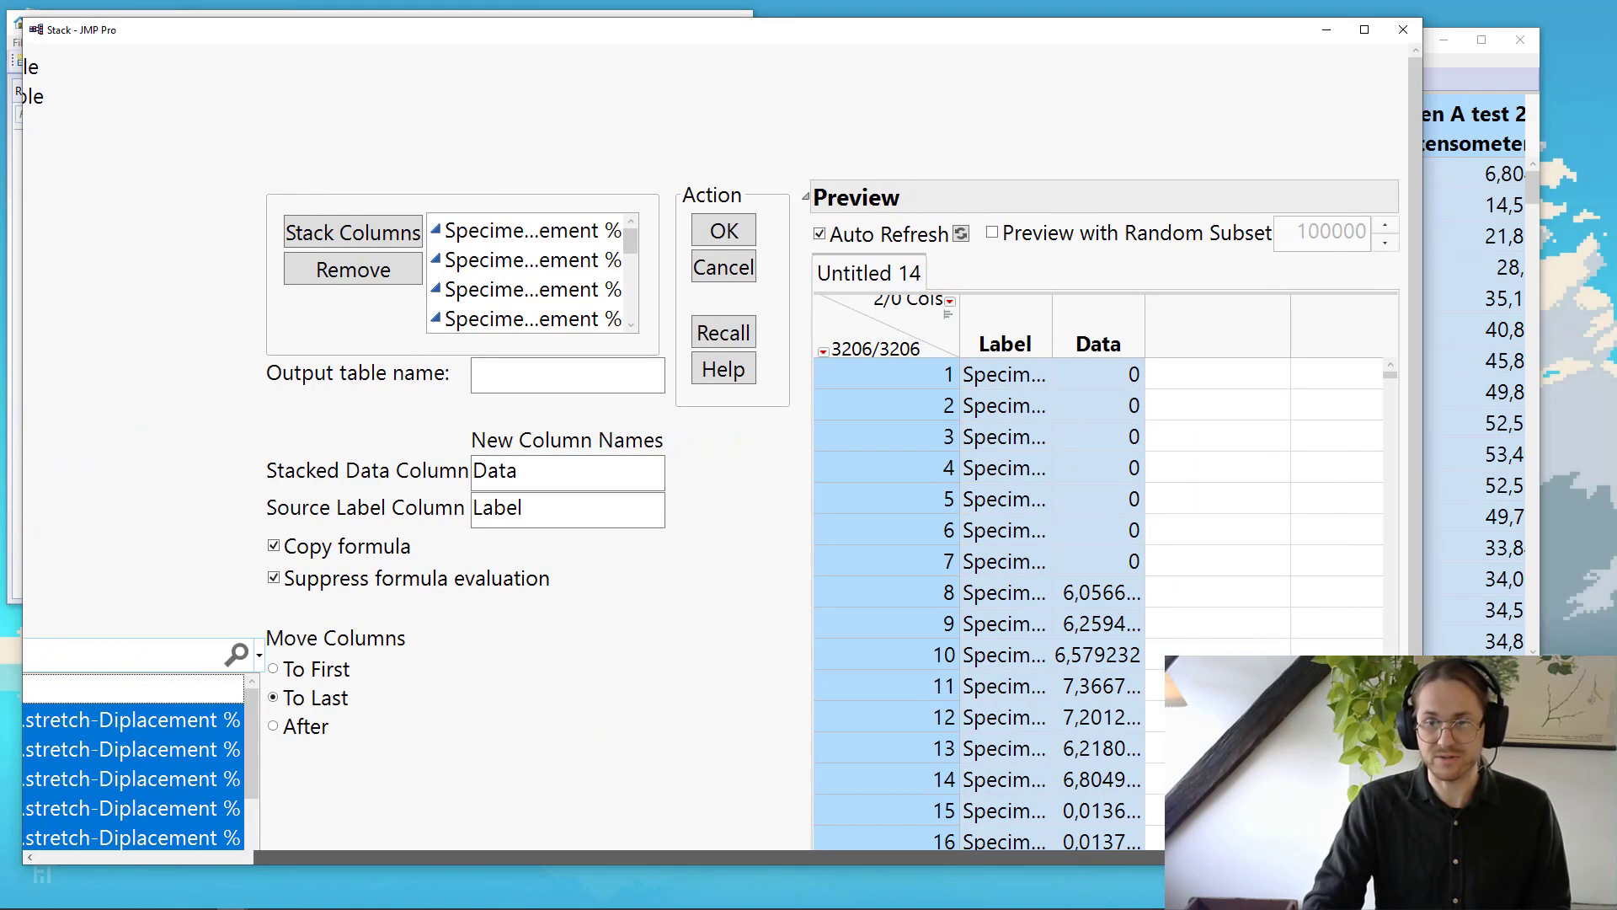
{"action": "mouse_move", "coordinate": [1008, 318]}
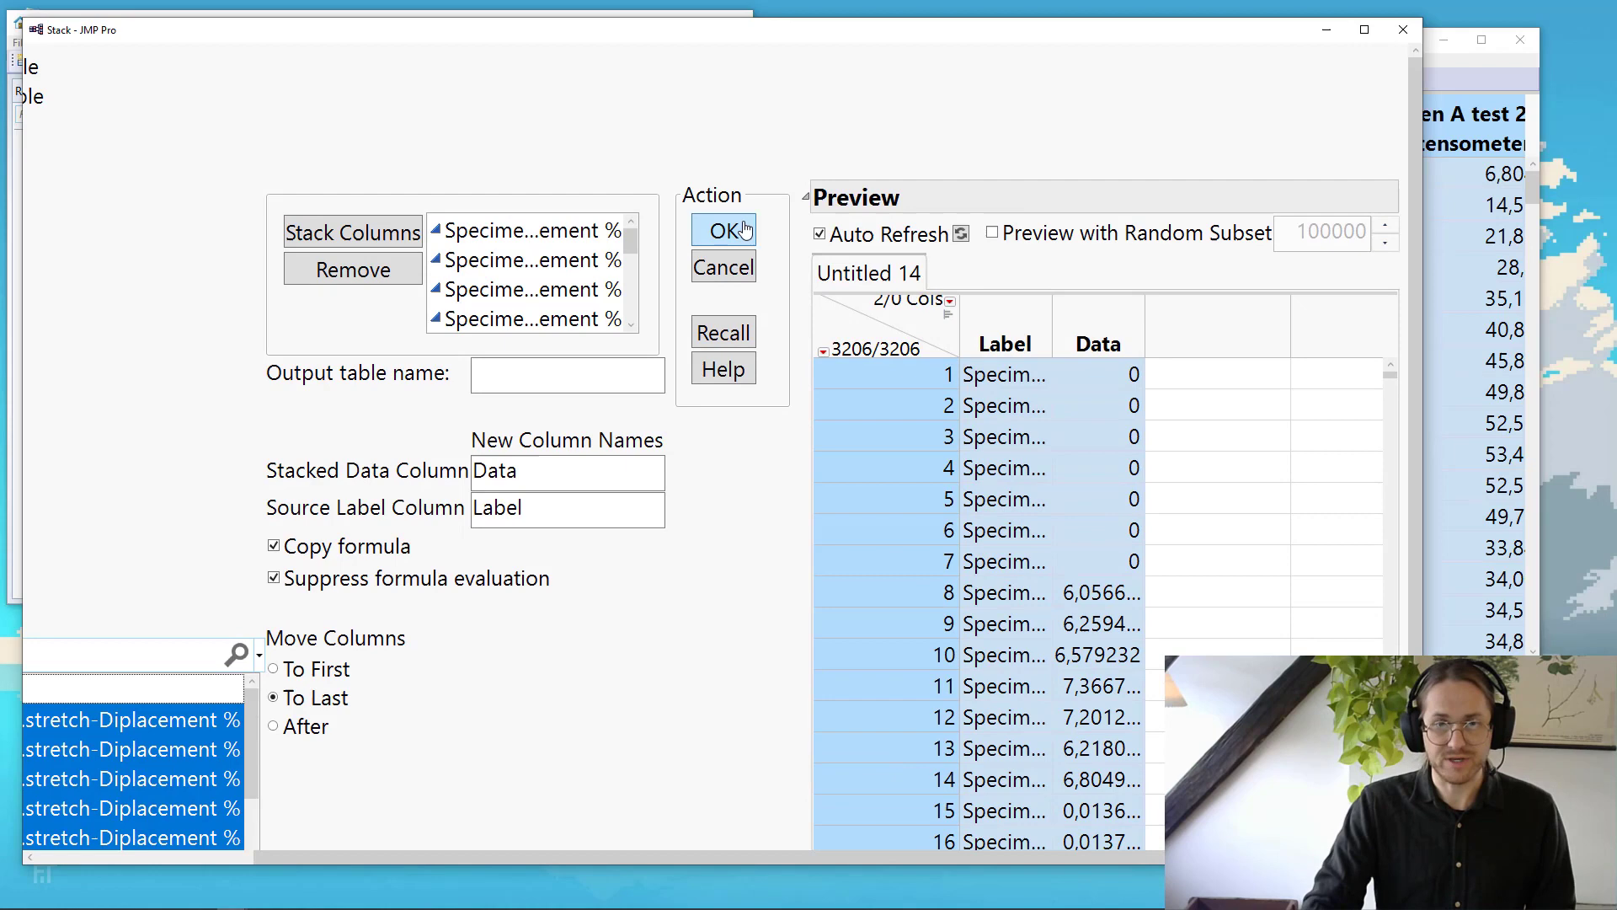
{"action": "left_click", "coordinate": [726, 230]}
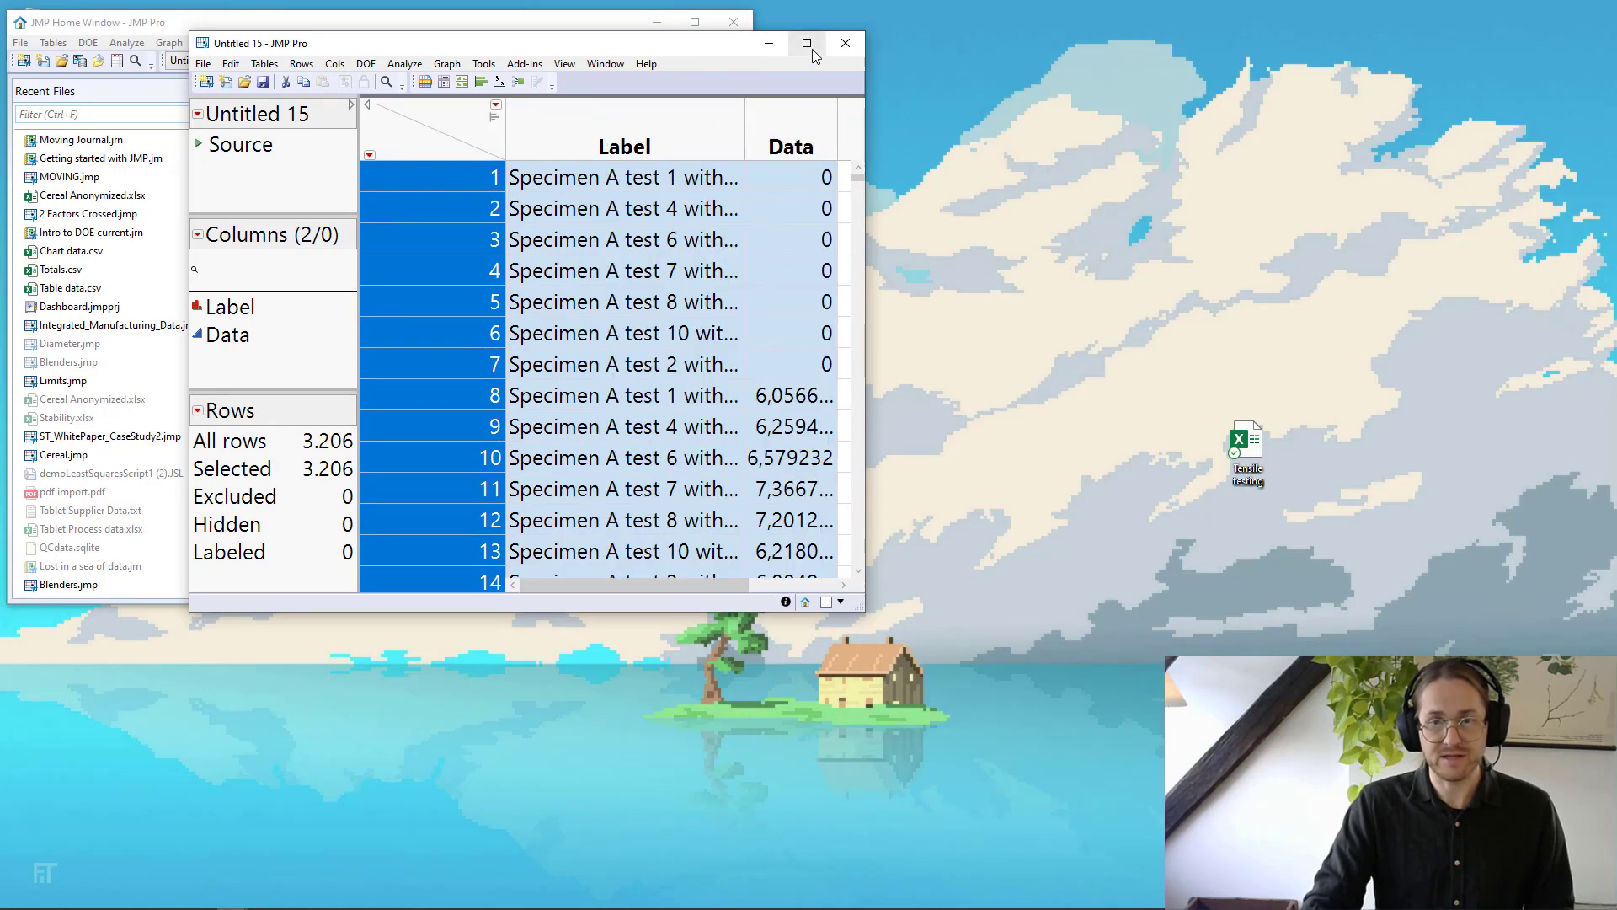
- Maximize the stacked table, widen and select the Label column, and start Recode on it
{"action": "left_click", "coordinate": [807, 43]}
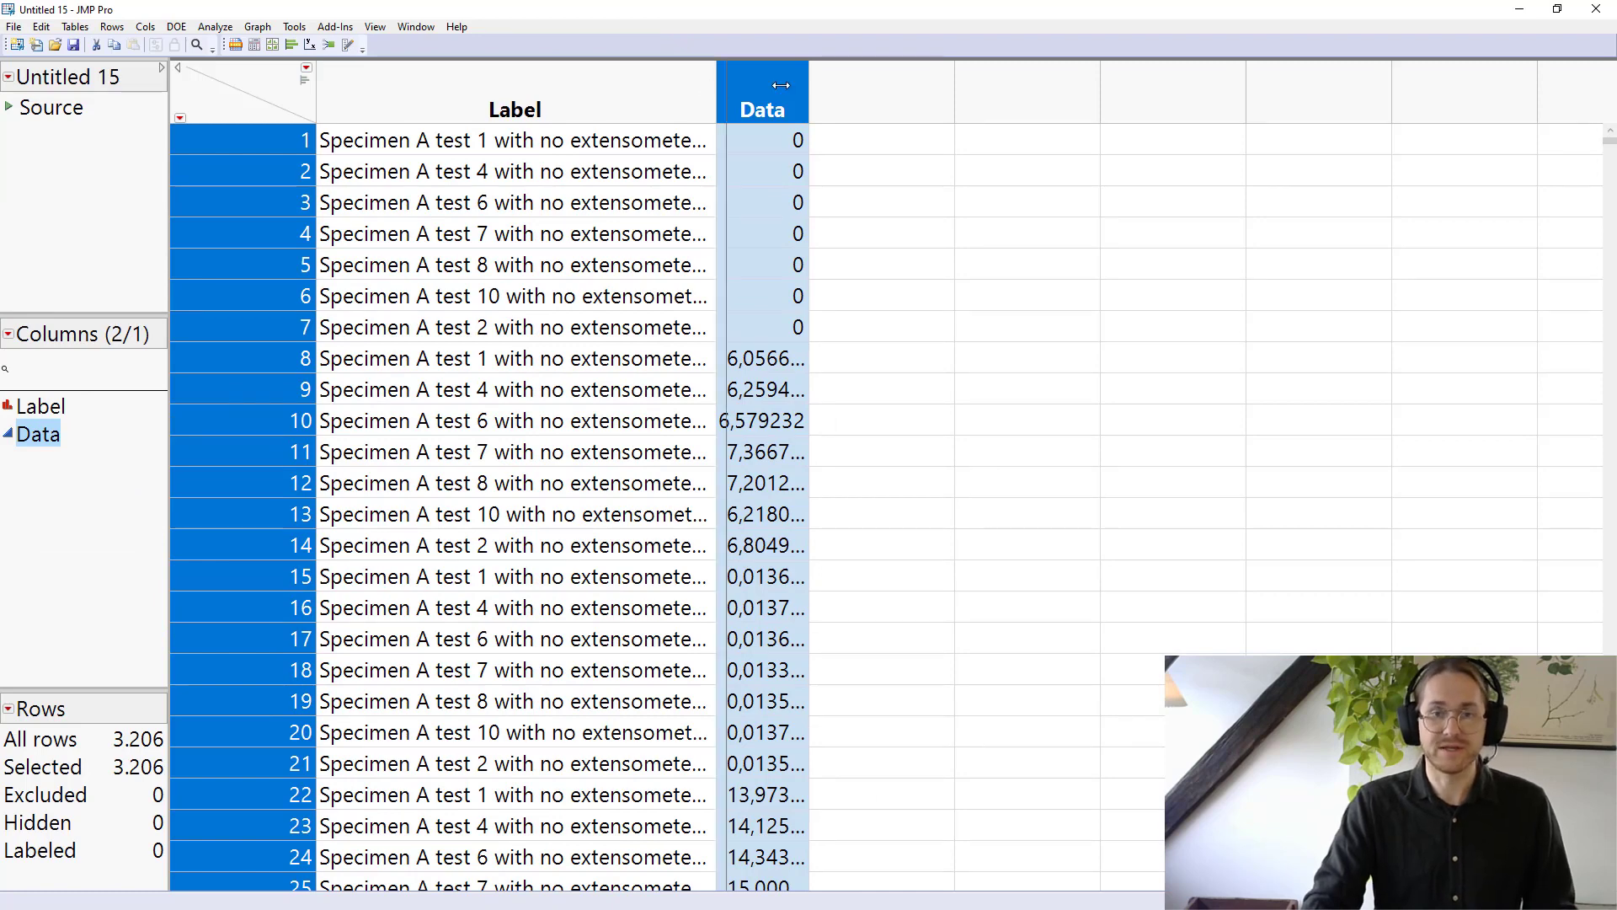
{"action": "left_click_drag", "start_coordinate": [716, 91], "coordinate": [871, 91]}
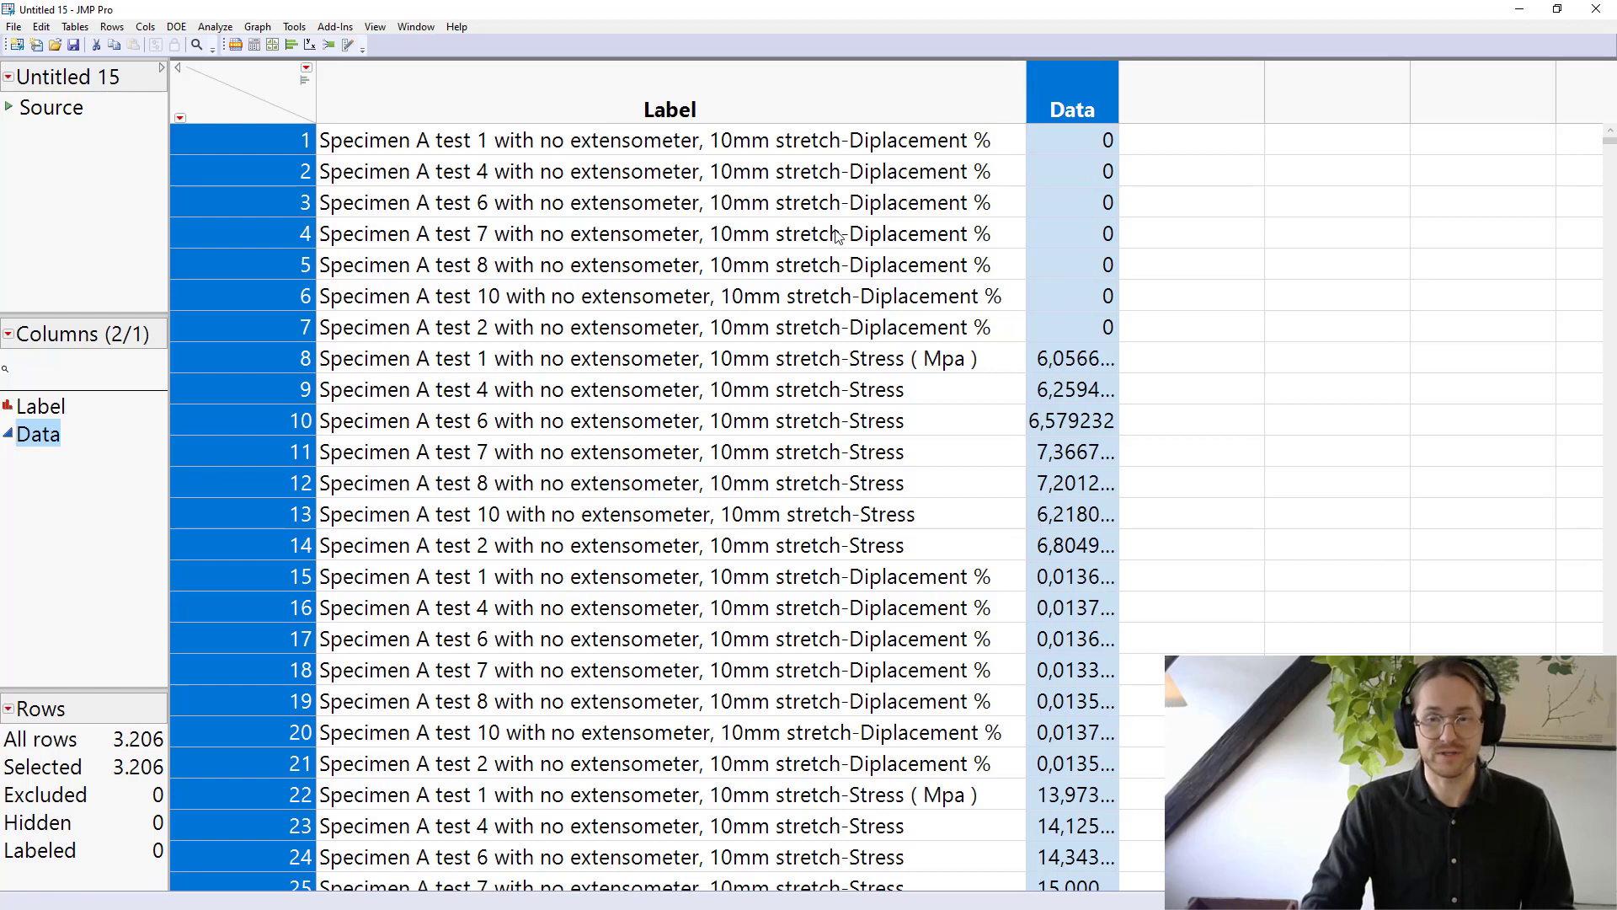
{"action": "mouse_move", "coordinate": [490, 185]}
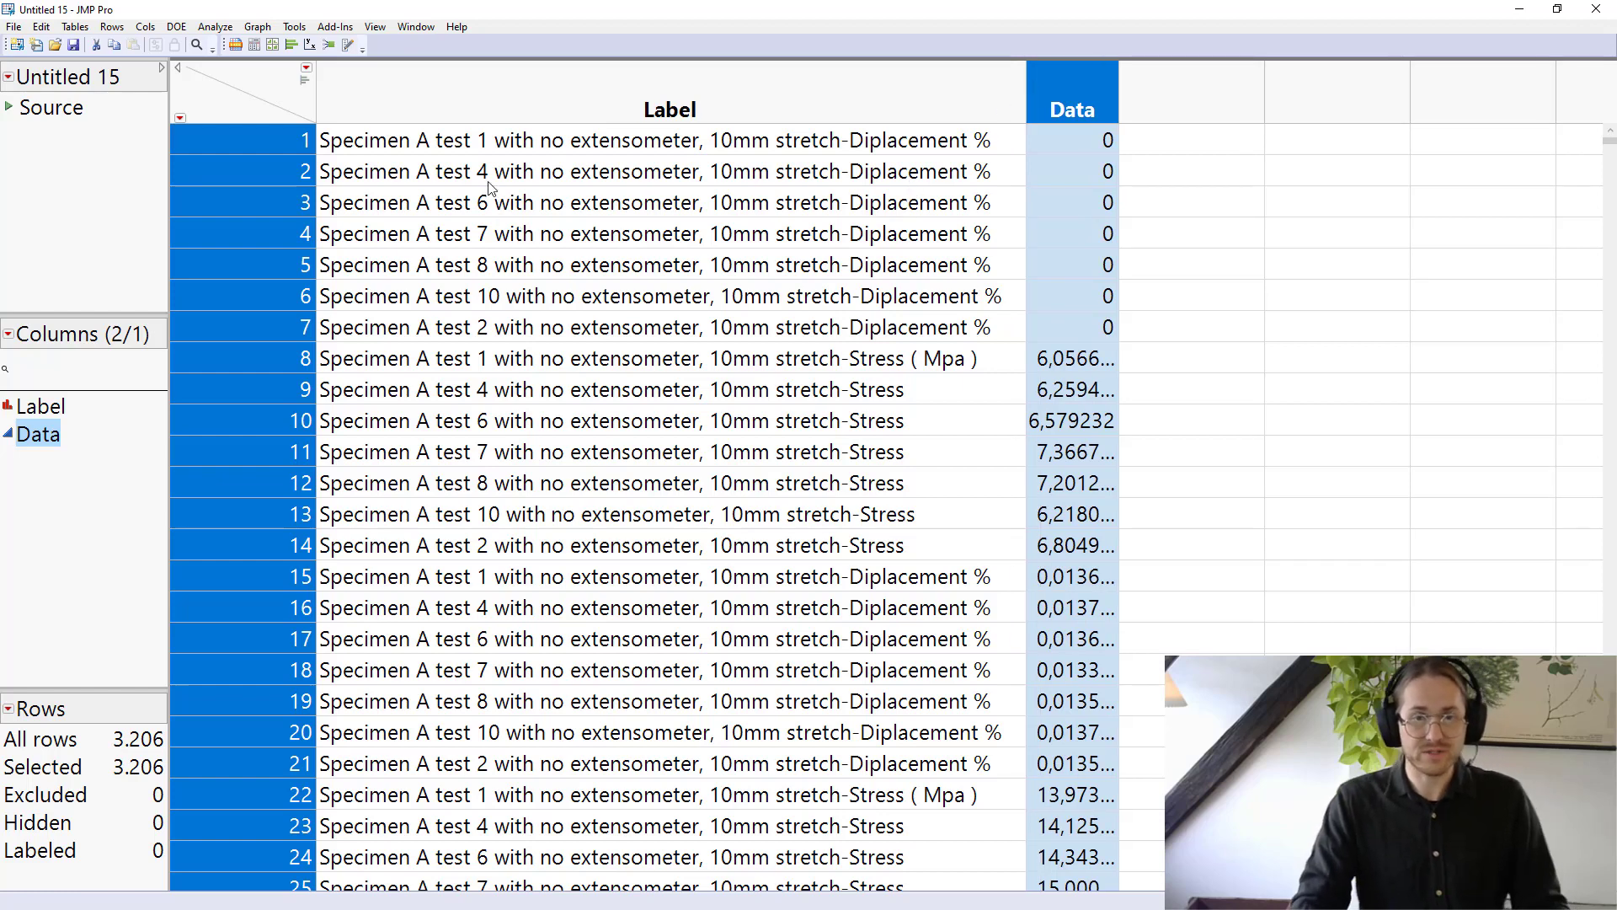
{"action": "left_click", "coordinate": [667, 109]}
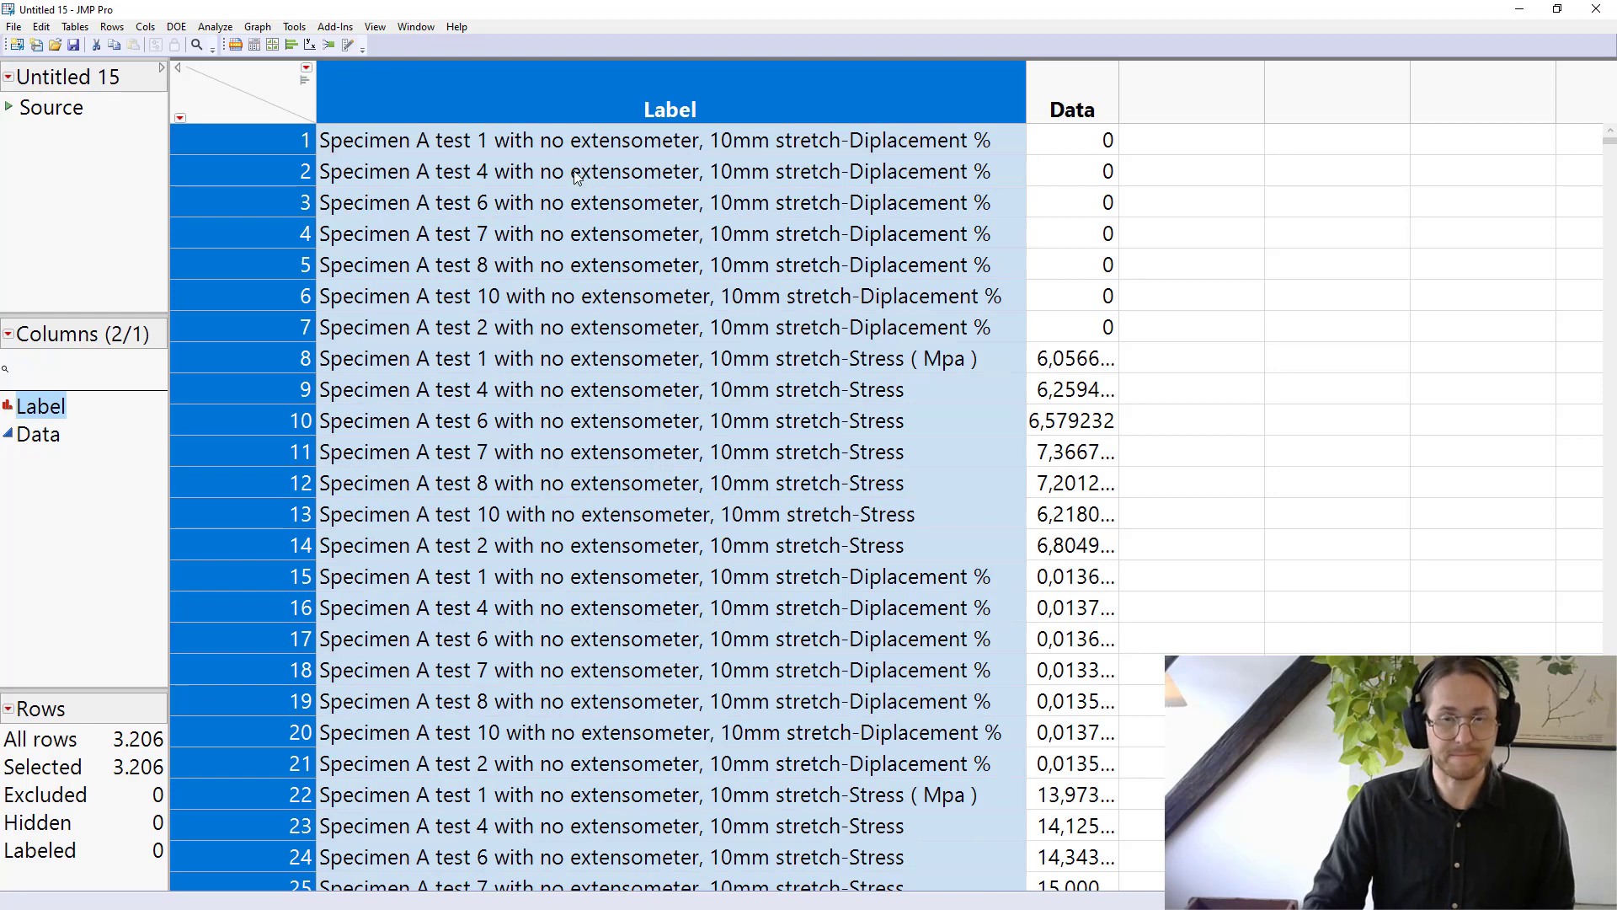
{"action": "left_click", "coordinate": [349, 44]}
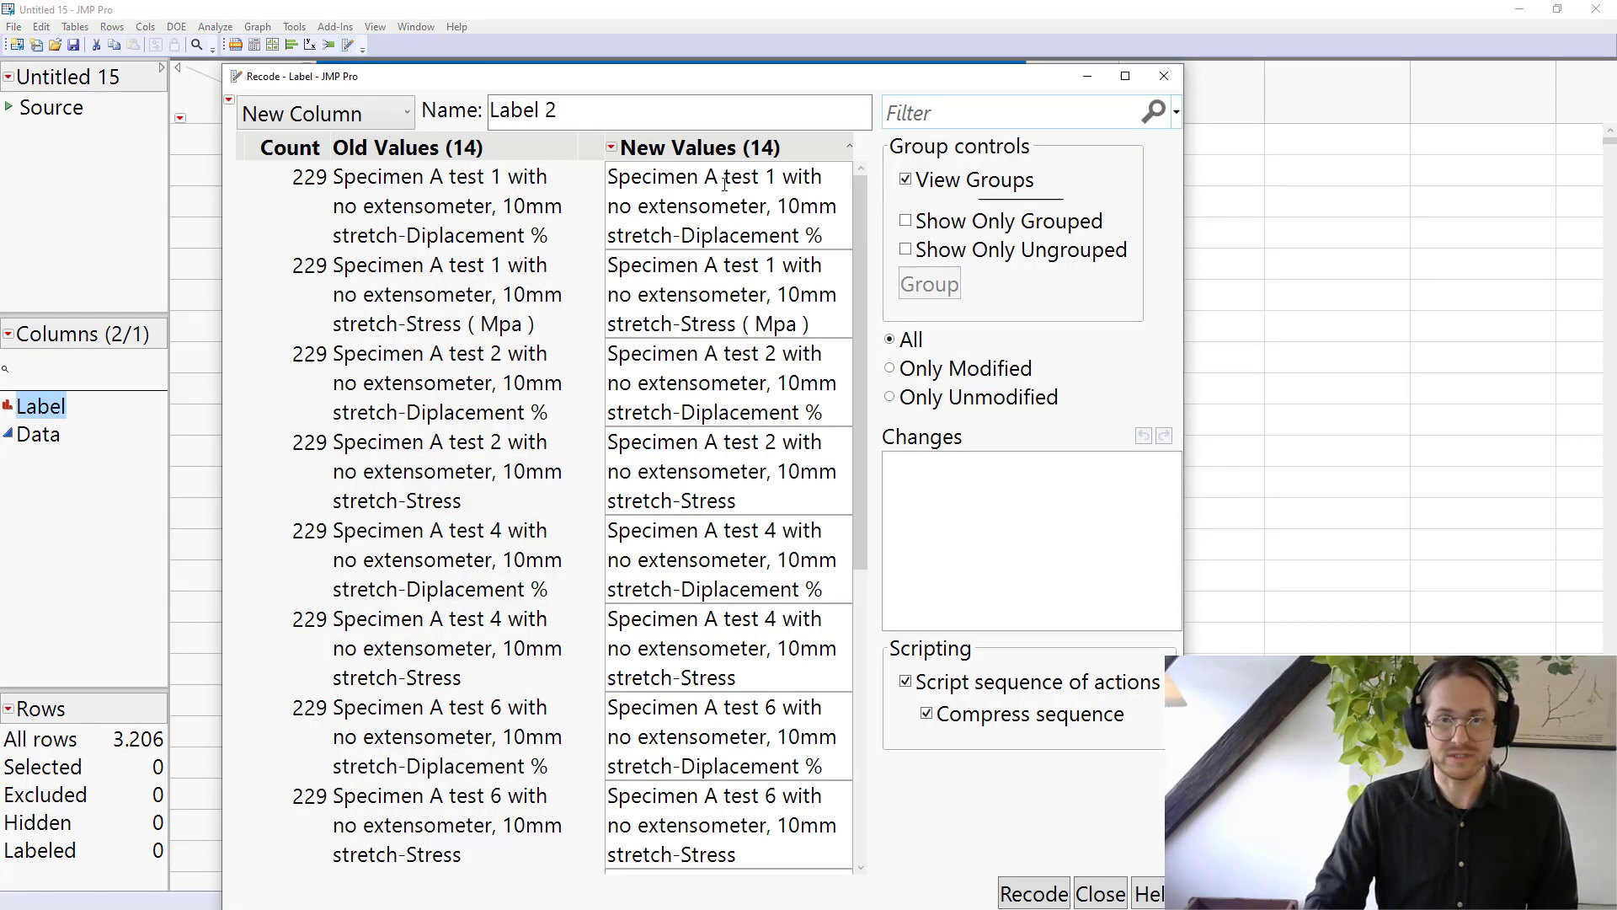
- Choose Advanced > Extract Segment from the Recode red-triangle menu
{"action": "left_click", "coordinate": [229, 99]}
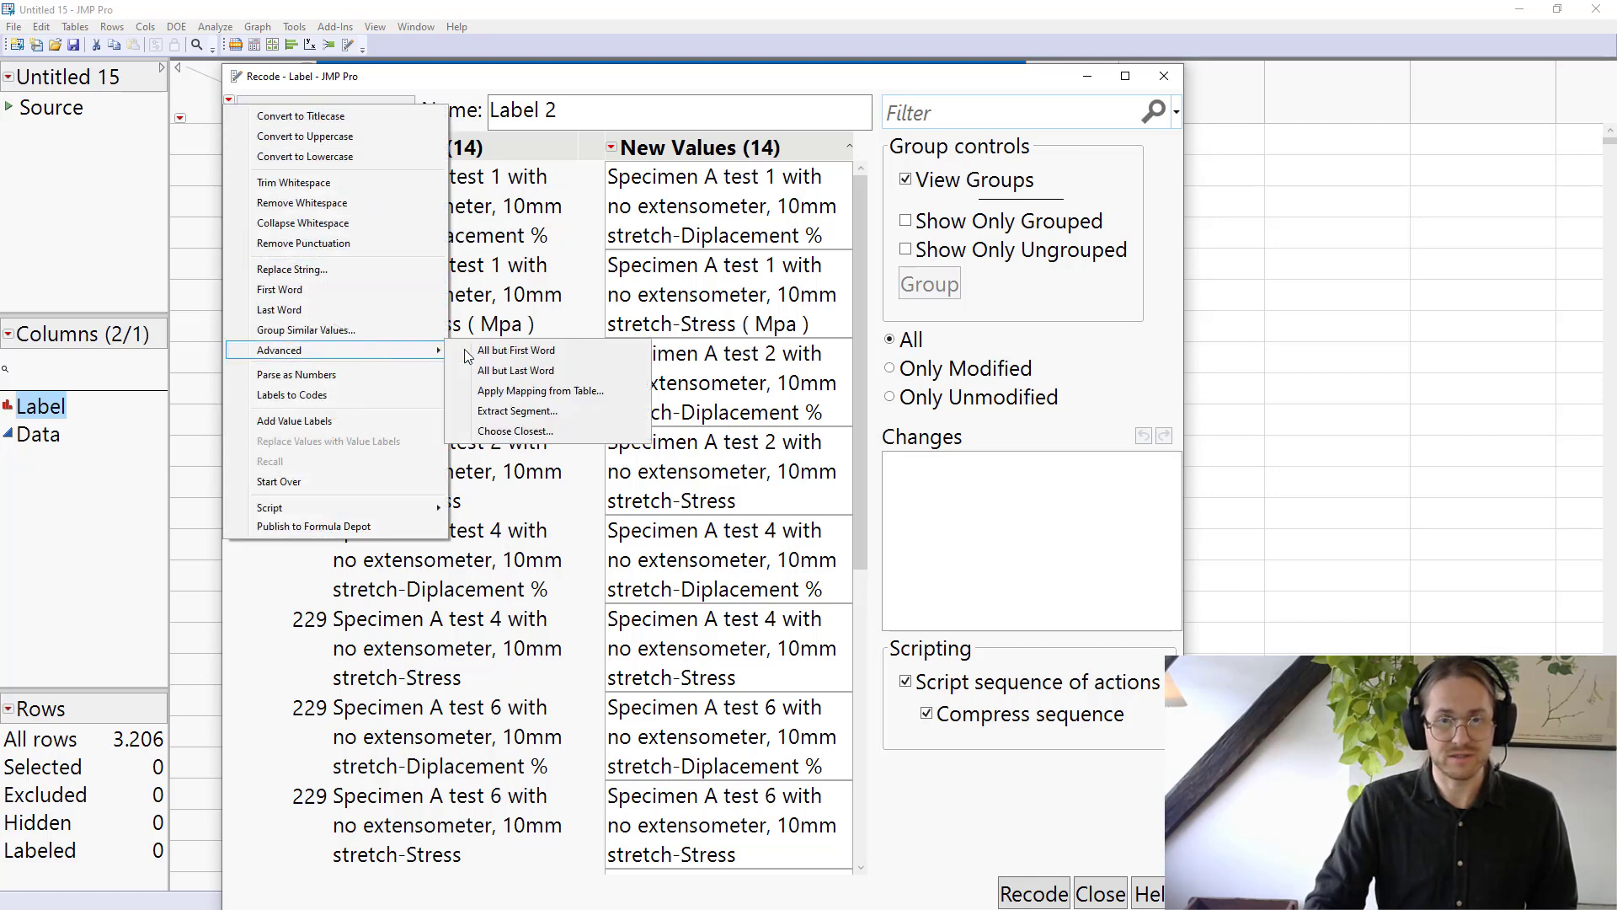
{"action": "mouse_move", "coordinate": [519, 412]}
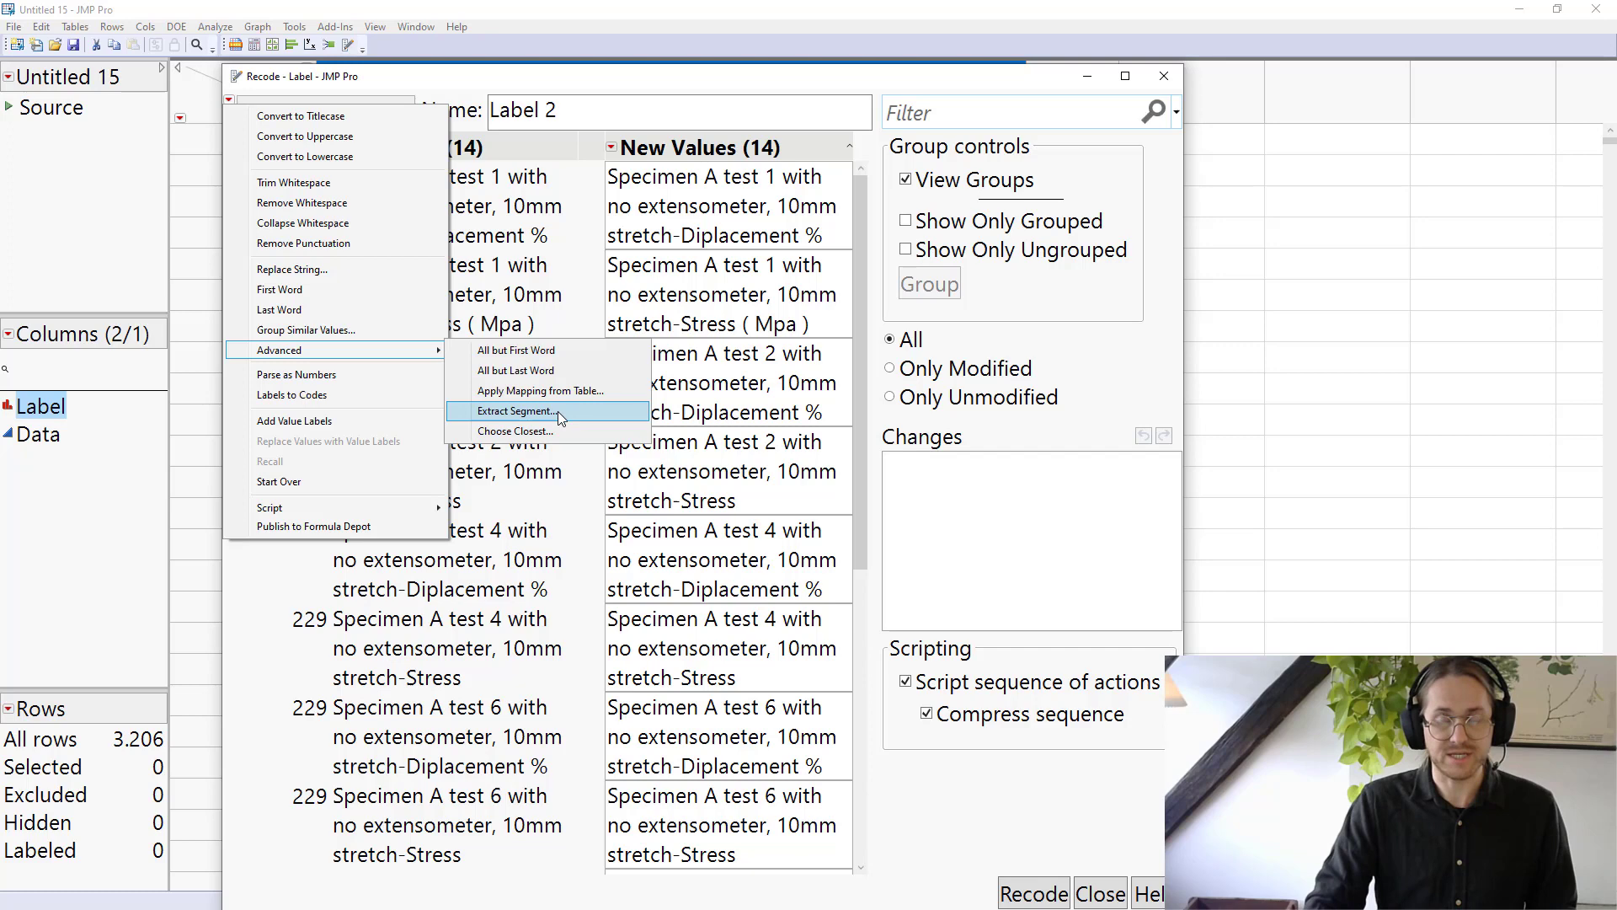
{"action": "left_click", "coordinate": [515, 412]}
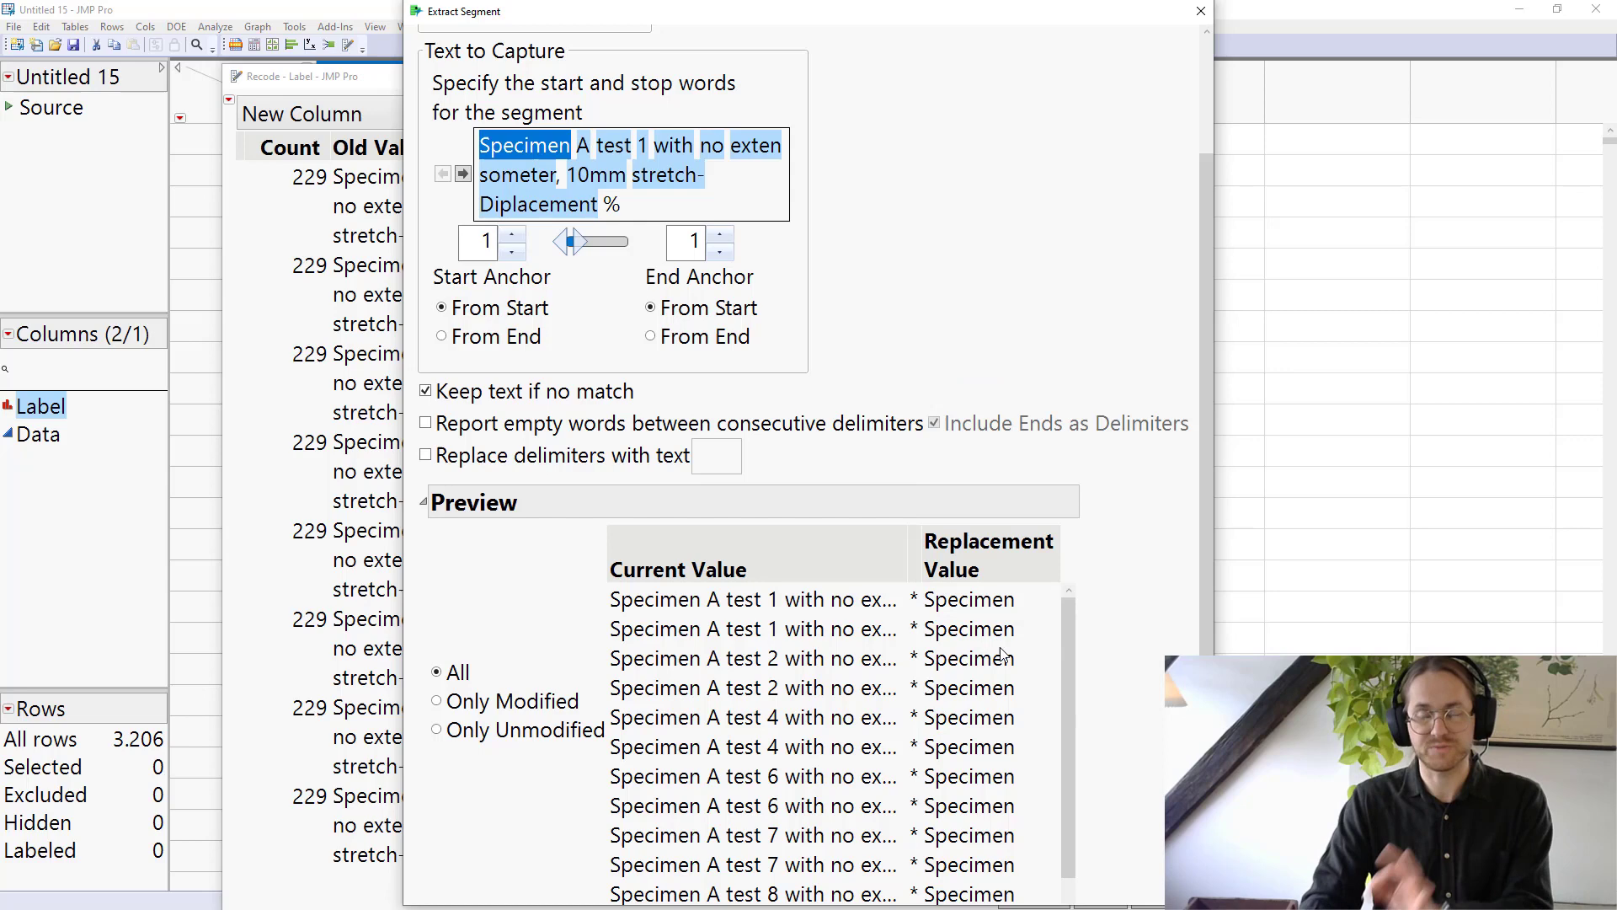
{"action": "mouse_move", "coordinate": [534, 286]}
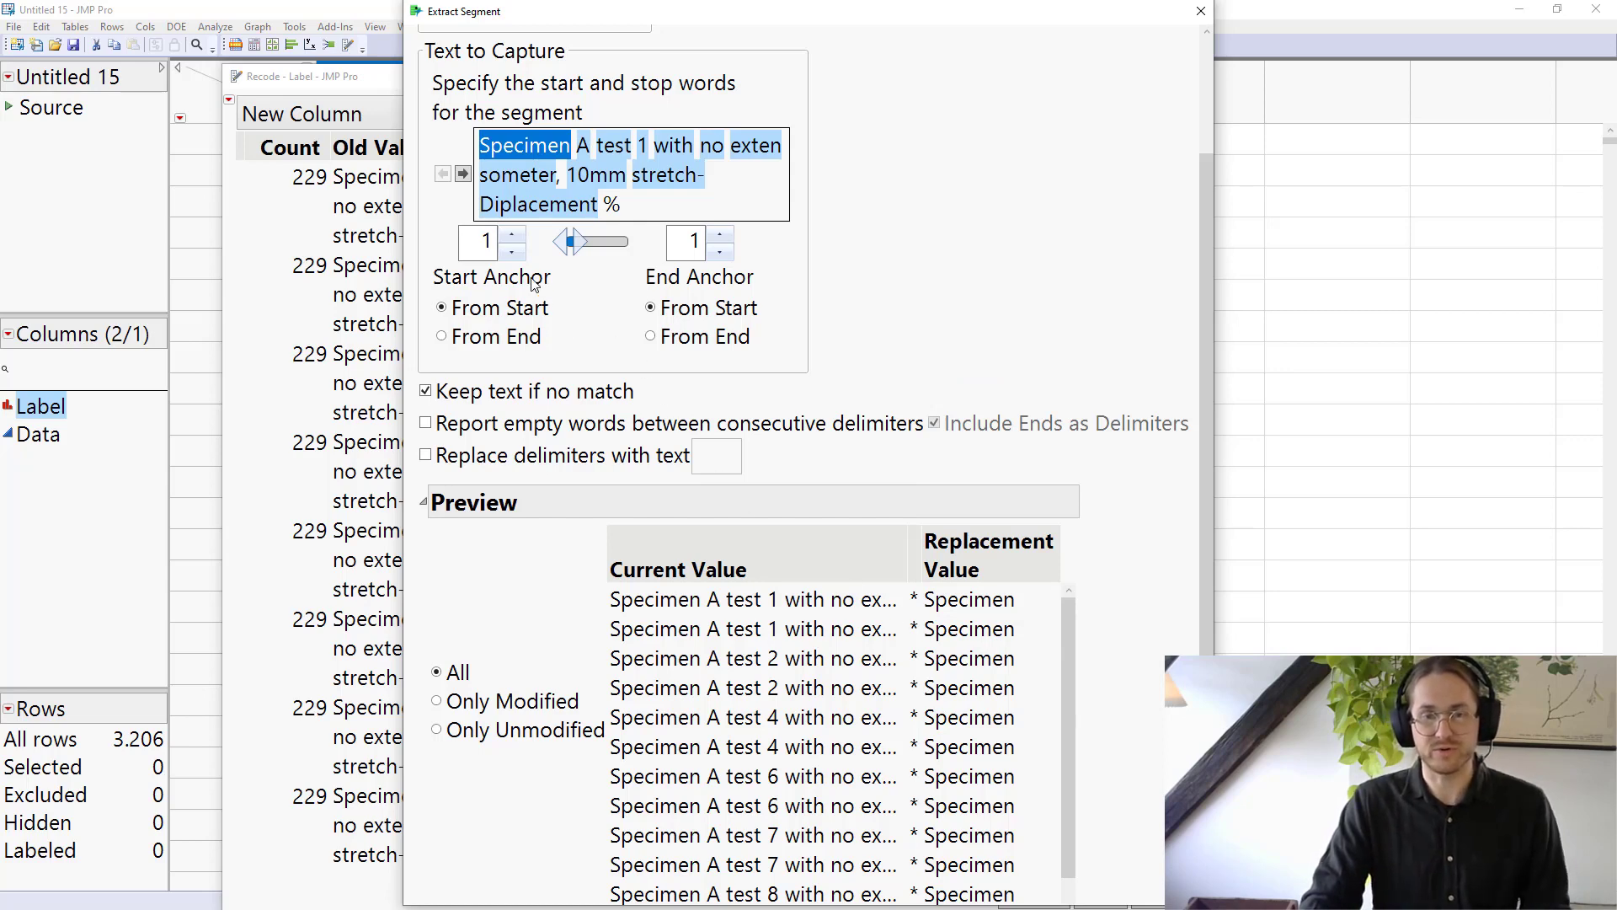
- Extract words 3 through 4 so labels become values like 'test 1', and confirm
{"action": "left_click", "coordinate": [513, 235]}
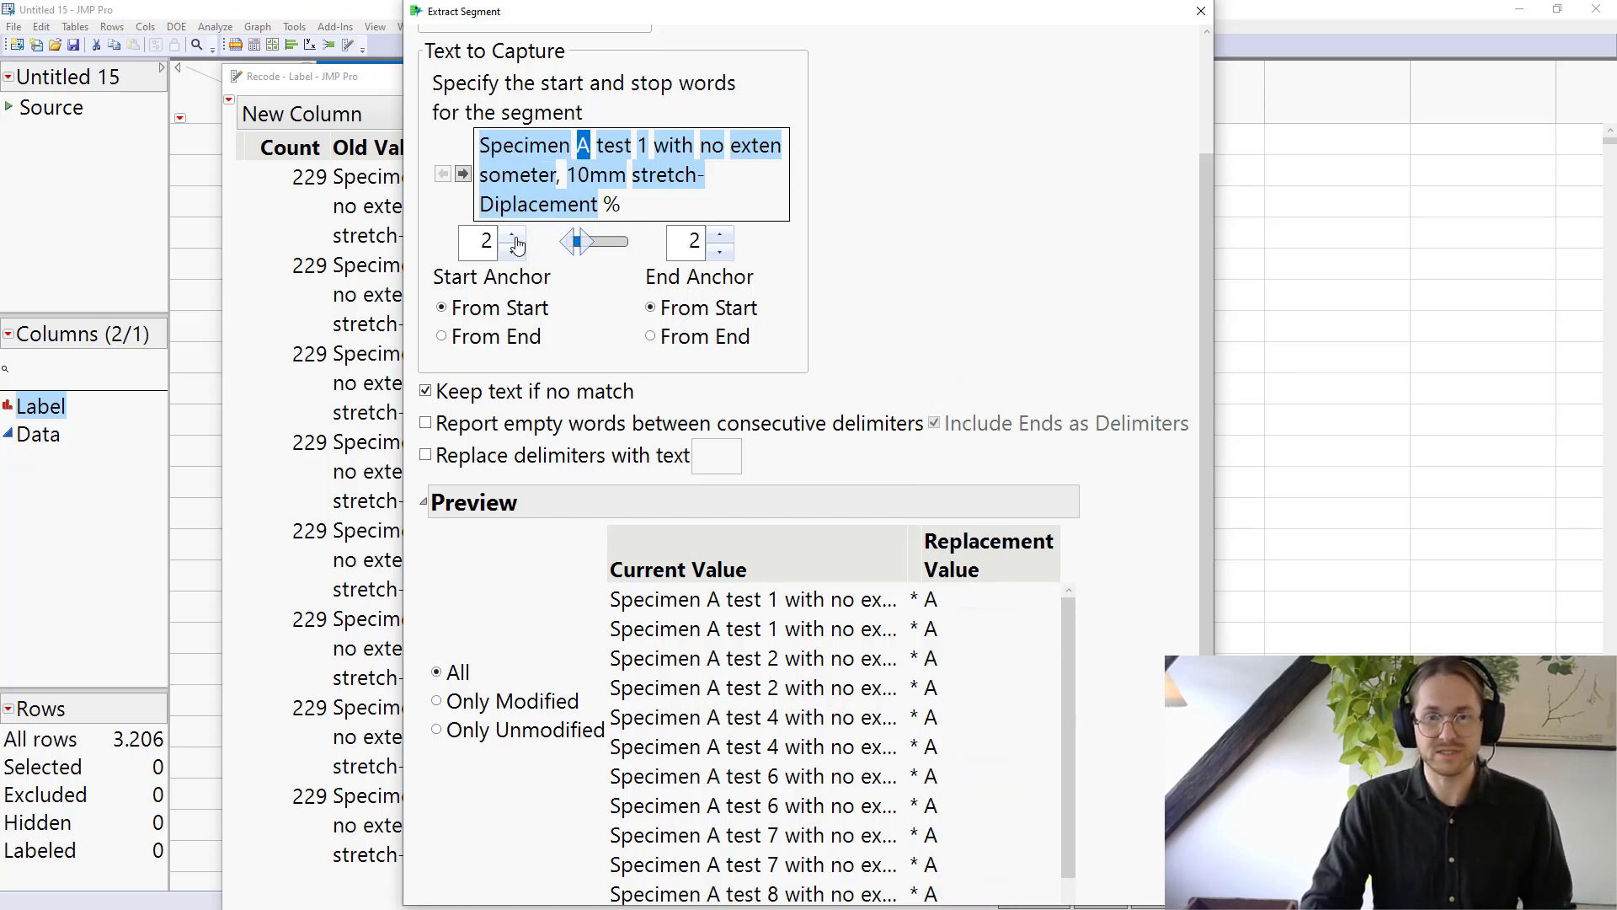
{"action": "left_click", "coordinate": [513, 235]}
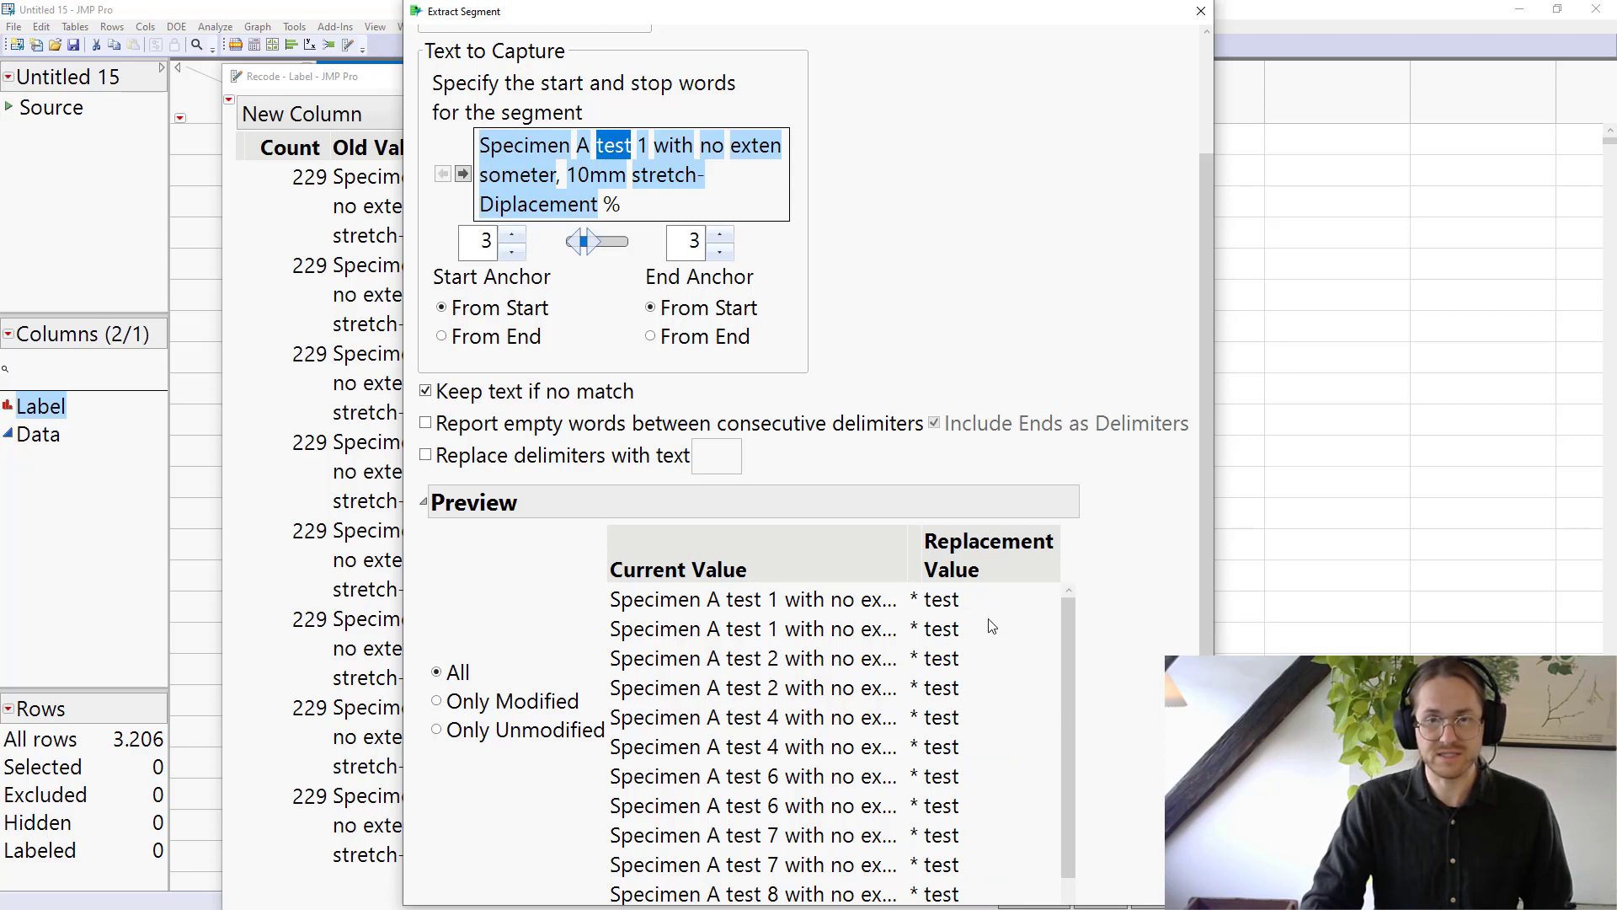
{"action": "left_click", "coordinate": [721, 235]}
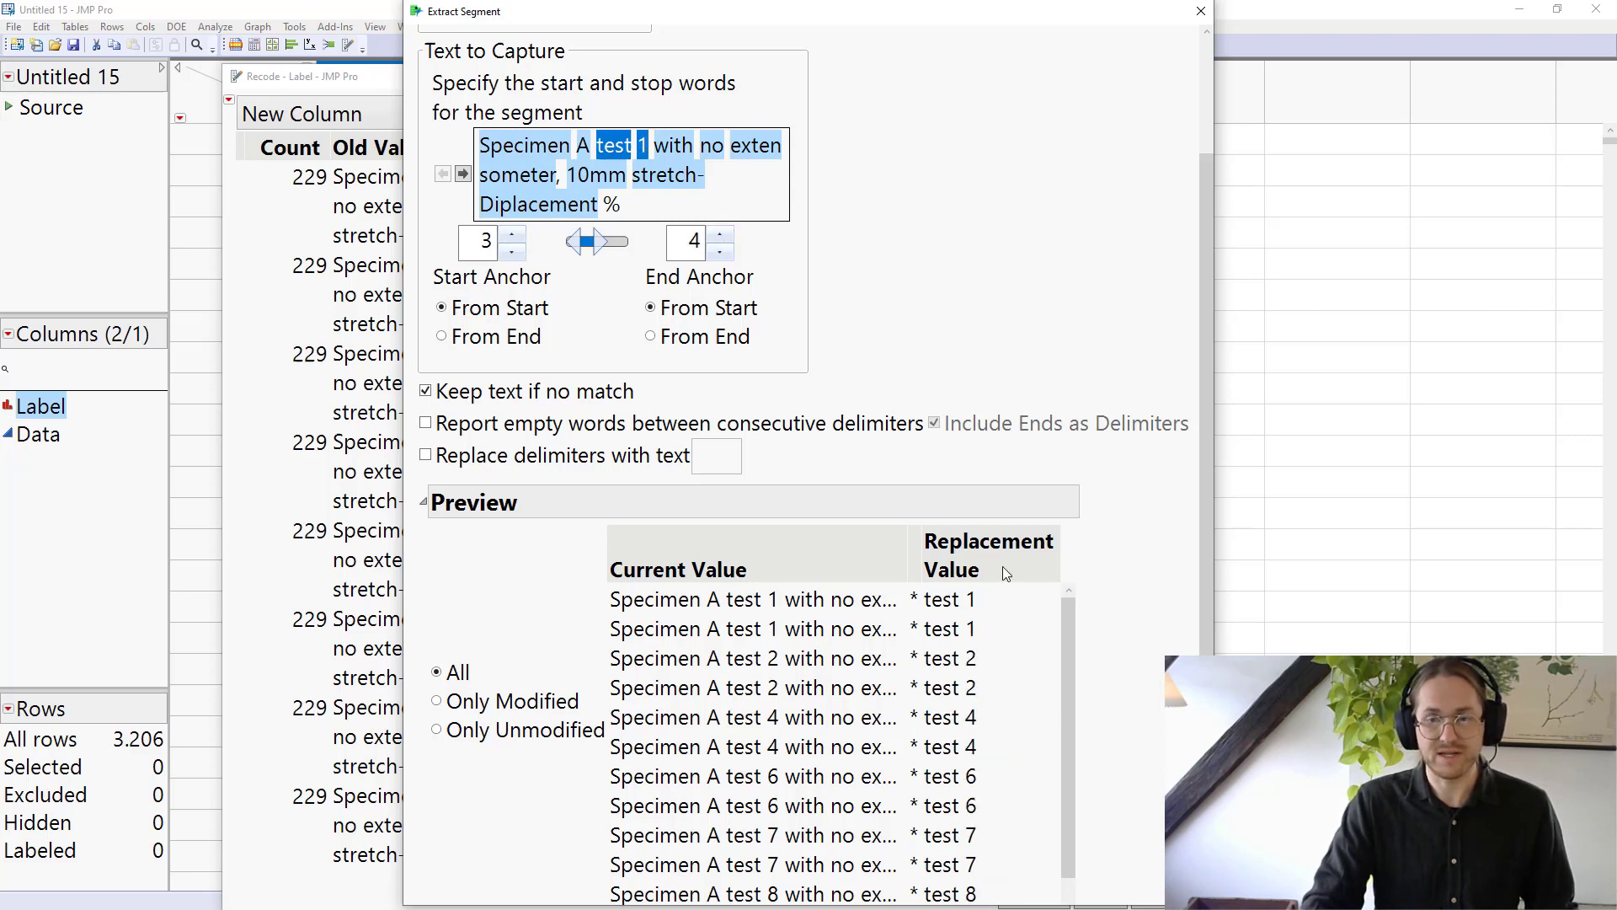
{"action": "mouse_move", "coordinate": [985, 689]}
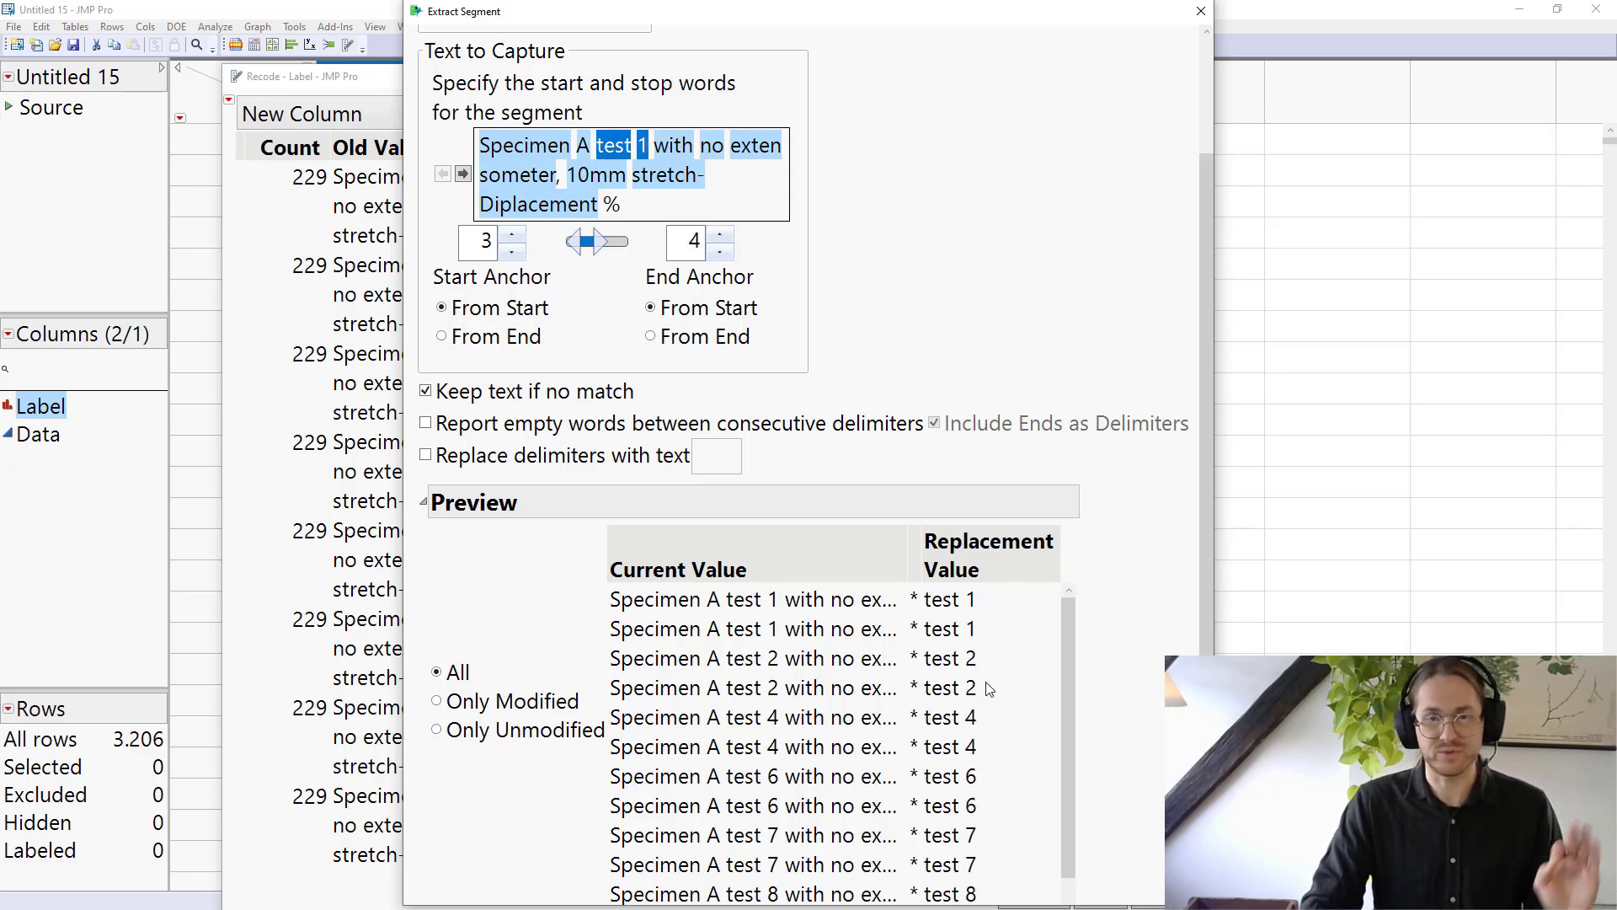
{"action": "scroll", "scroll_direction": "down", "scroll_amount": 3}
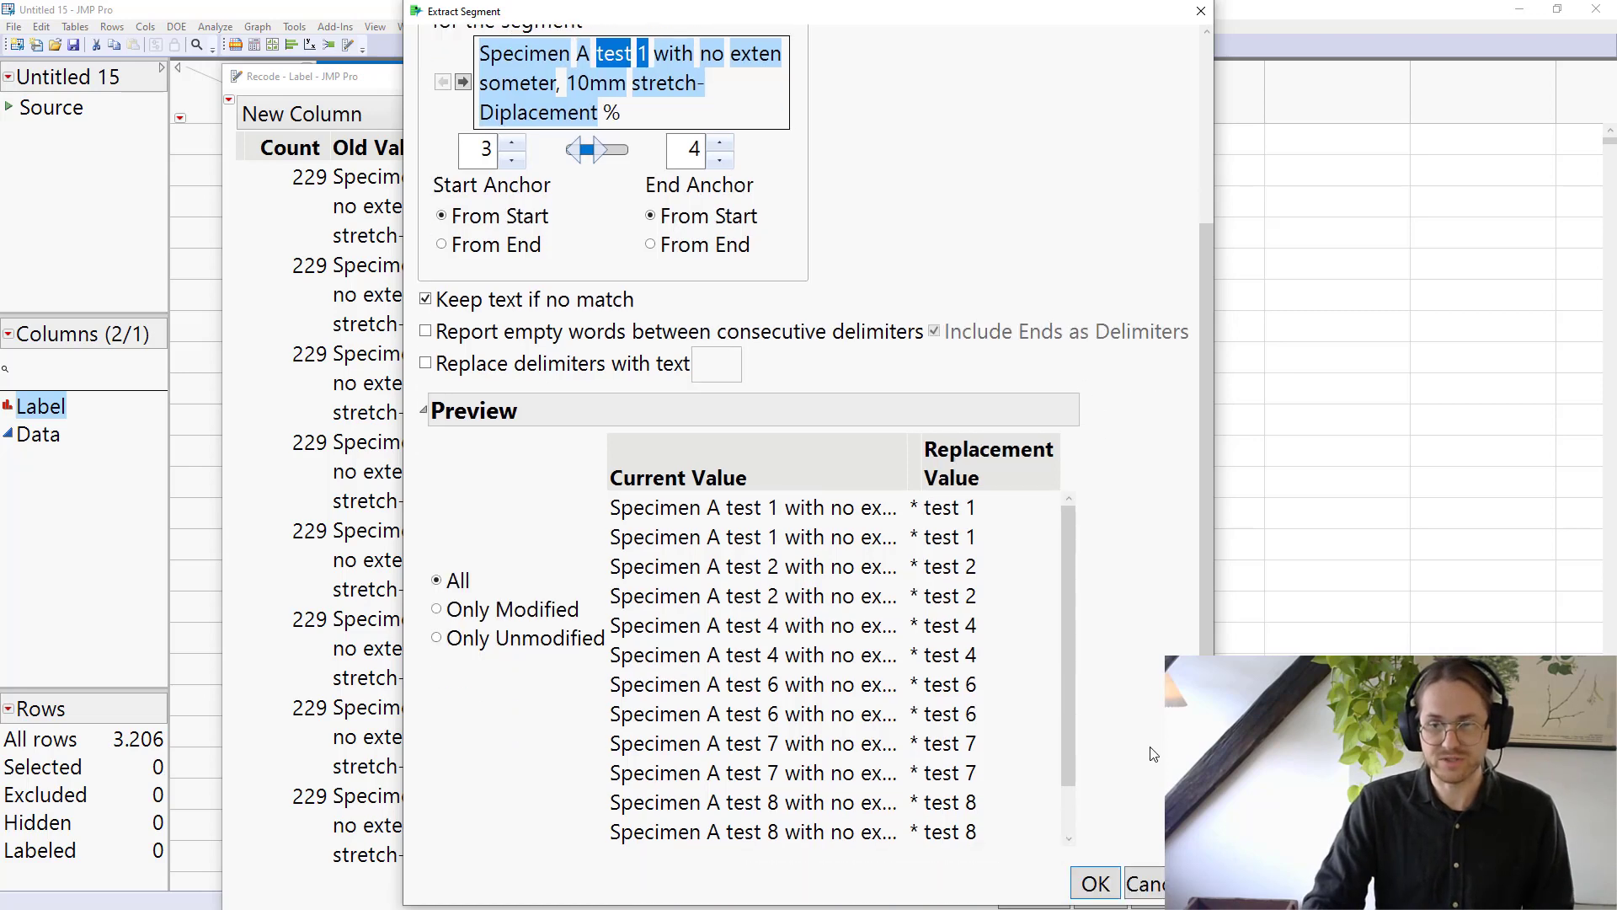
{"action": "left_click", "coordinate": [1094, 883]}
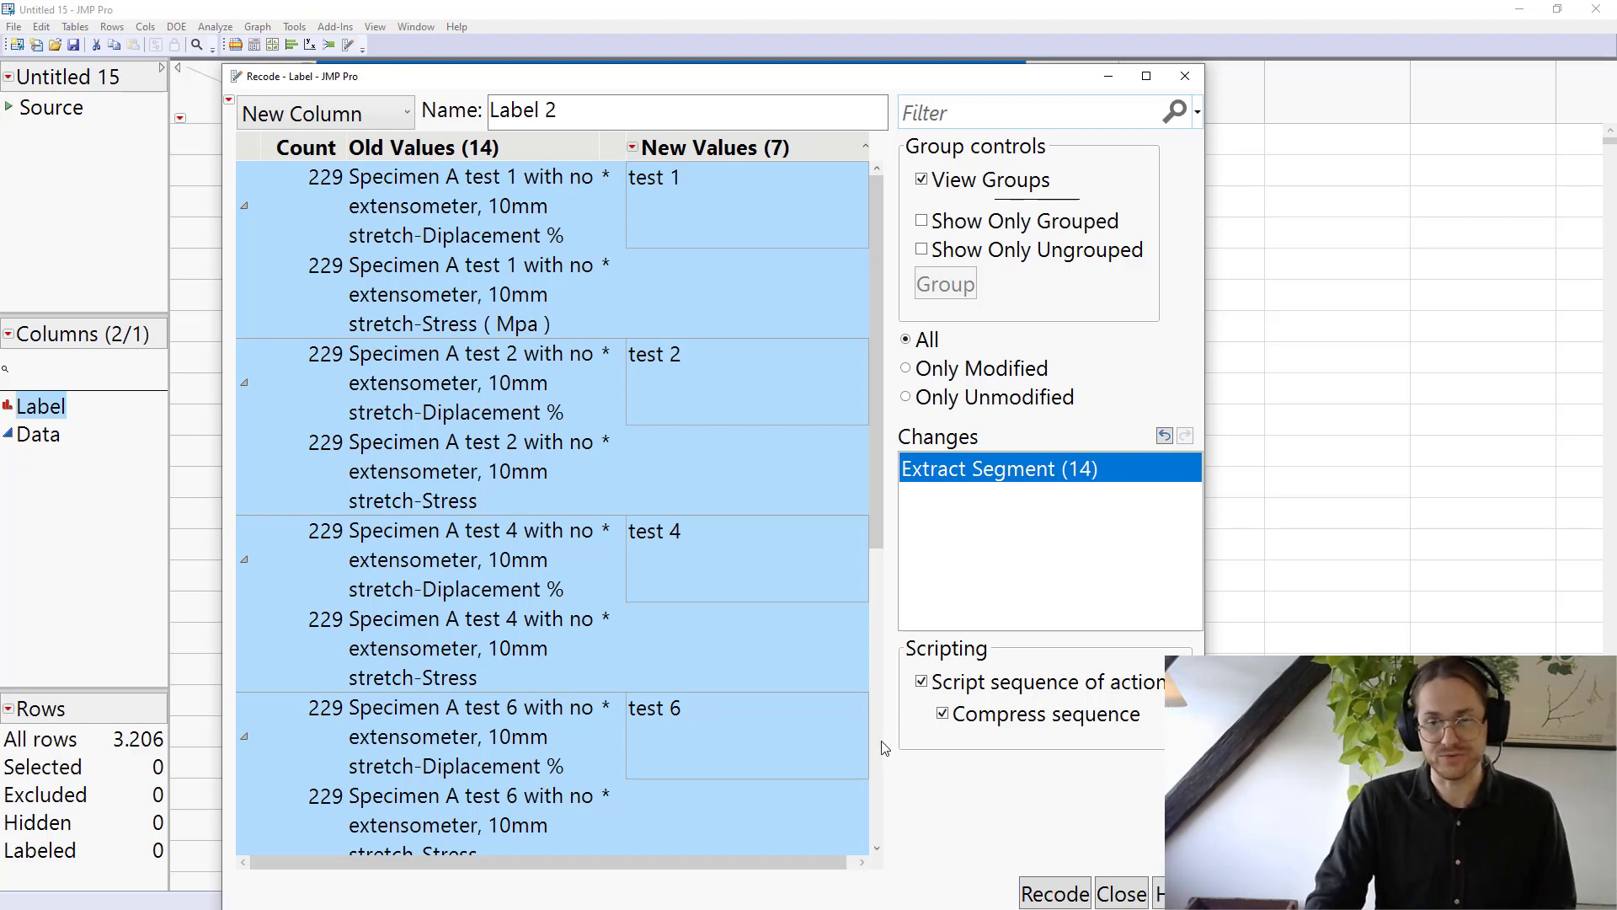
- Create the Label 2 test-number column, select it, and begin a second Recode on Label
{"action": "scroll", "scroll_direction": "down", "scroll_amount": 3}
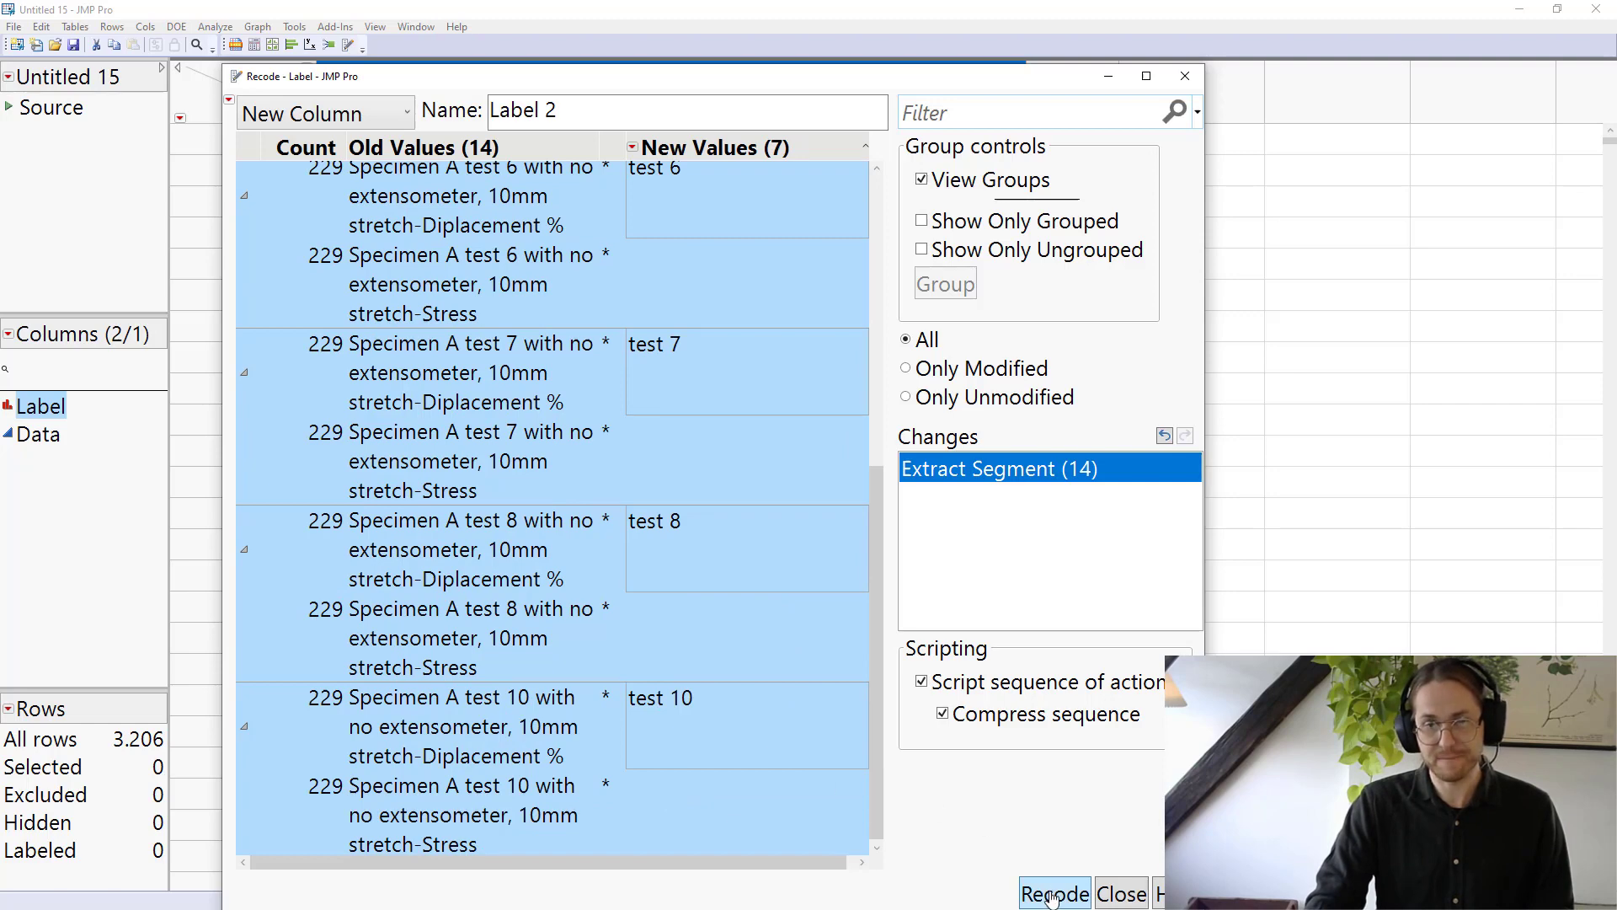
{"action": "left_click", "coordinate": [1052, 893]}
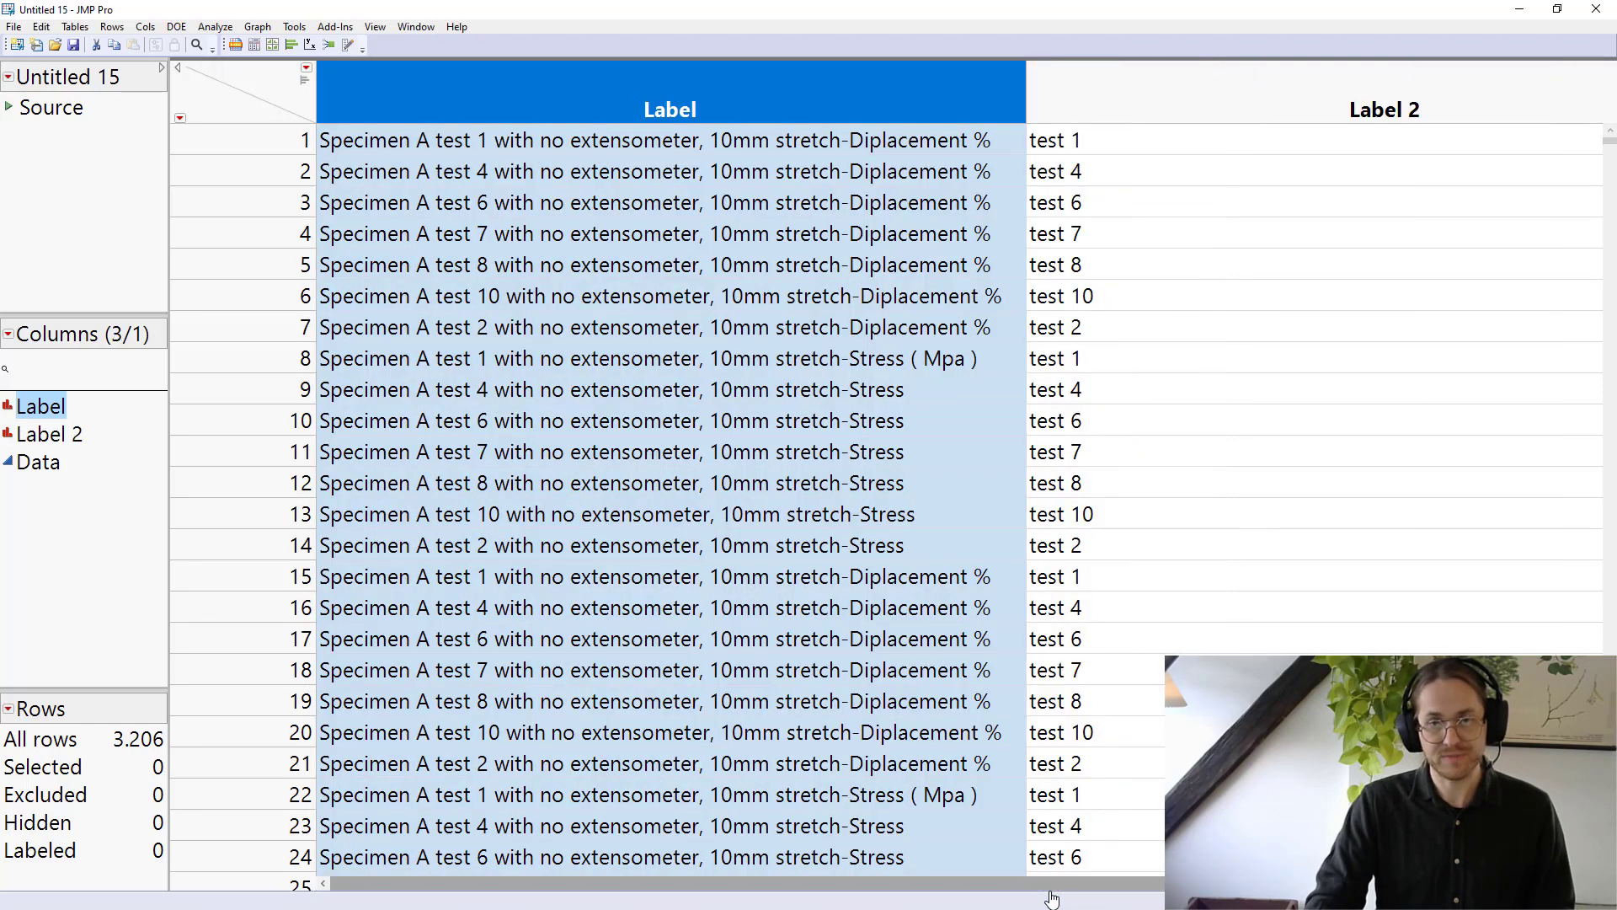
{"action": "left_click", "coordinate": [1382, 110]}
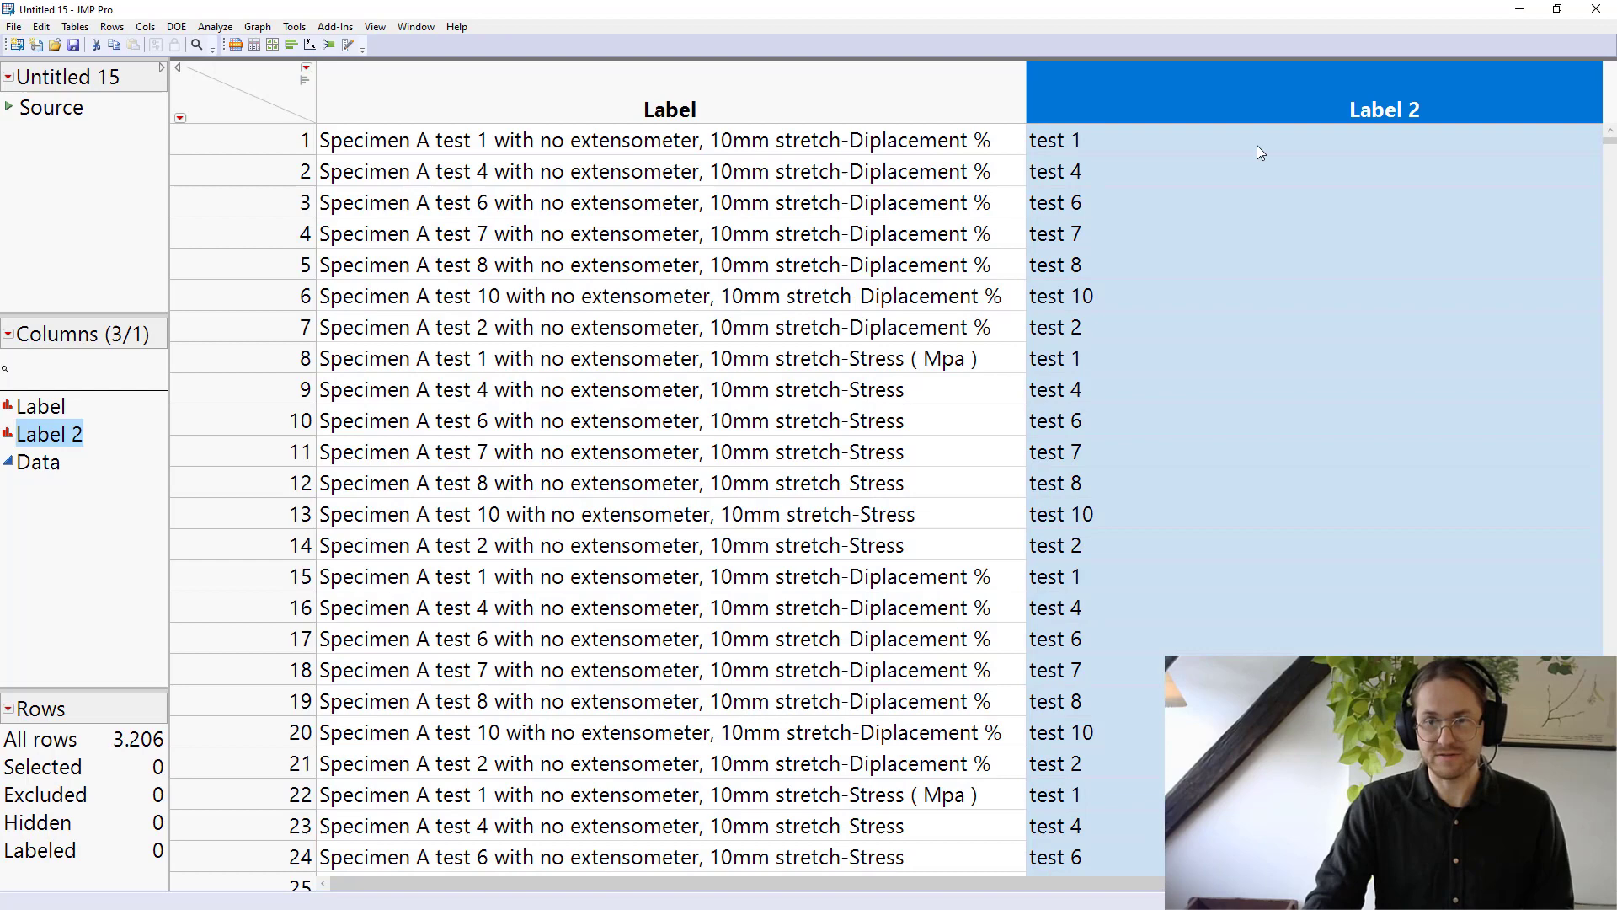
{"action": "scroll", "scroll_direction": "right", "scroll_amount": 3}
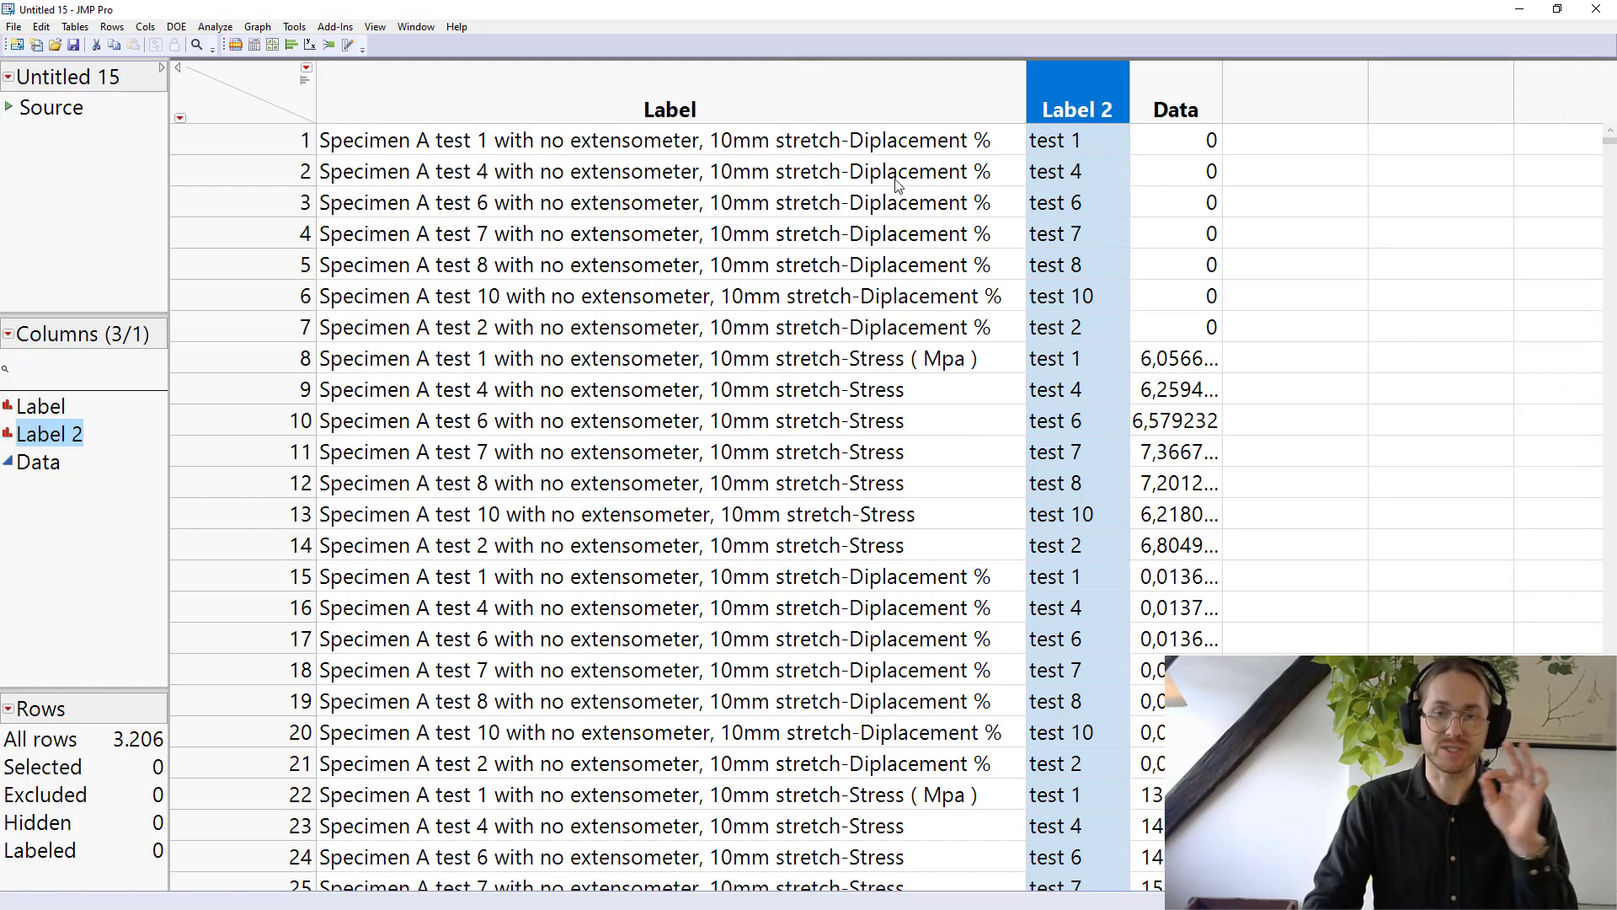
{"action": "mouse_move", "coordinate": [915, 501]}
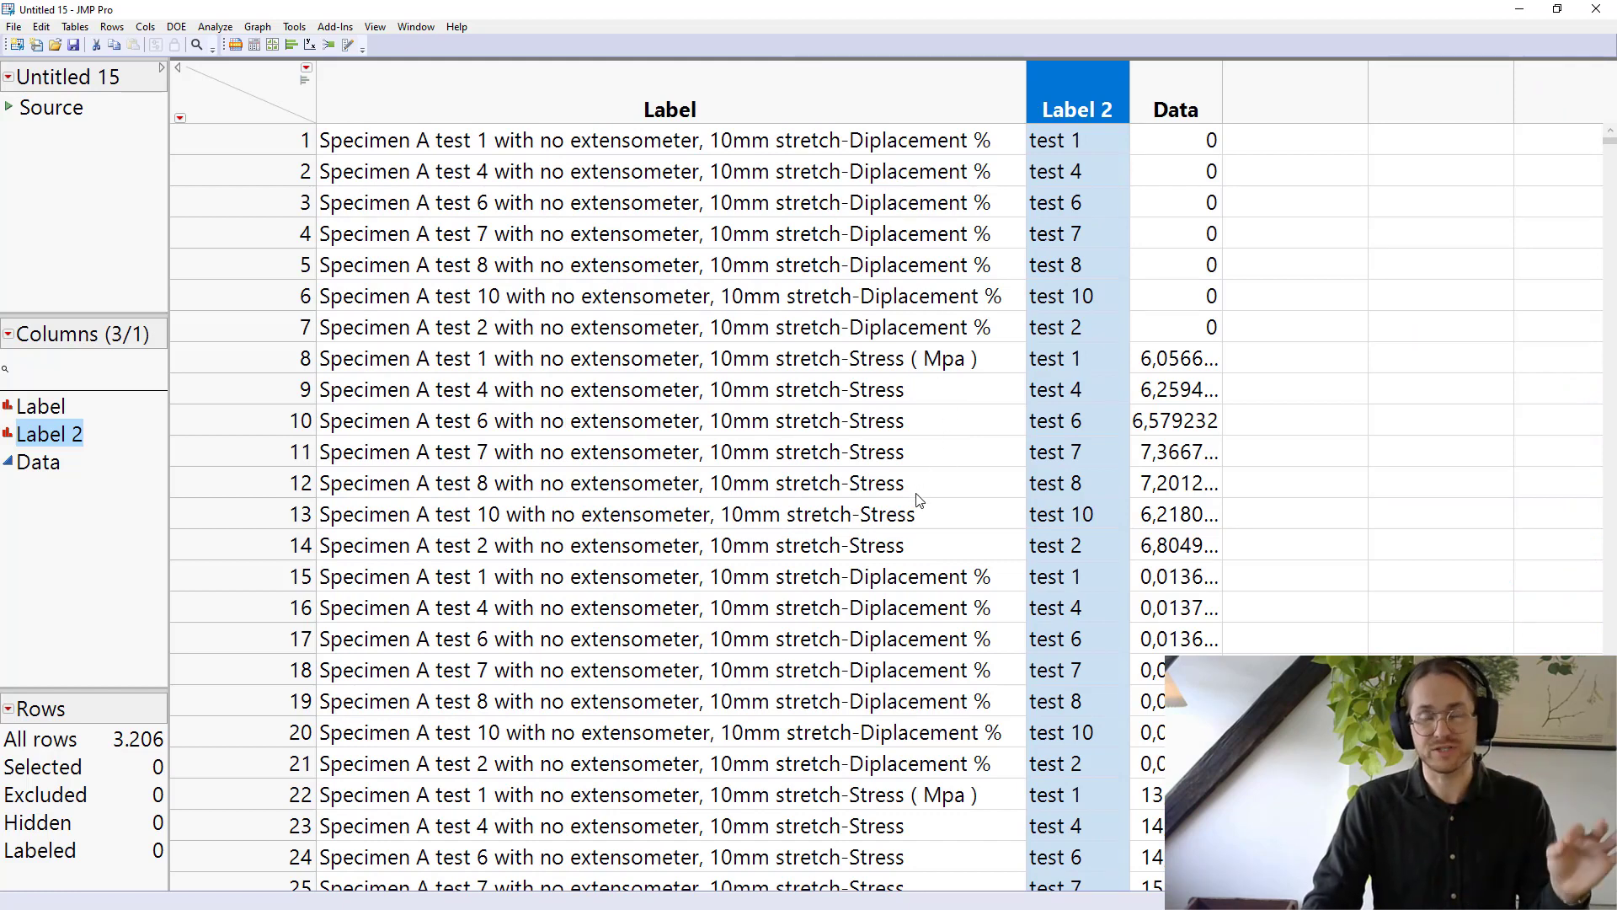
{"action": "left_click", "coordinate": [668, 91]}
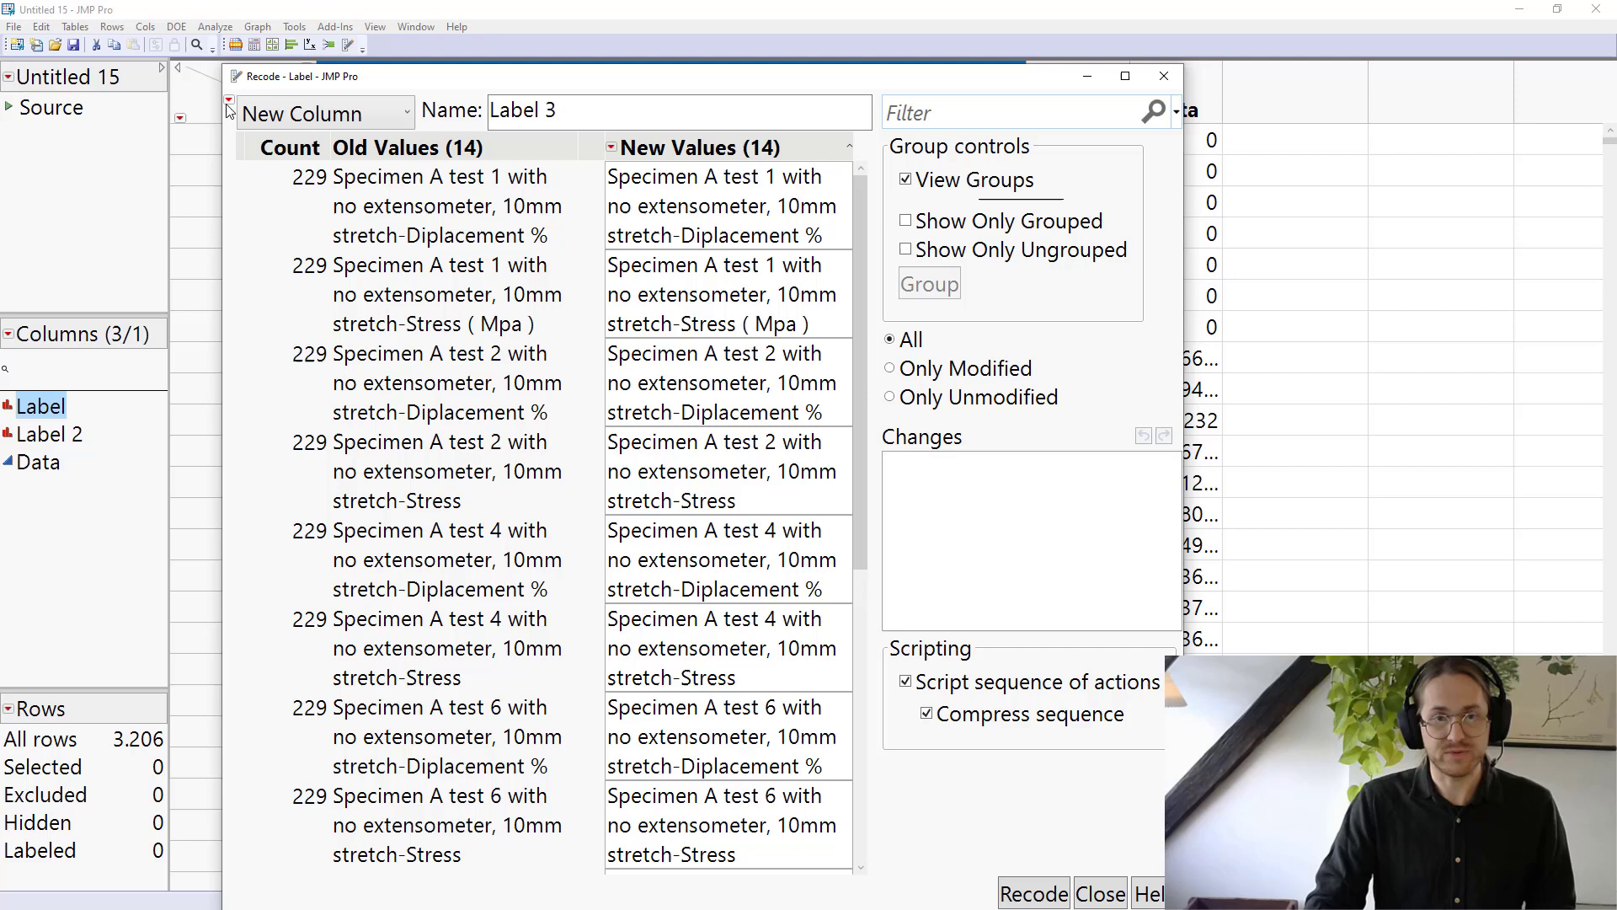
- Extract word 9 from Label, giving values stretch-Diplacement and stretch-Stress
{"action": "left_click", "coordinate": [229, 101]}
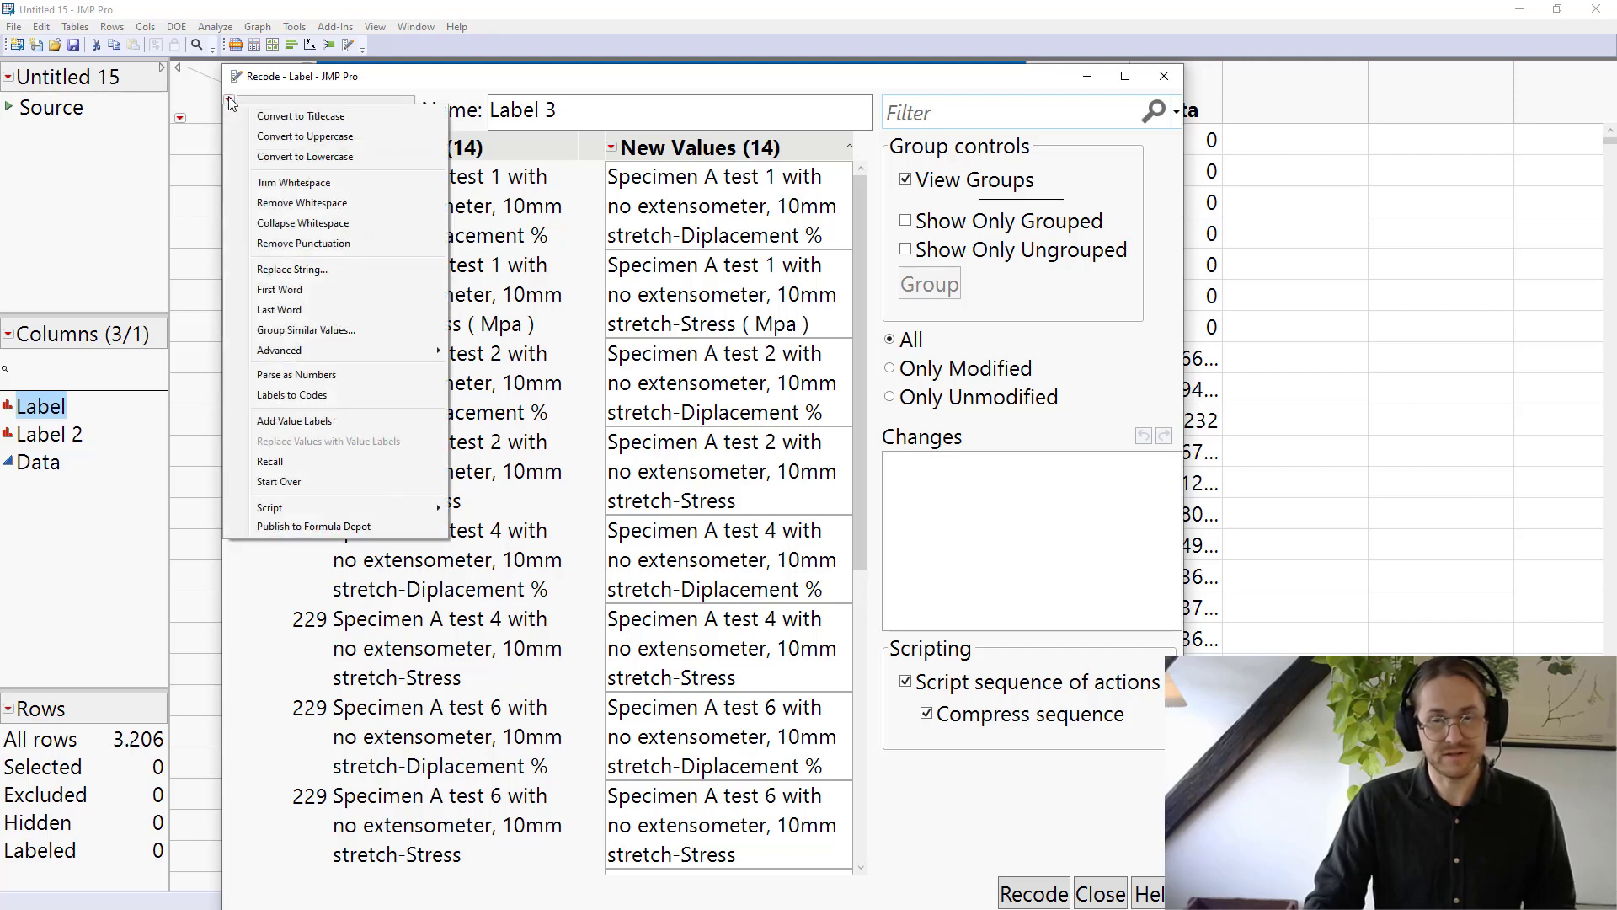
{"action": "mouse_move", "coordinate": [309, 350]}
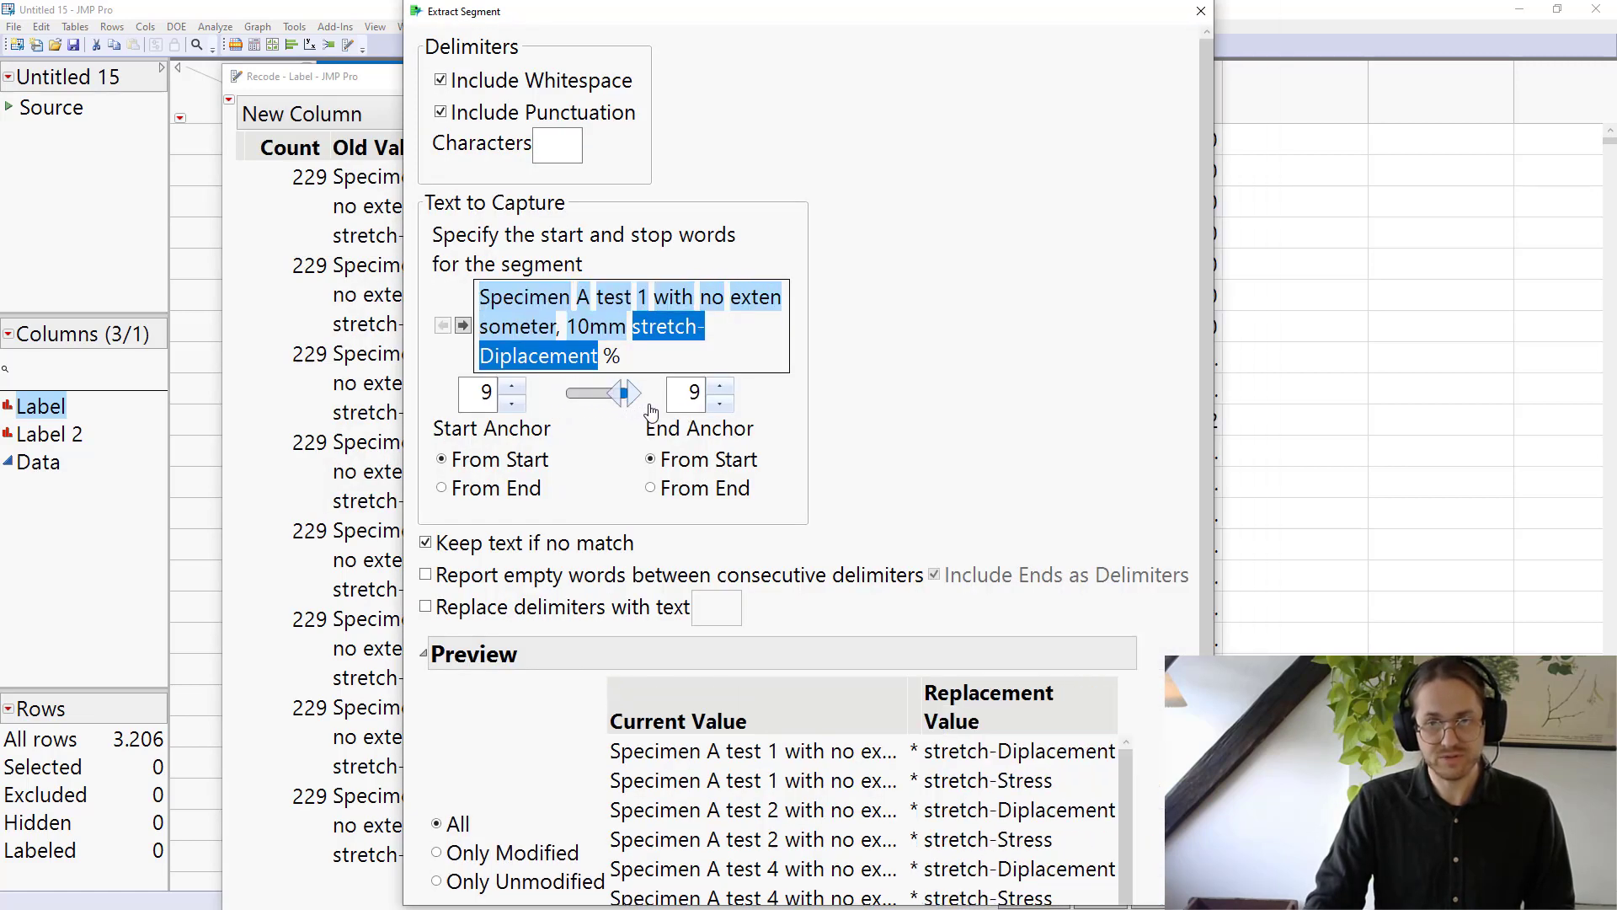
{"action": "scroll", "scroll_direction": "down", "scroll_amount": 3}
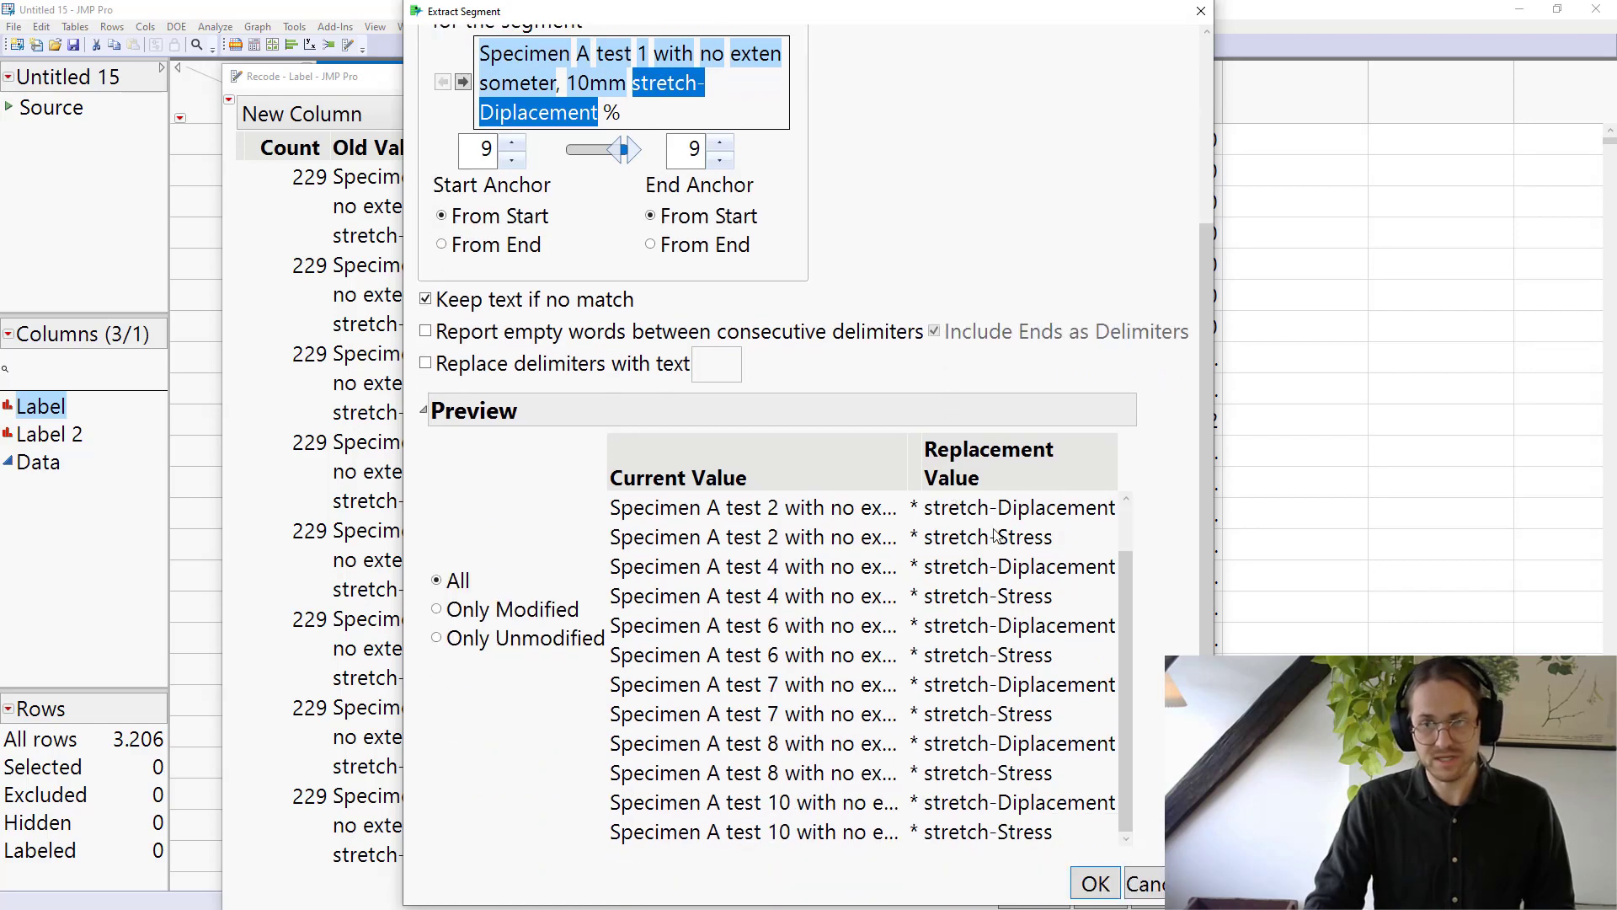
{"action": "mouse_move", "coordinate": [1031, 552]}
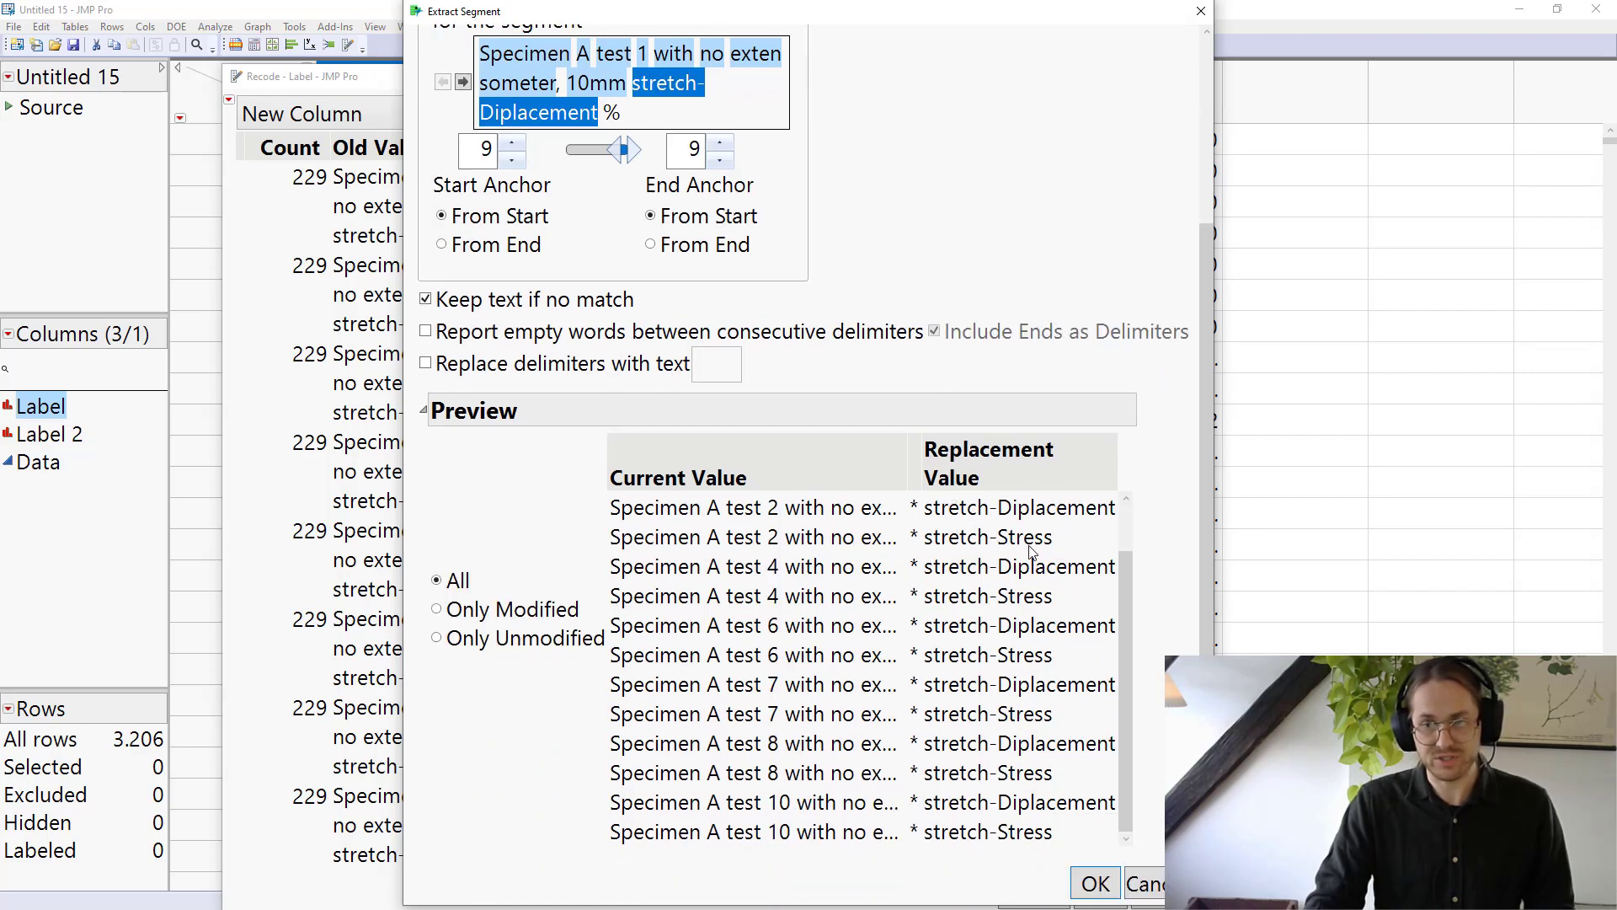
{"action": "mouse_move", "coordinate": [1102, 588]}
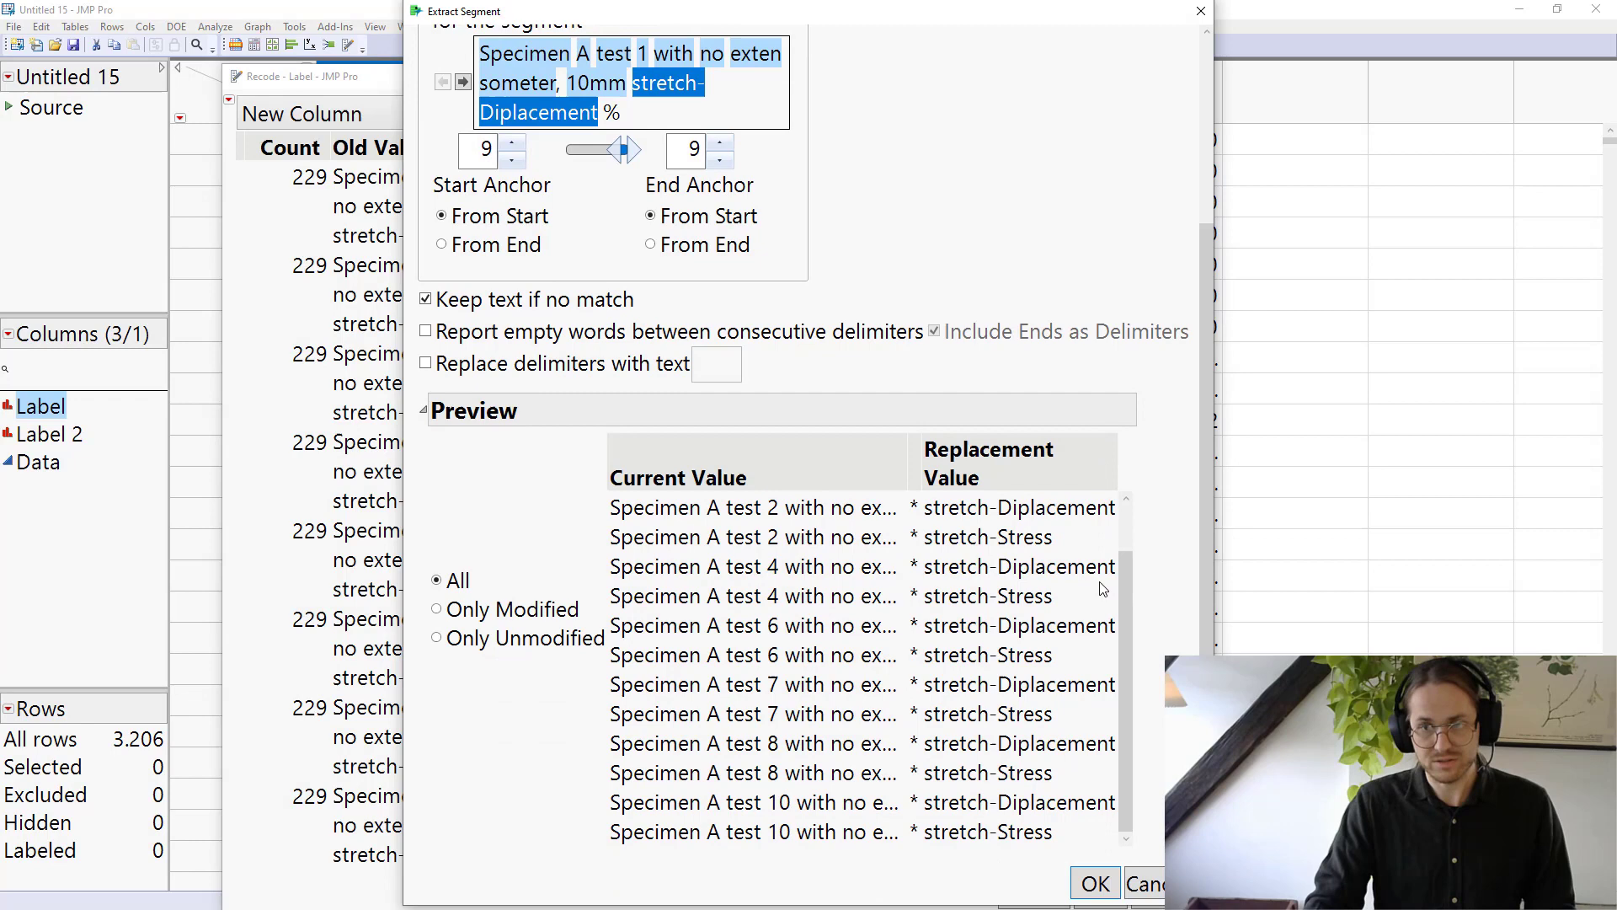
{"action": "mouse_move", "coordinate": [1080, 842]}
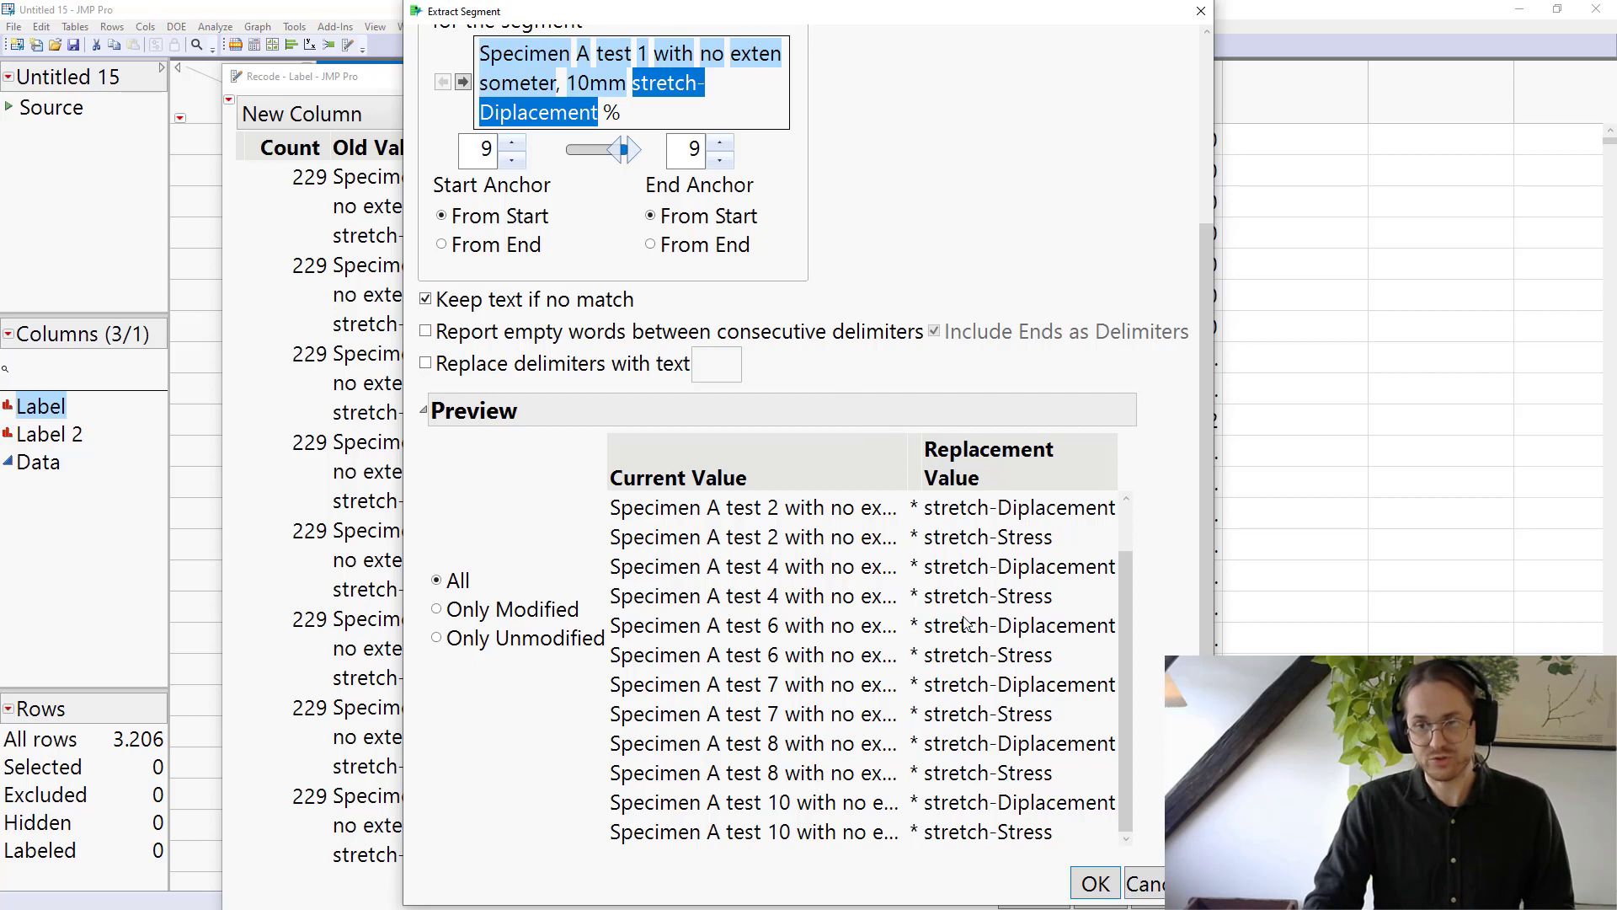
{"action": "mouse_move", "coordinate": [1083, 763]}
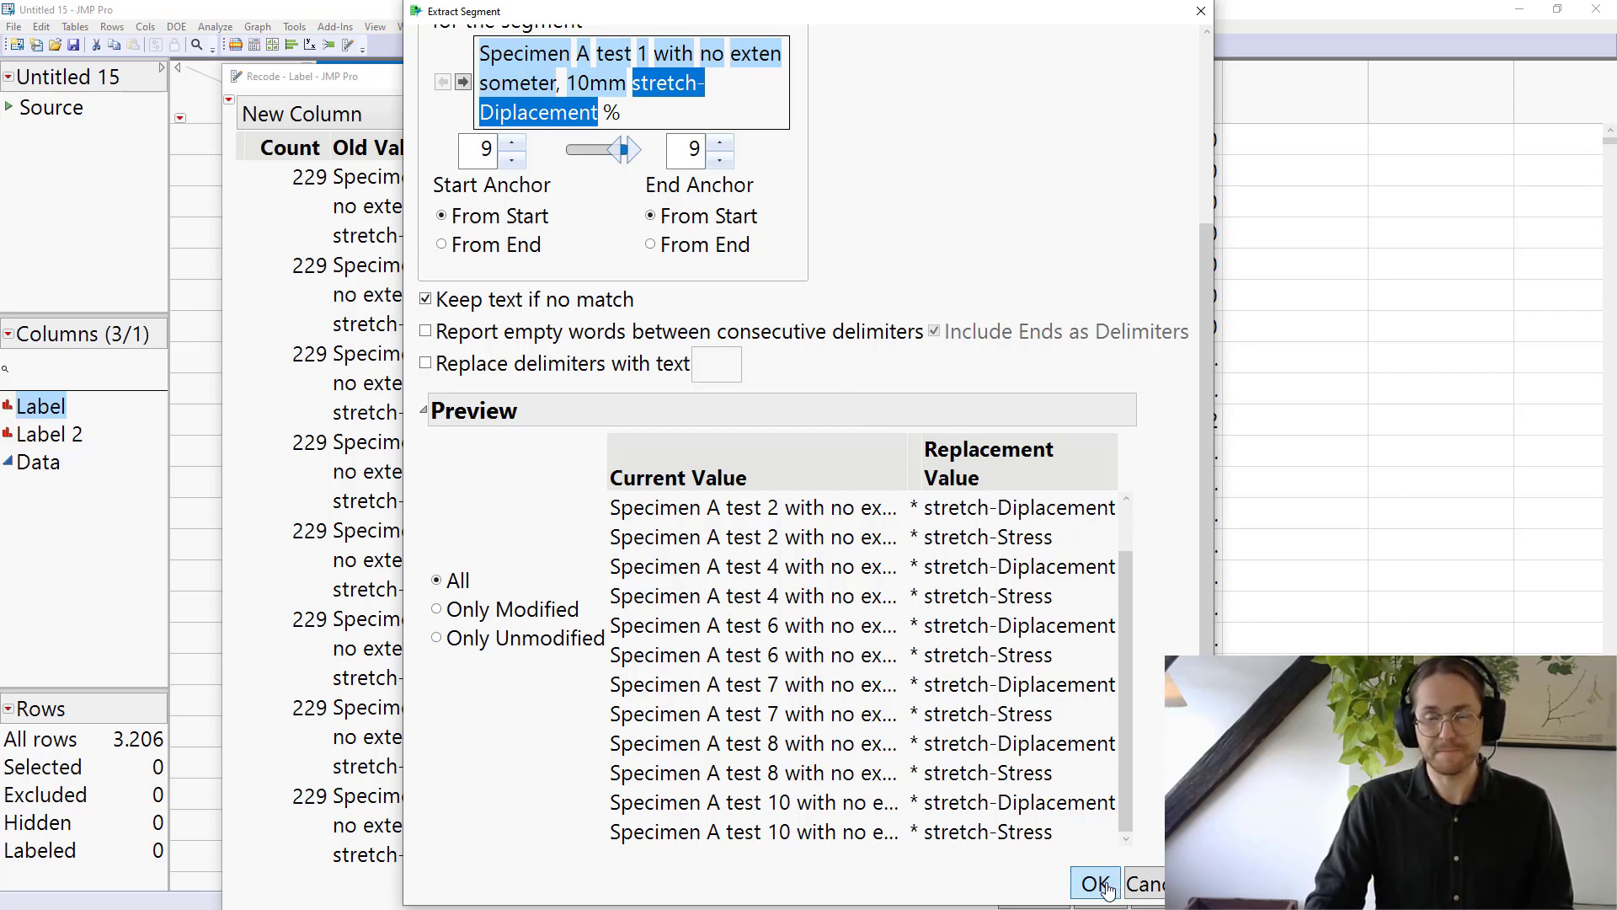
{"action": "left_click", "coordinate": [1092, 883]}
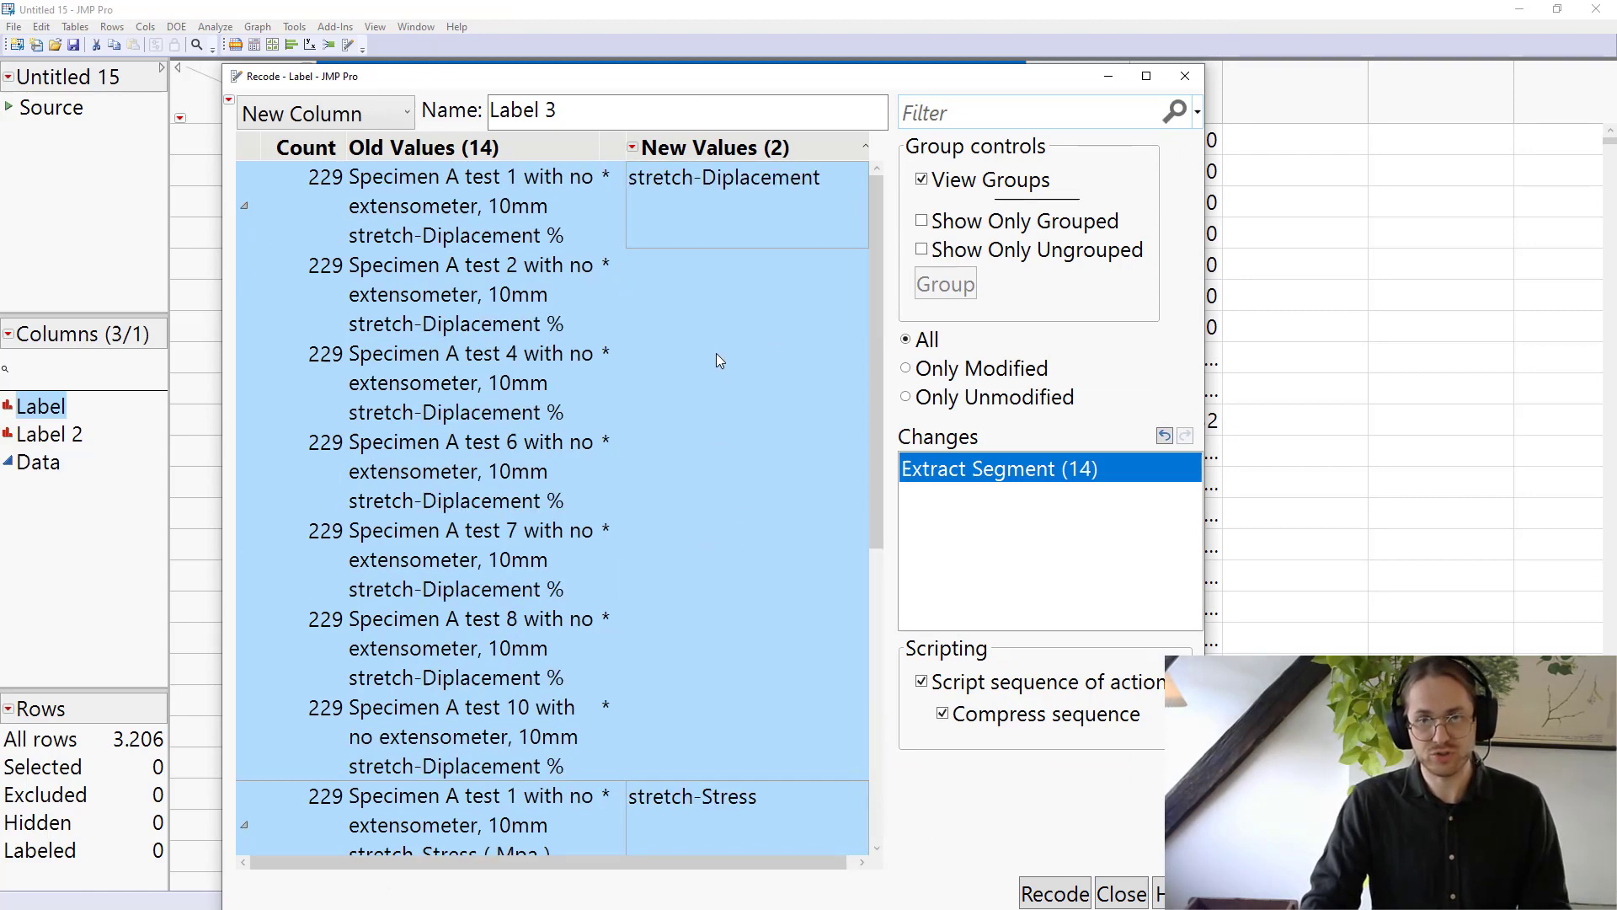
- Add a Replace String recode that removes 'stretch-', leaving Diplacement and Stress
{"action": "scroll", "scroll_direction": "down", "scroll_amount": 3}
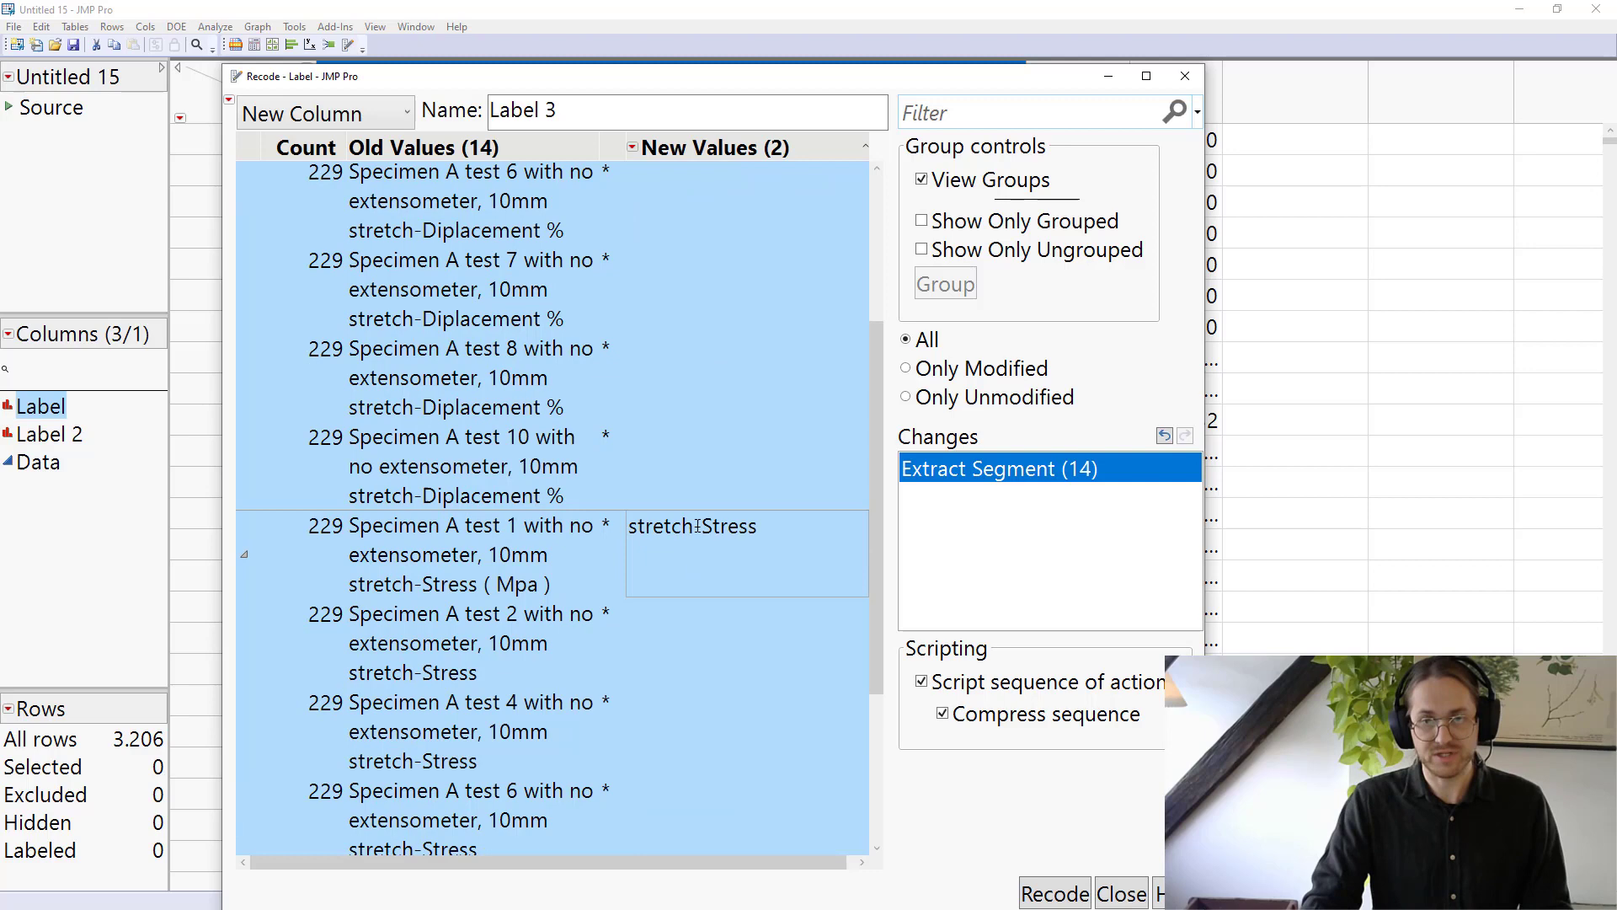
{"action": "left_click", "coordinate": [449, 555]}
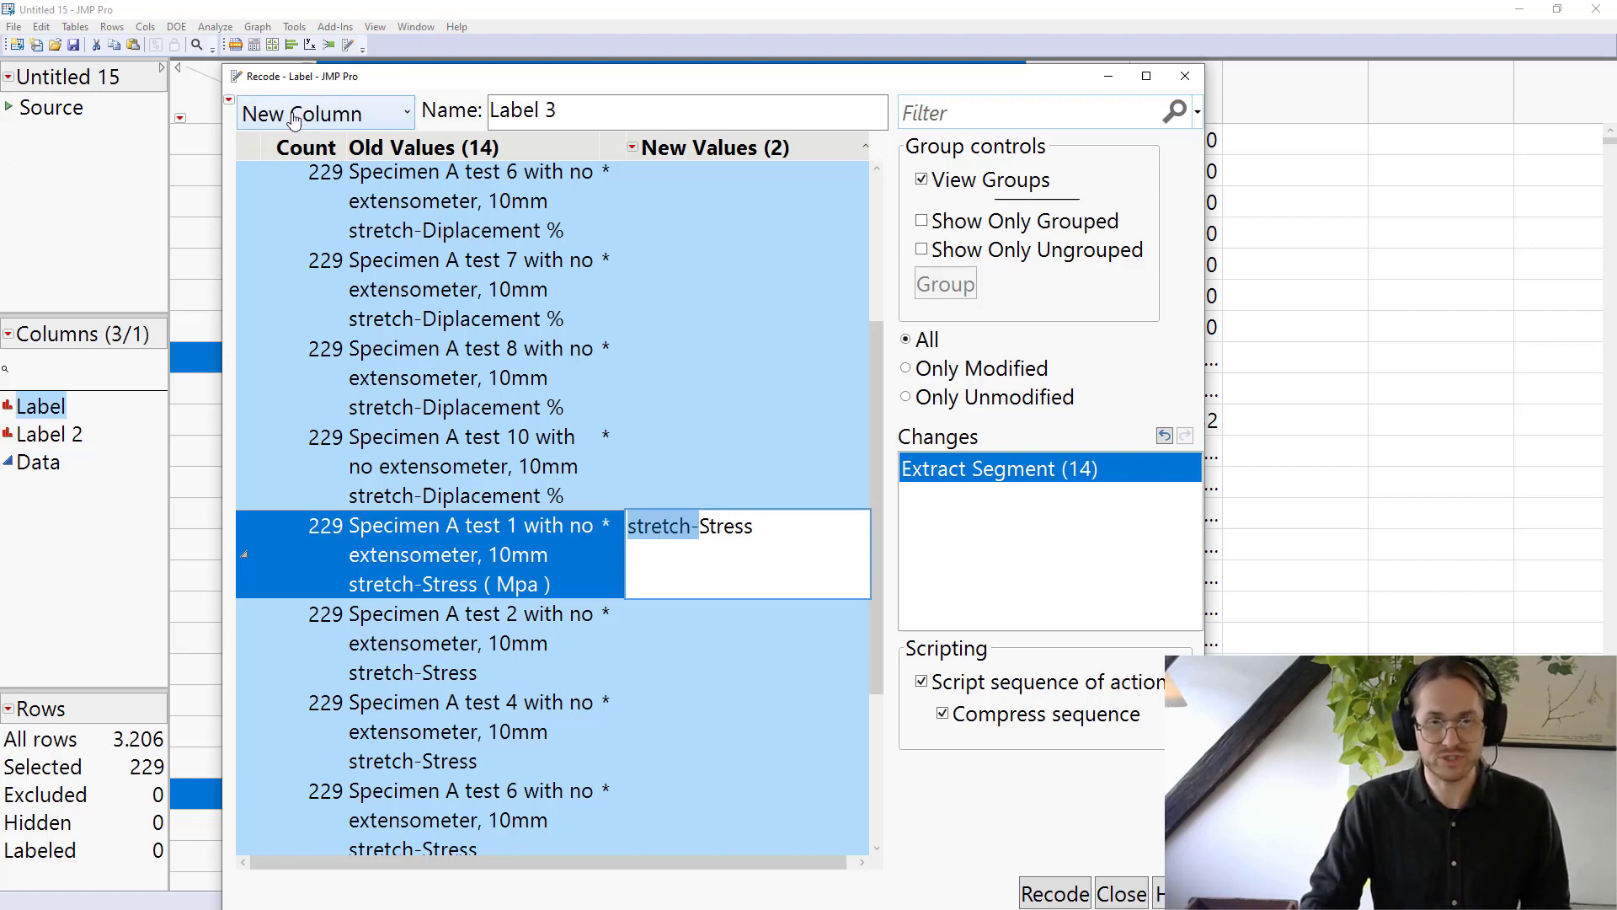
{"action": "left_click", "coordinate": [323, 114]}
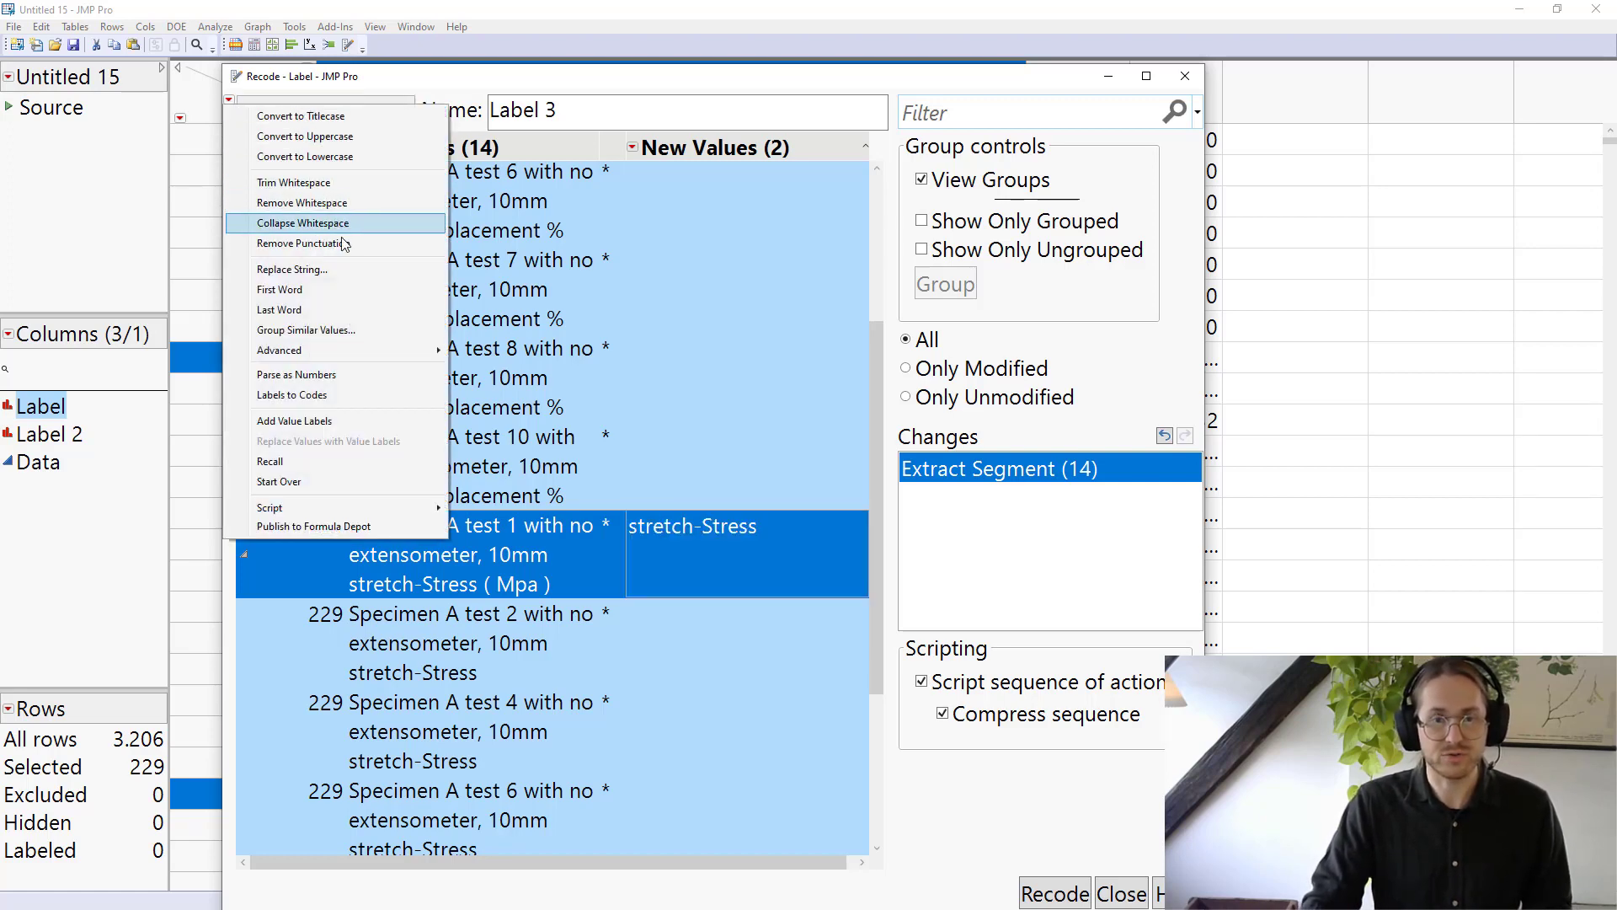
{"action": "left_click", "coordinate": [293, 270]}
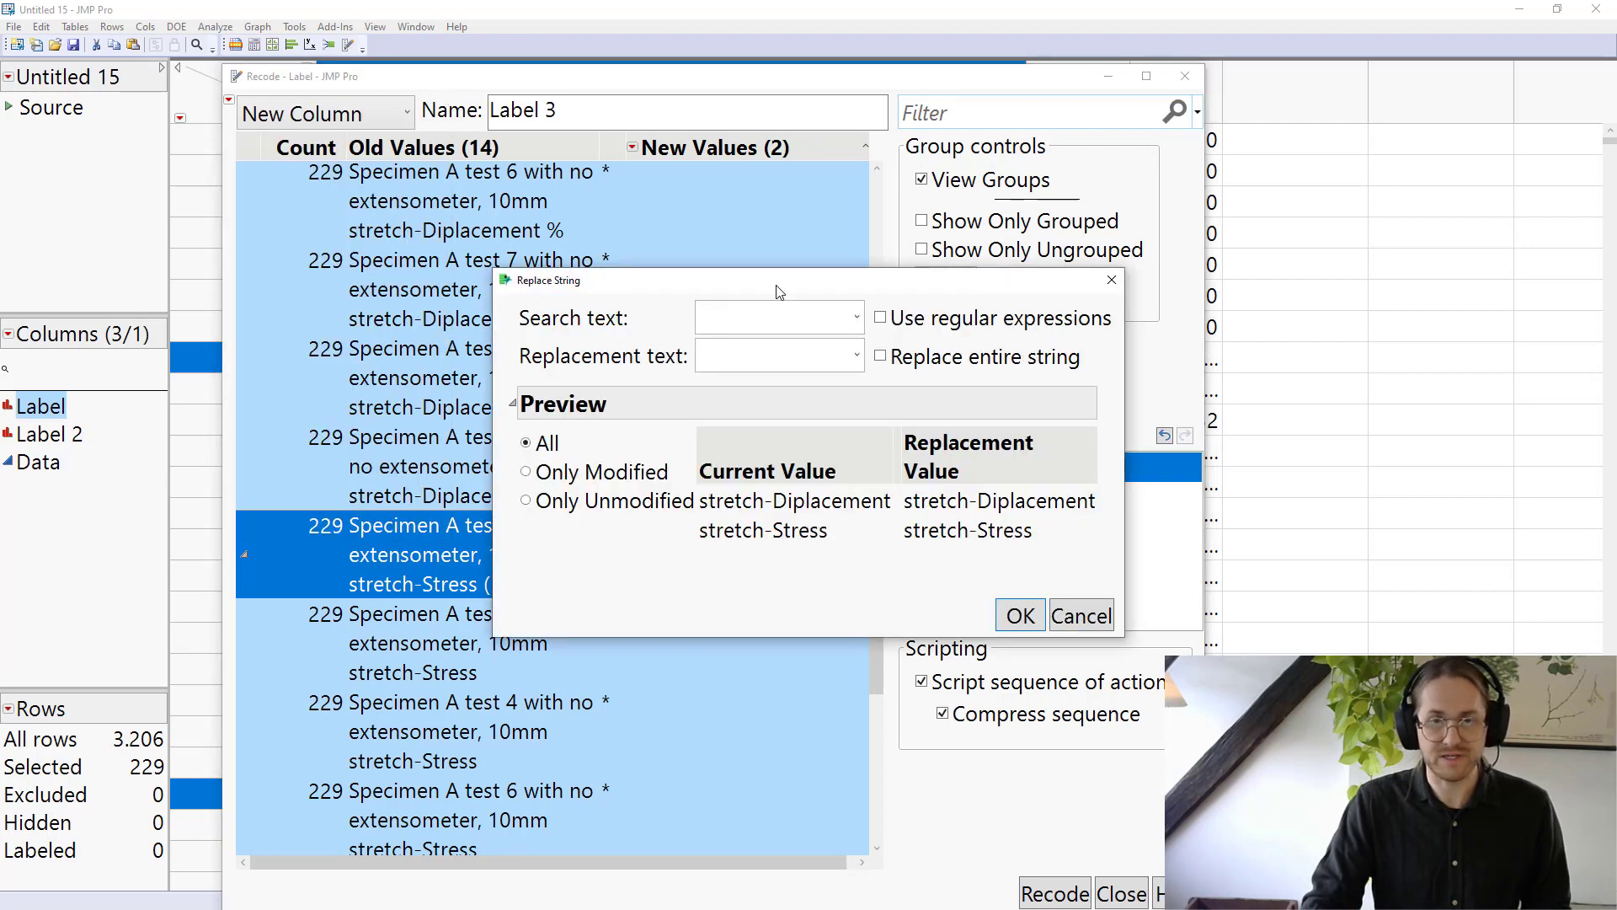
{"action": "type", "text": "stretch-"}
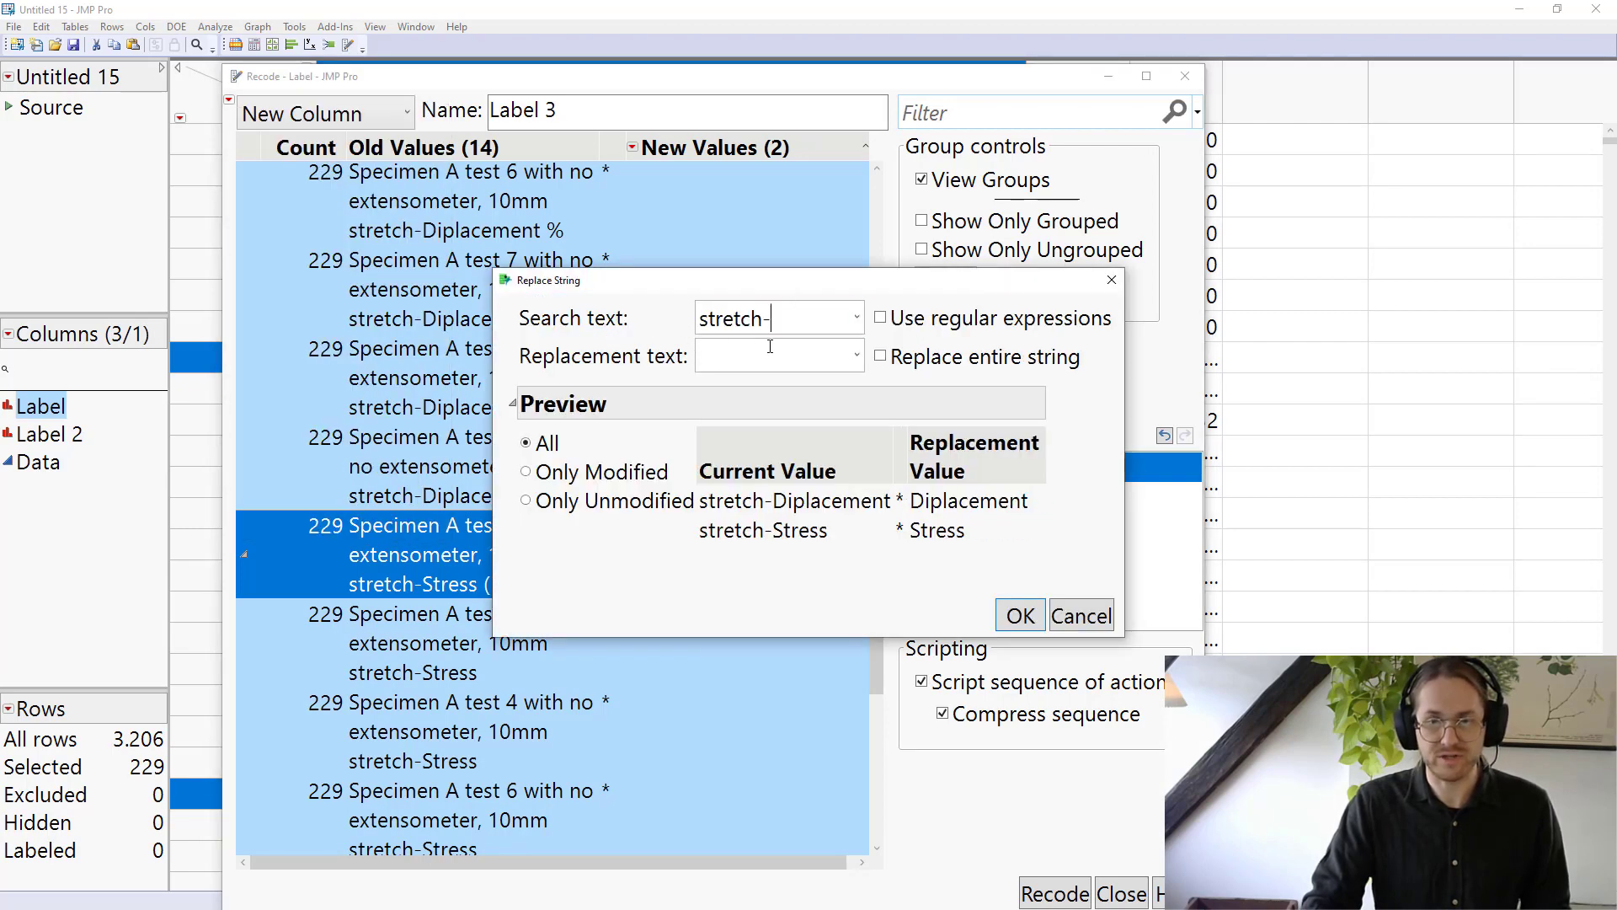
{"action": "key", "text": "backspace"}
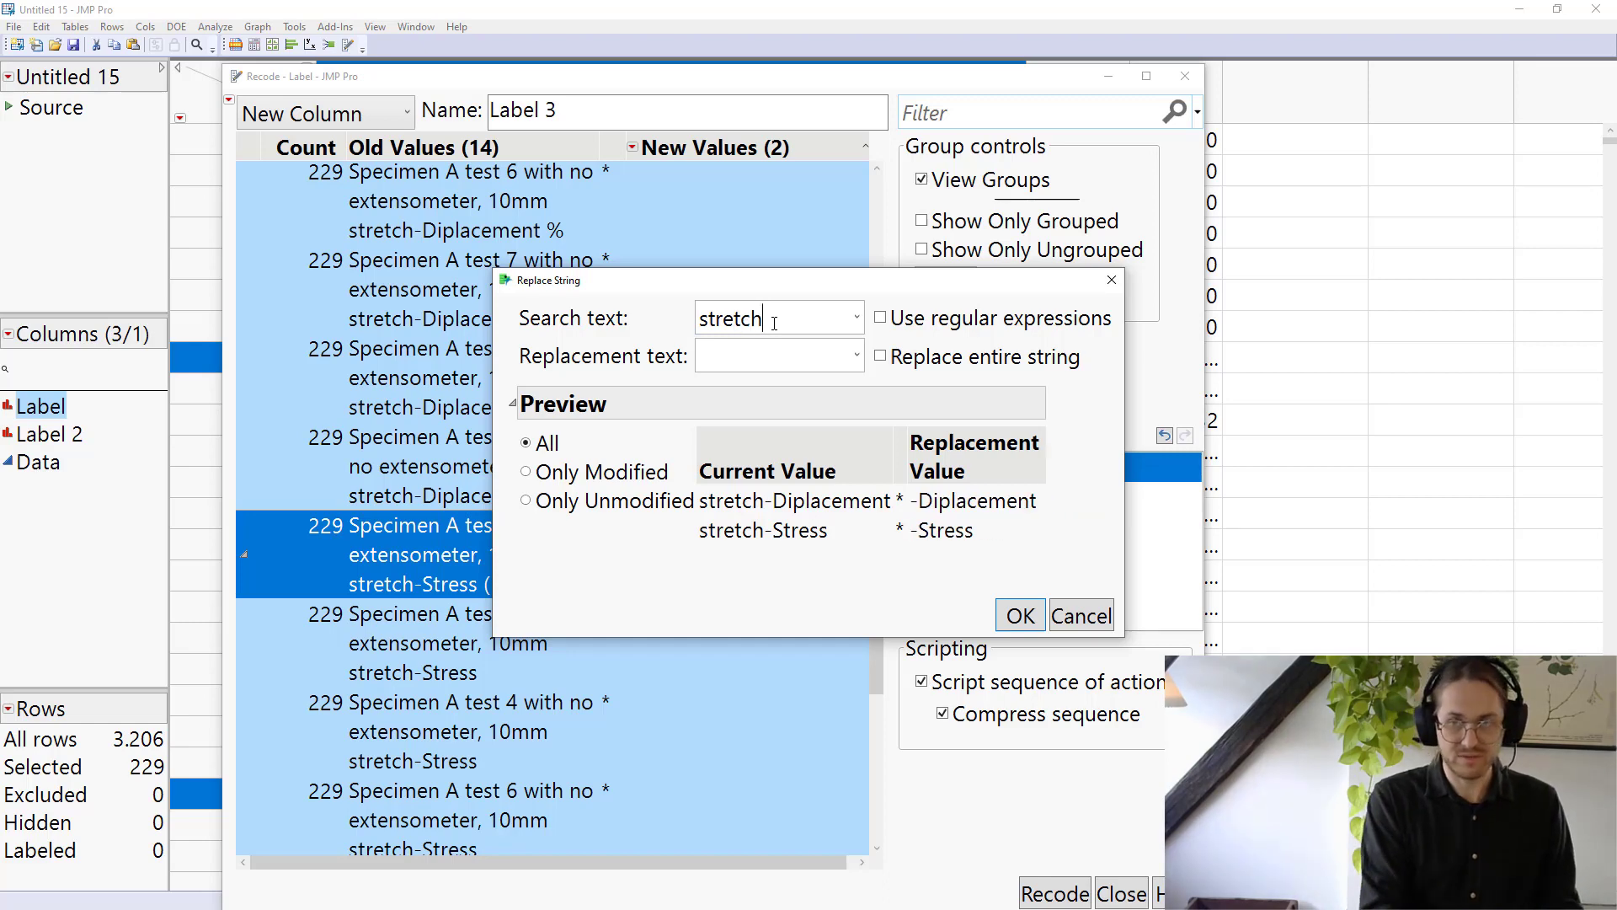
{"action": "type", "text": "-"}
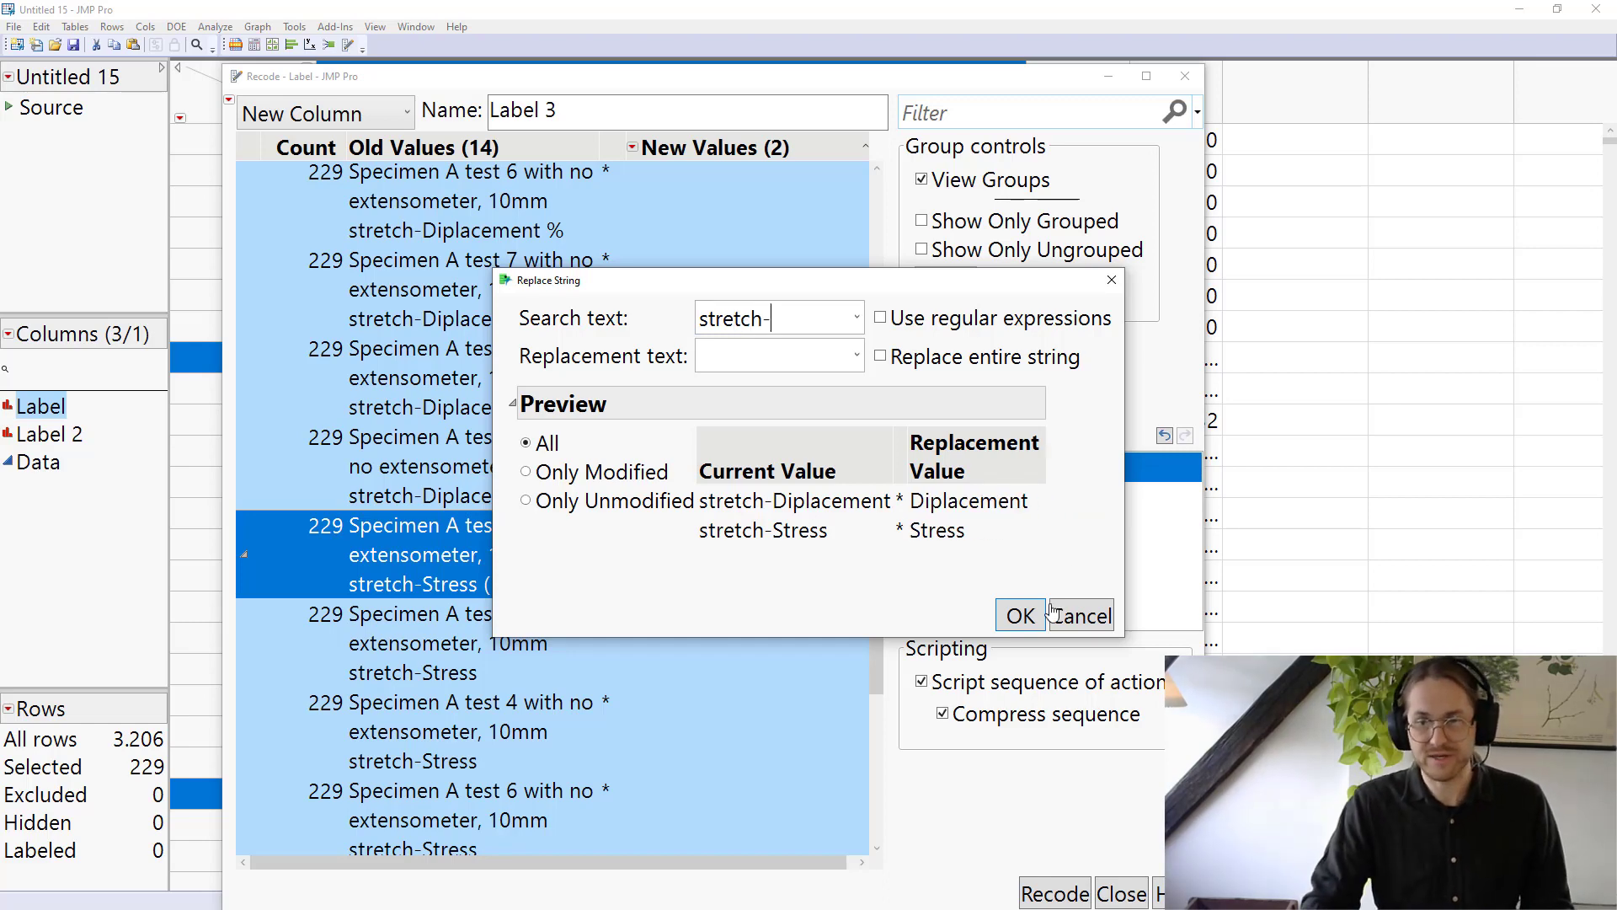
{"action": "left_click", "coordinate": [1020, 615]}
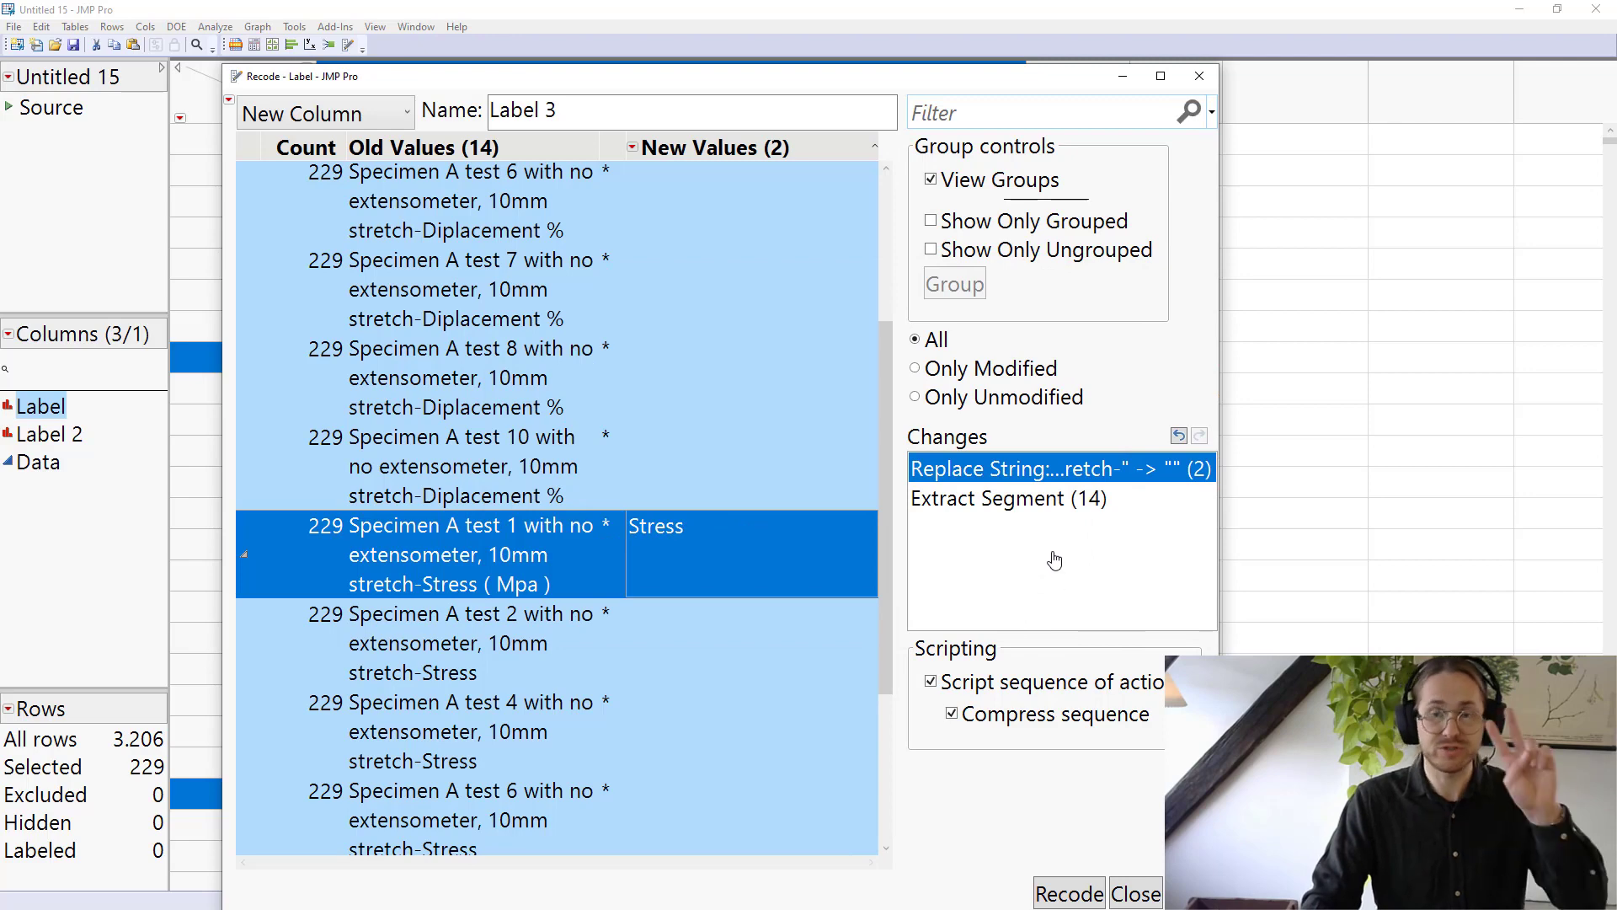
{"action": "mouse_move", "coordinate": [1040, 469]}
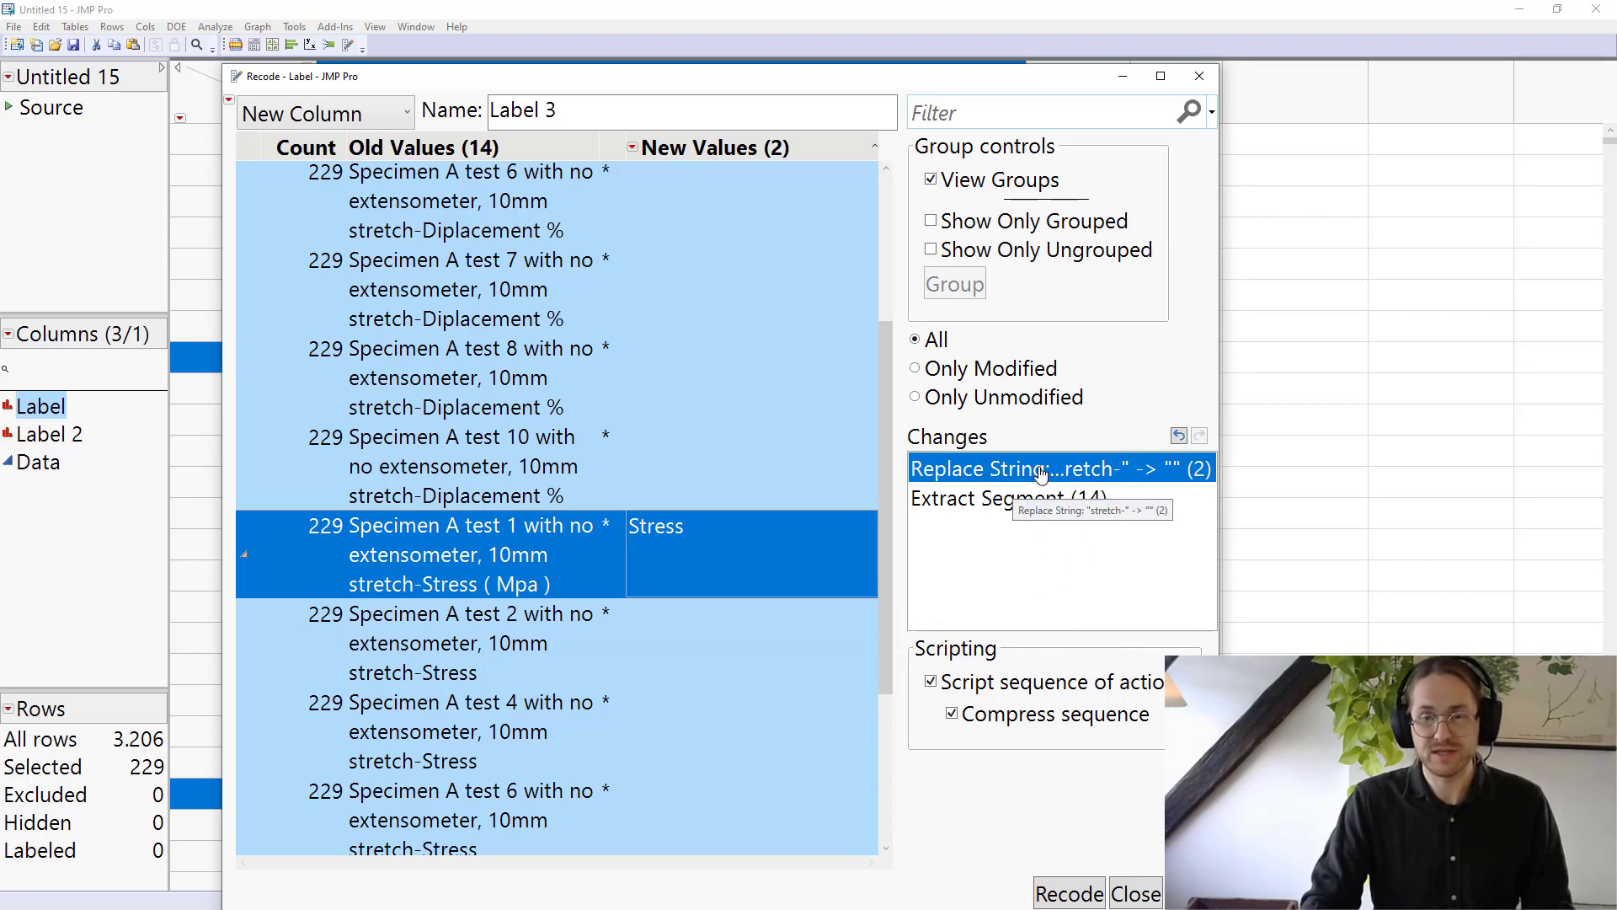
{"action": "mouse_move", "coordinate": [1152, 416]}
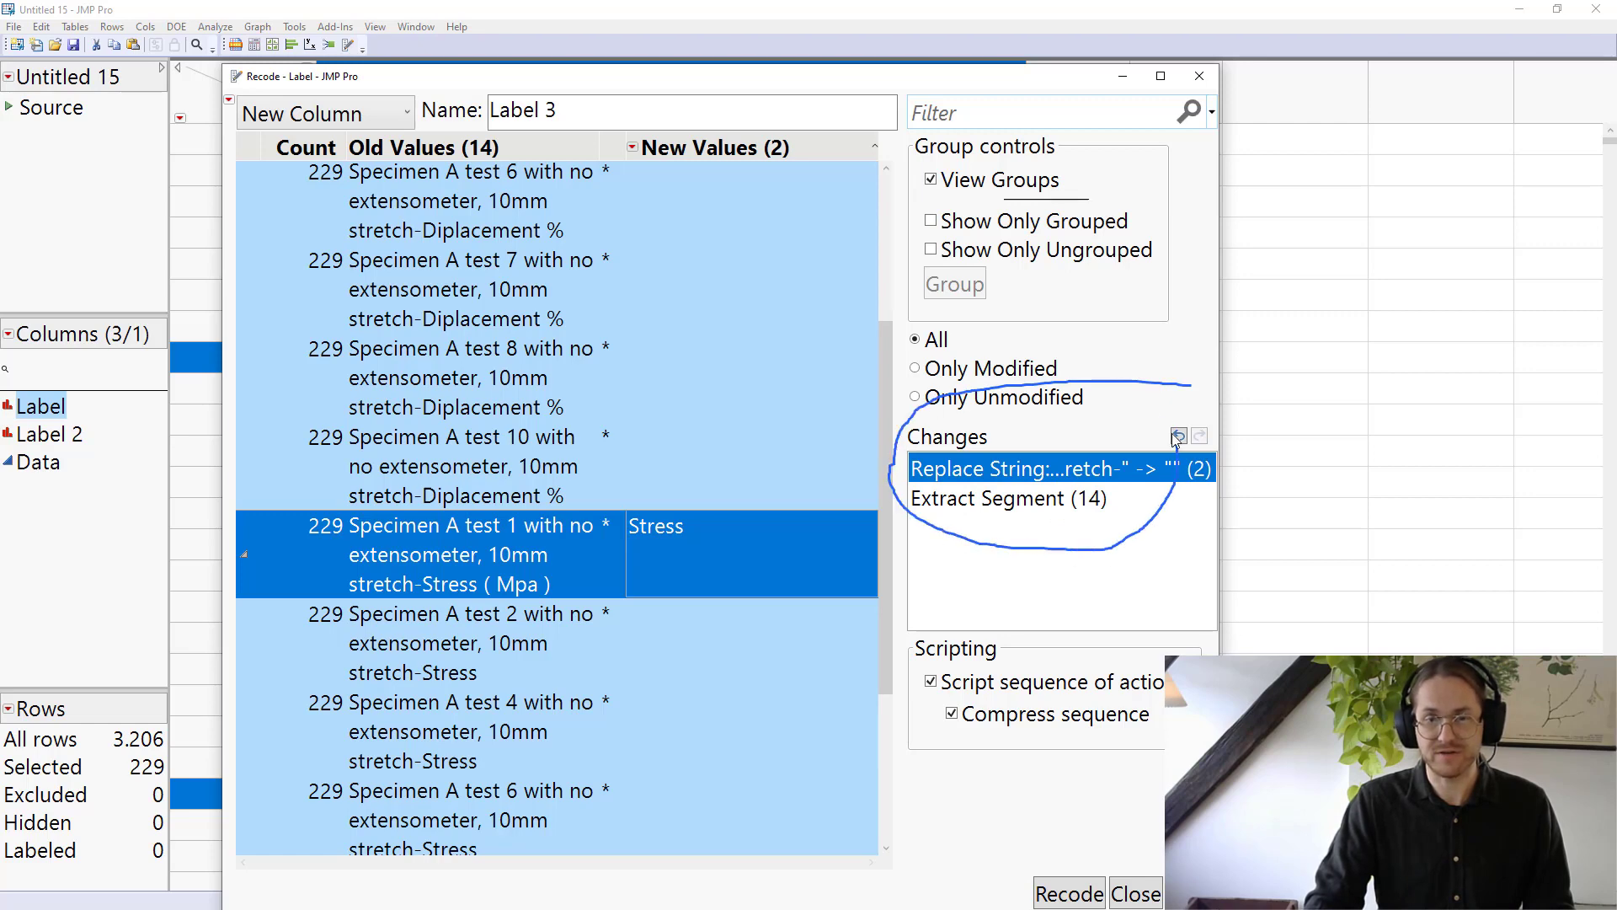
{"action": "scroll", "scroll_direction": "down", "scroll_amount": 3}
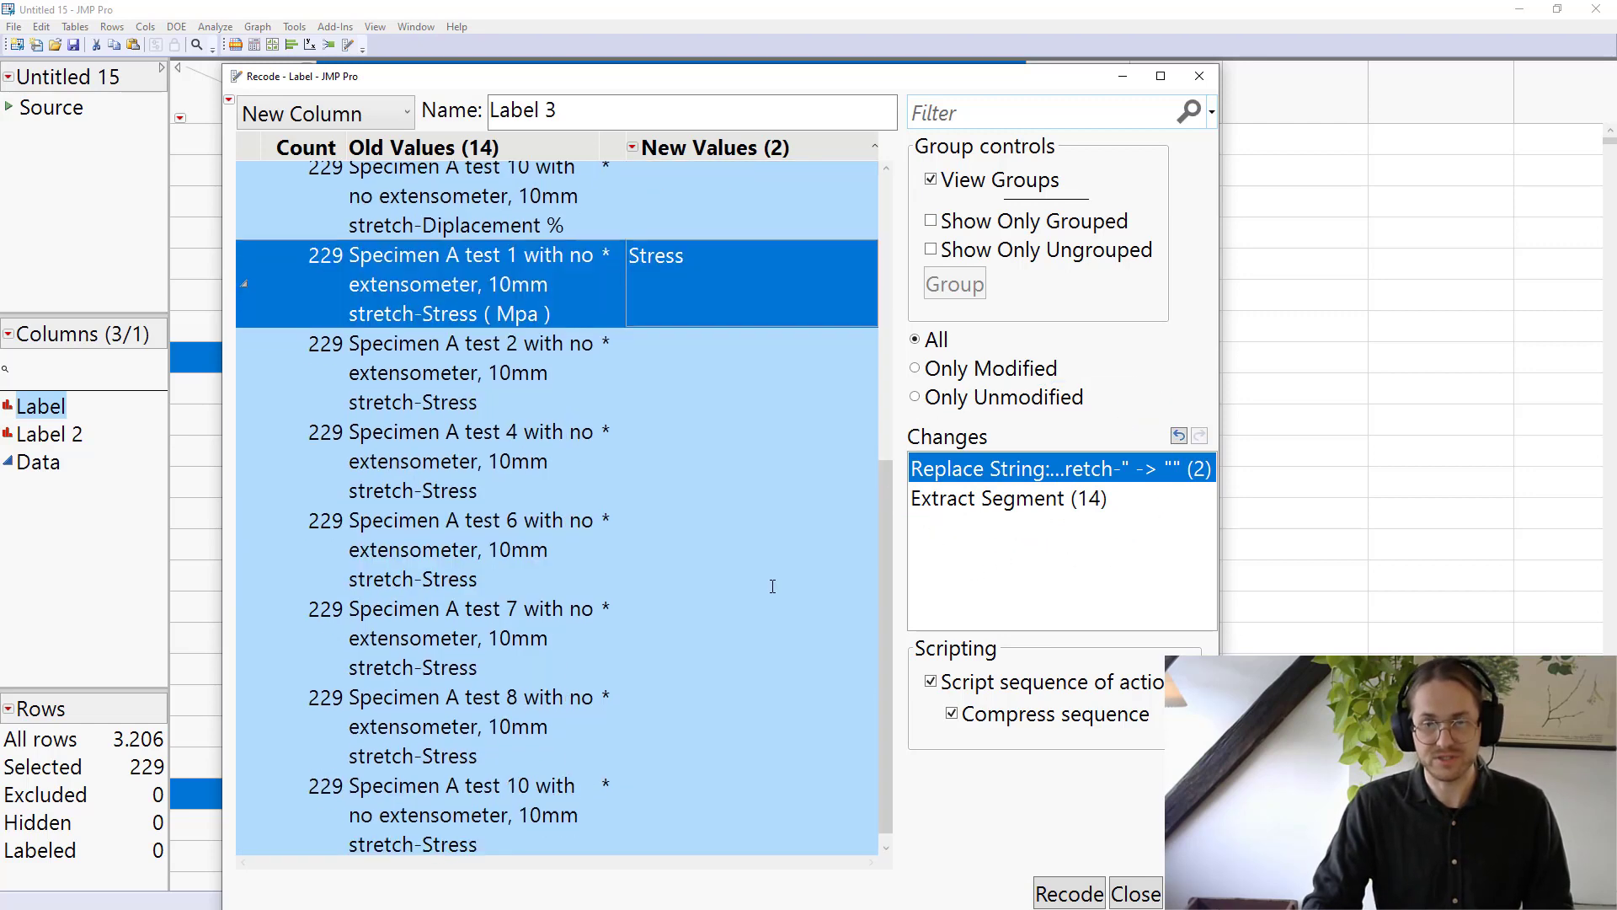
{"action": "mouse_move", "coordinate": [787, 620]}
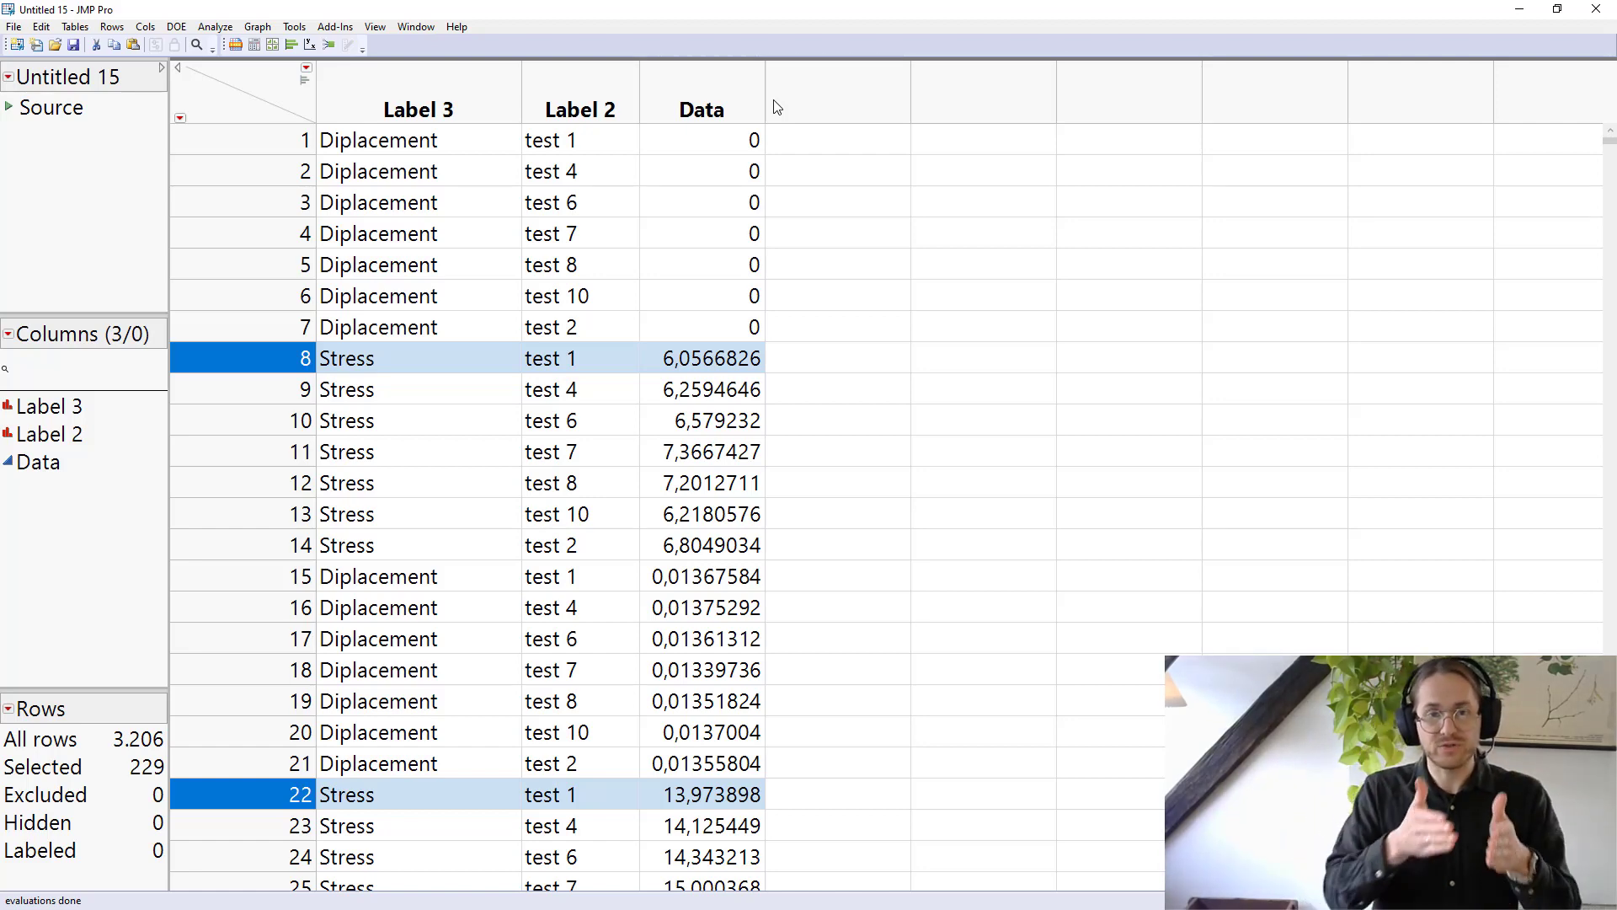
- Select the new Label 3 column reading Diplacement or Stress
{"action": "left_click", "coordinate": [418, 109]}
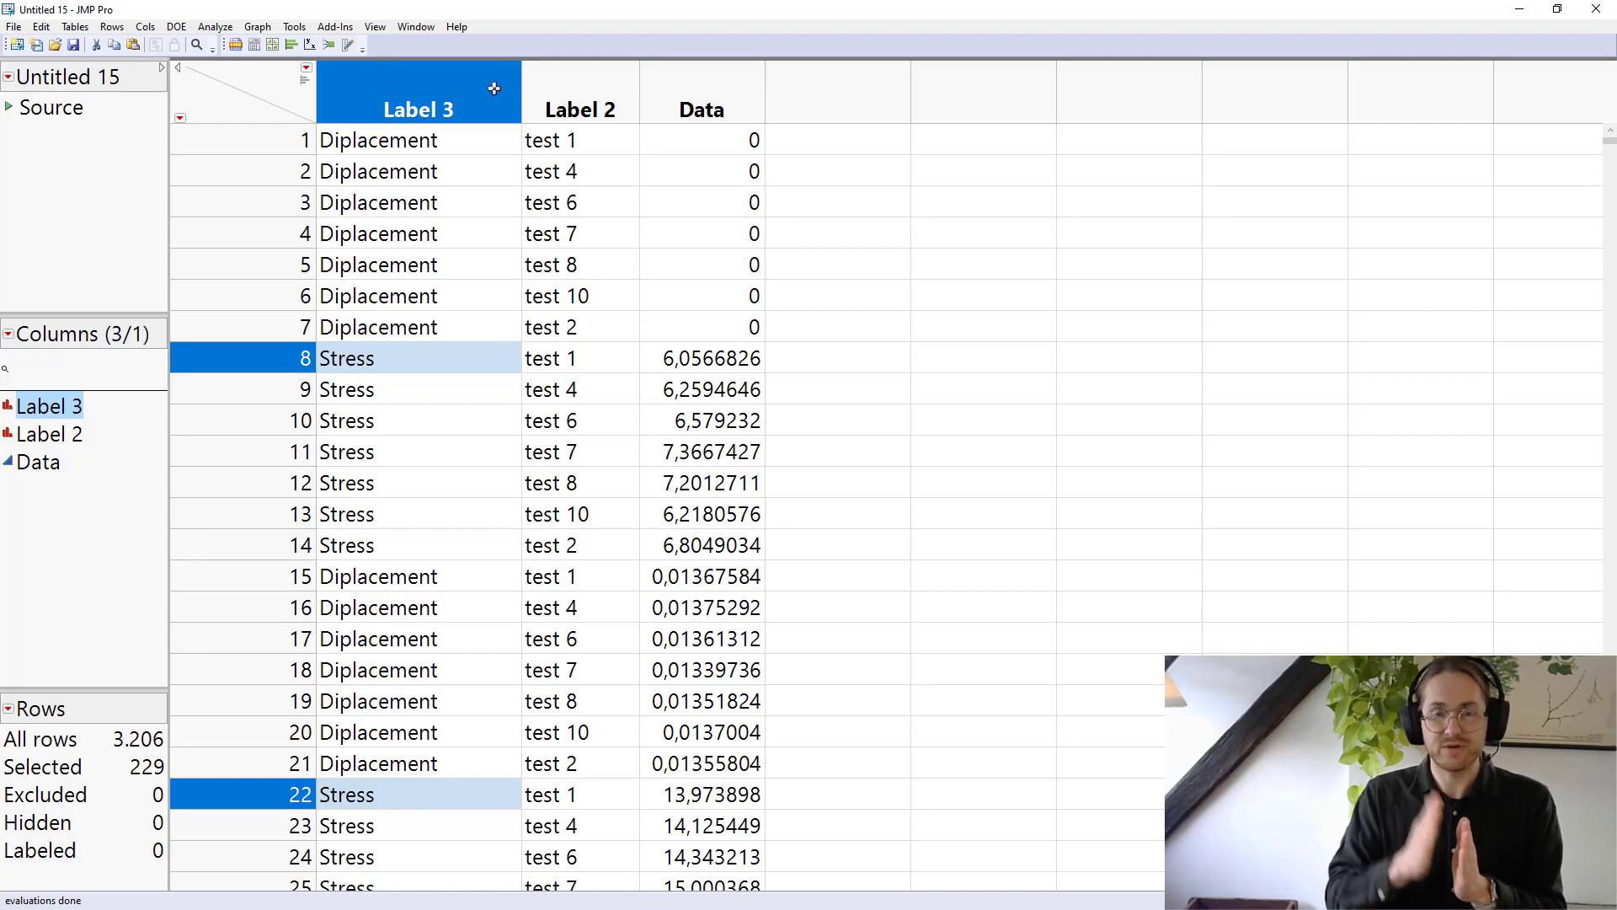
{"action": "mouse_move", "coordinate": [569, 119]}
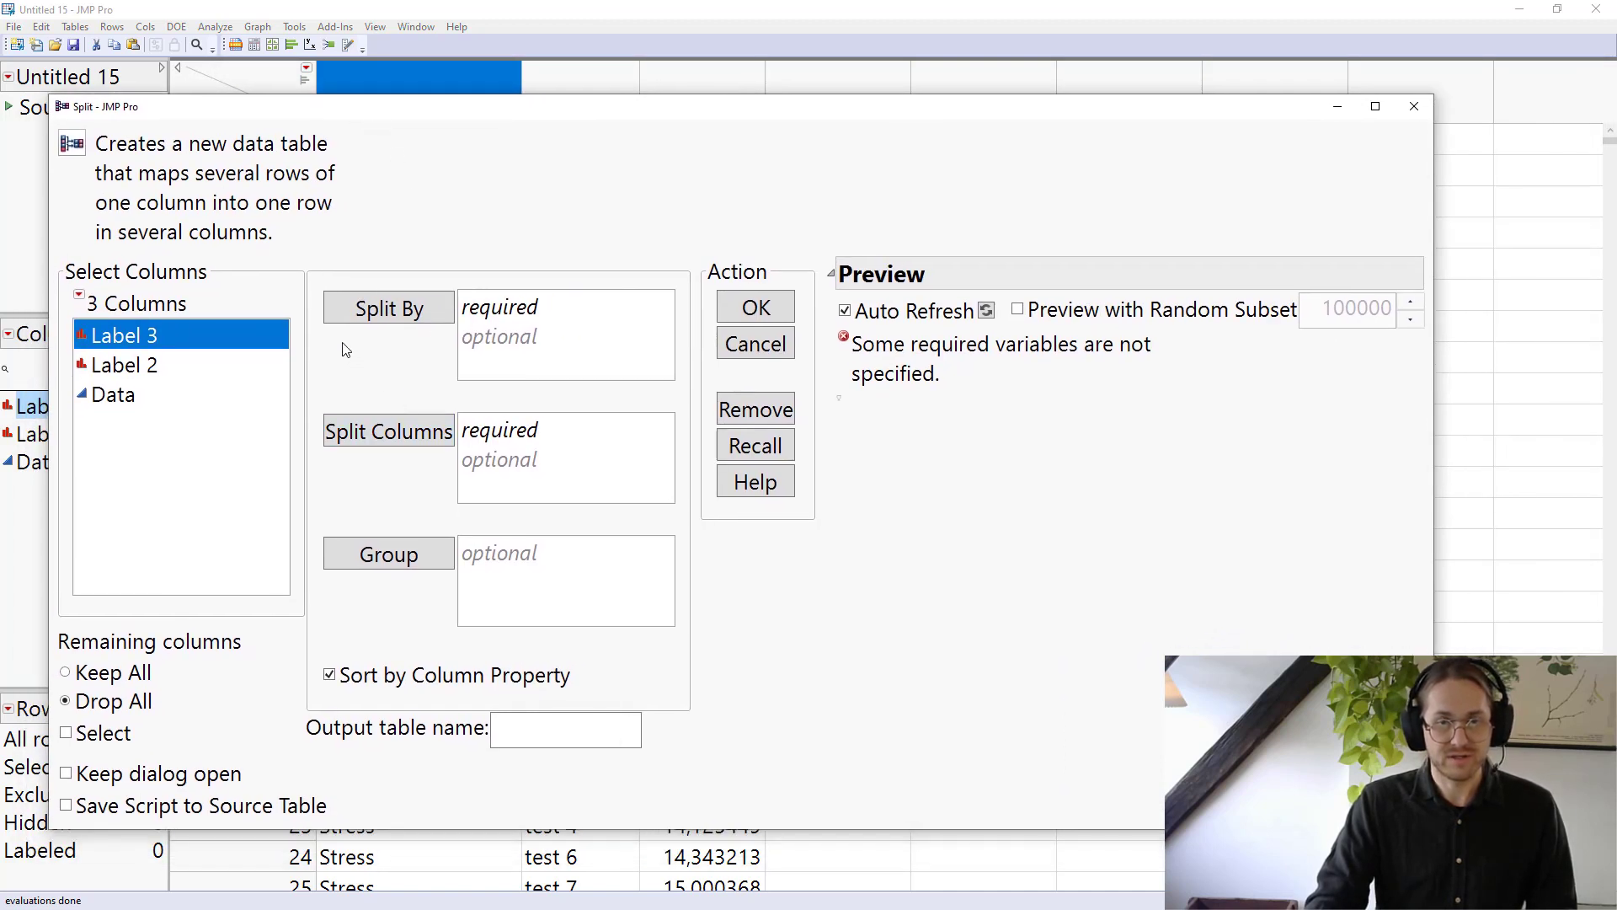
{"action": "mouse_move", "coordinate": [388, 431]}
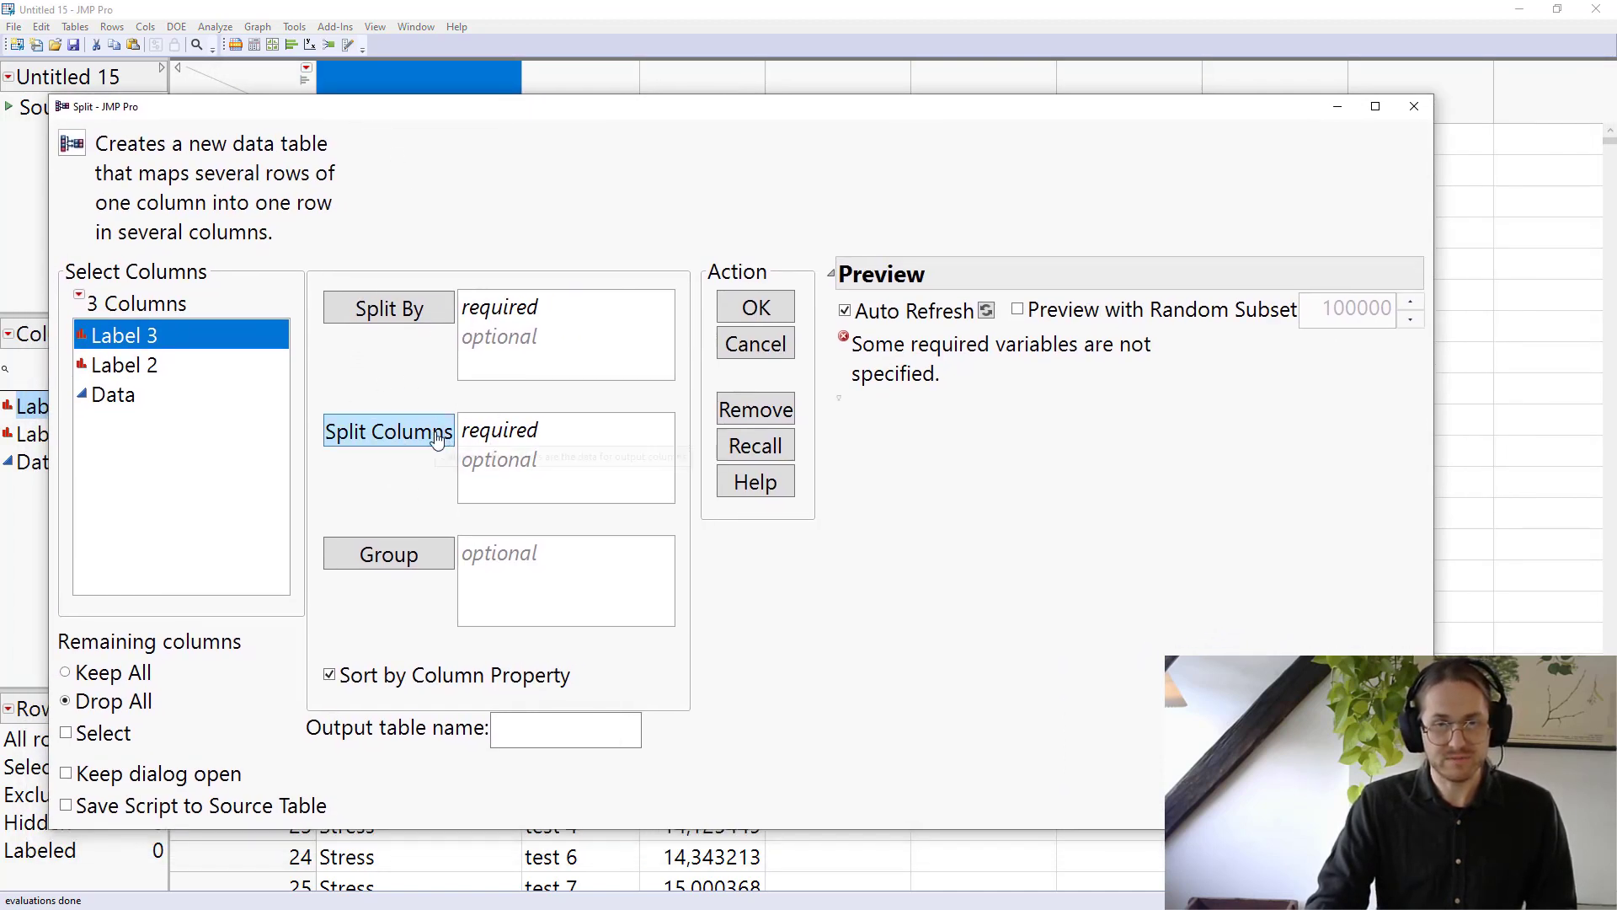
- Split Data by Label 3, keeping Label 2, into new table Untitled 18
{"action": "left_click", "coordinate": [387, 431]}
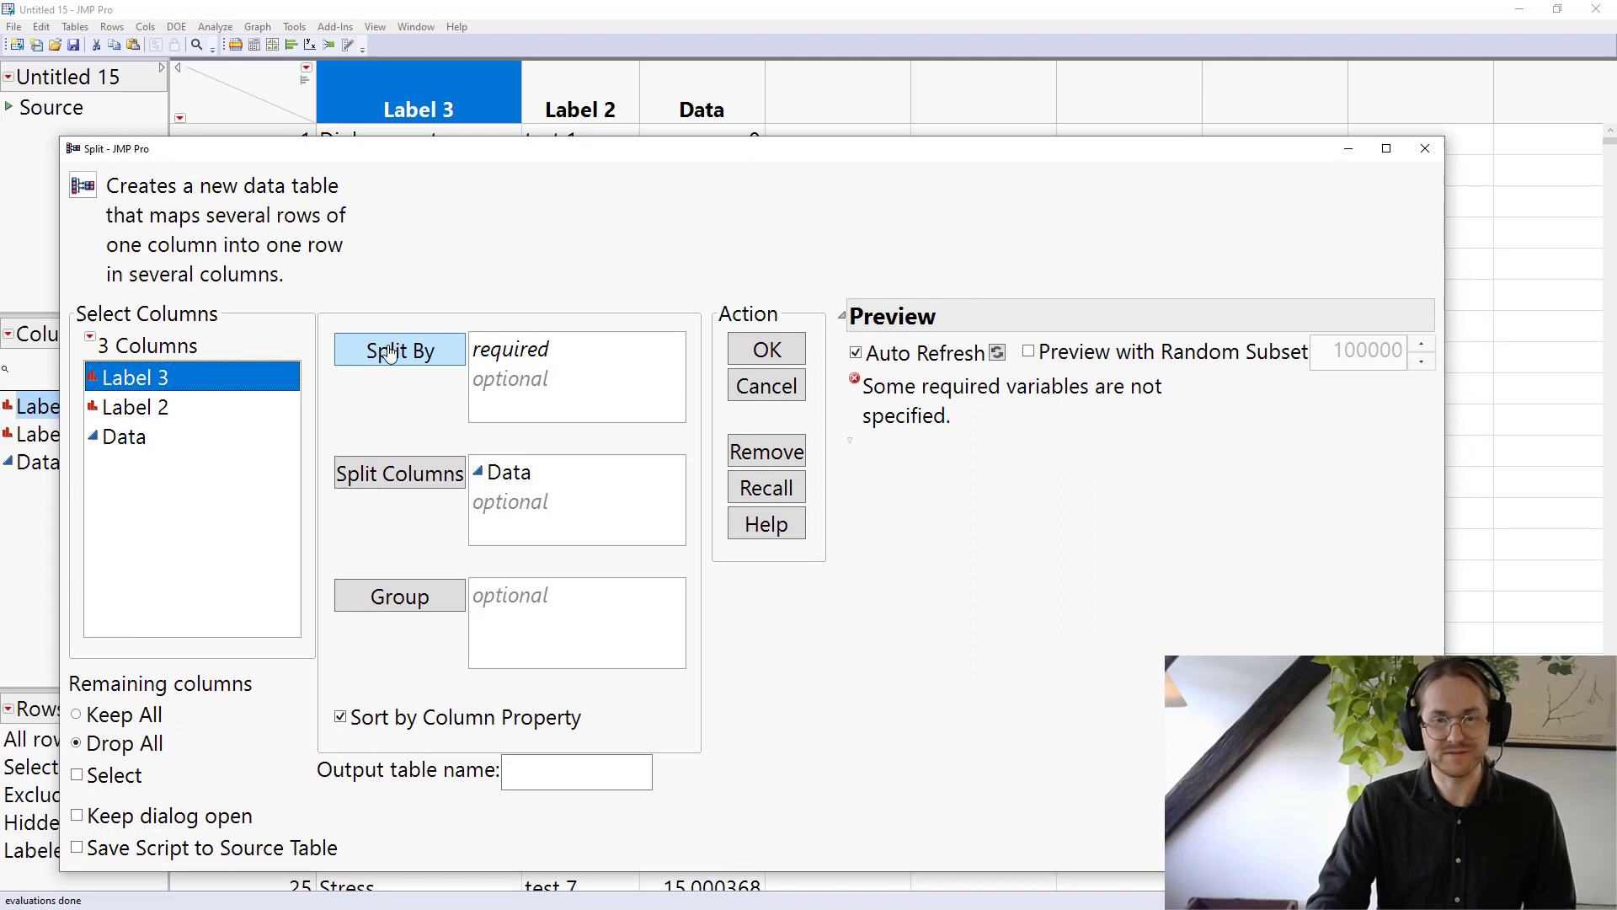
{"action": "left_click", "coordinate": [398, 350]}
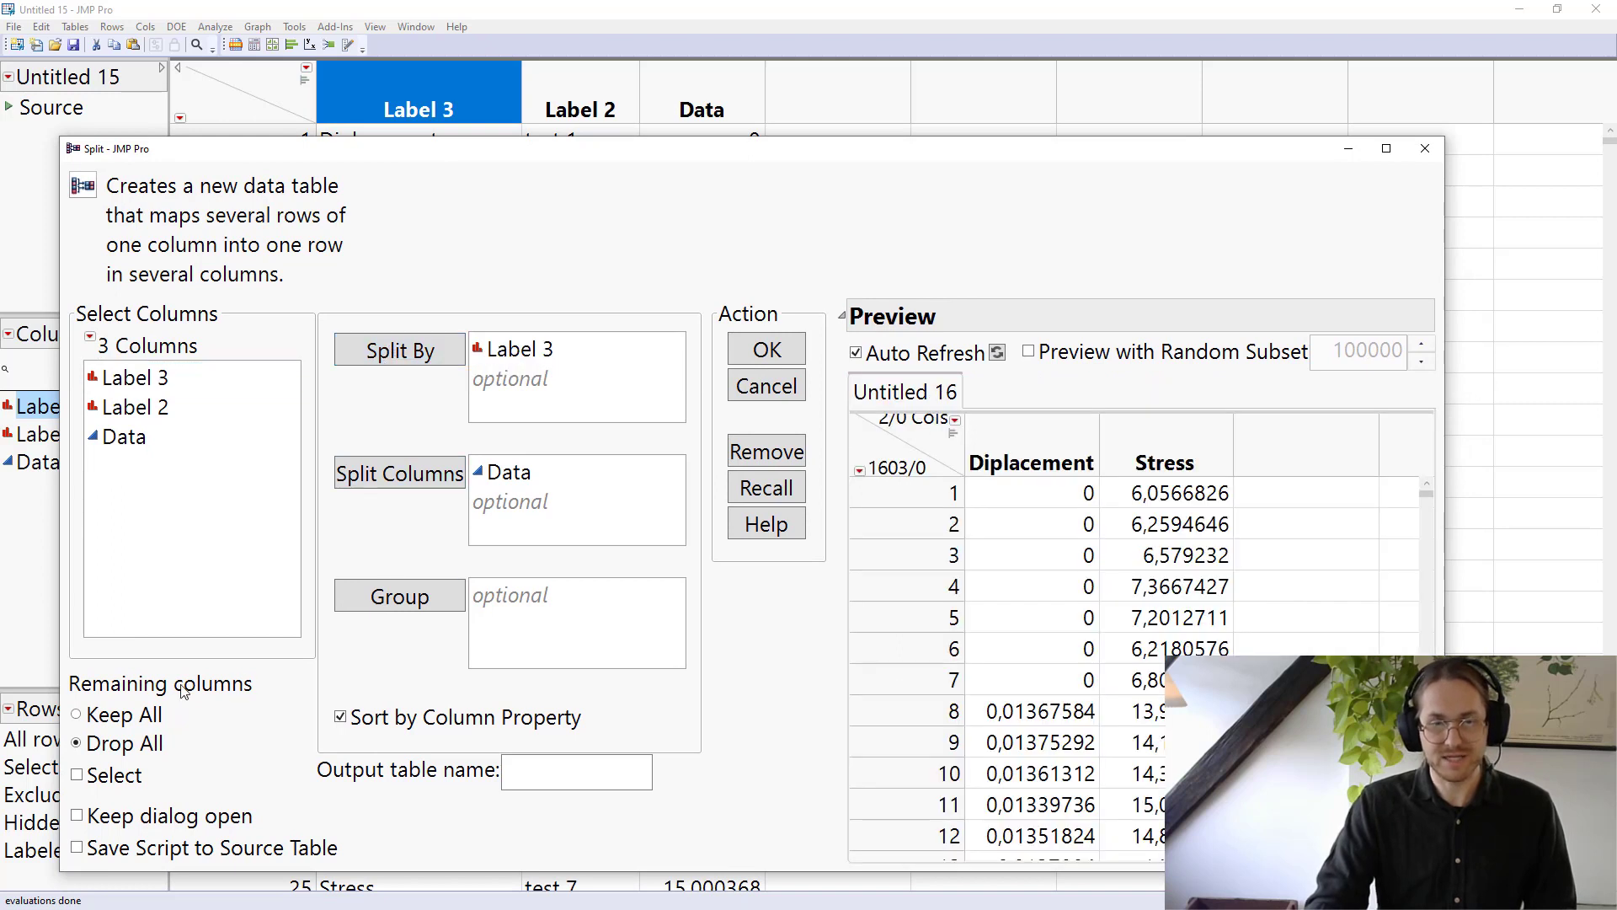
{"action": "left_click", "coordinate": [75, 714]}
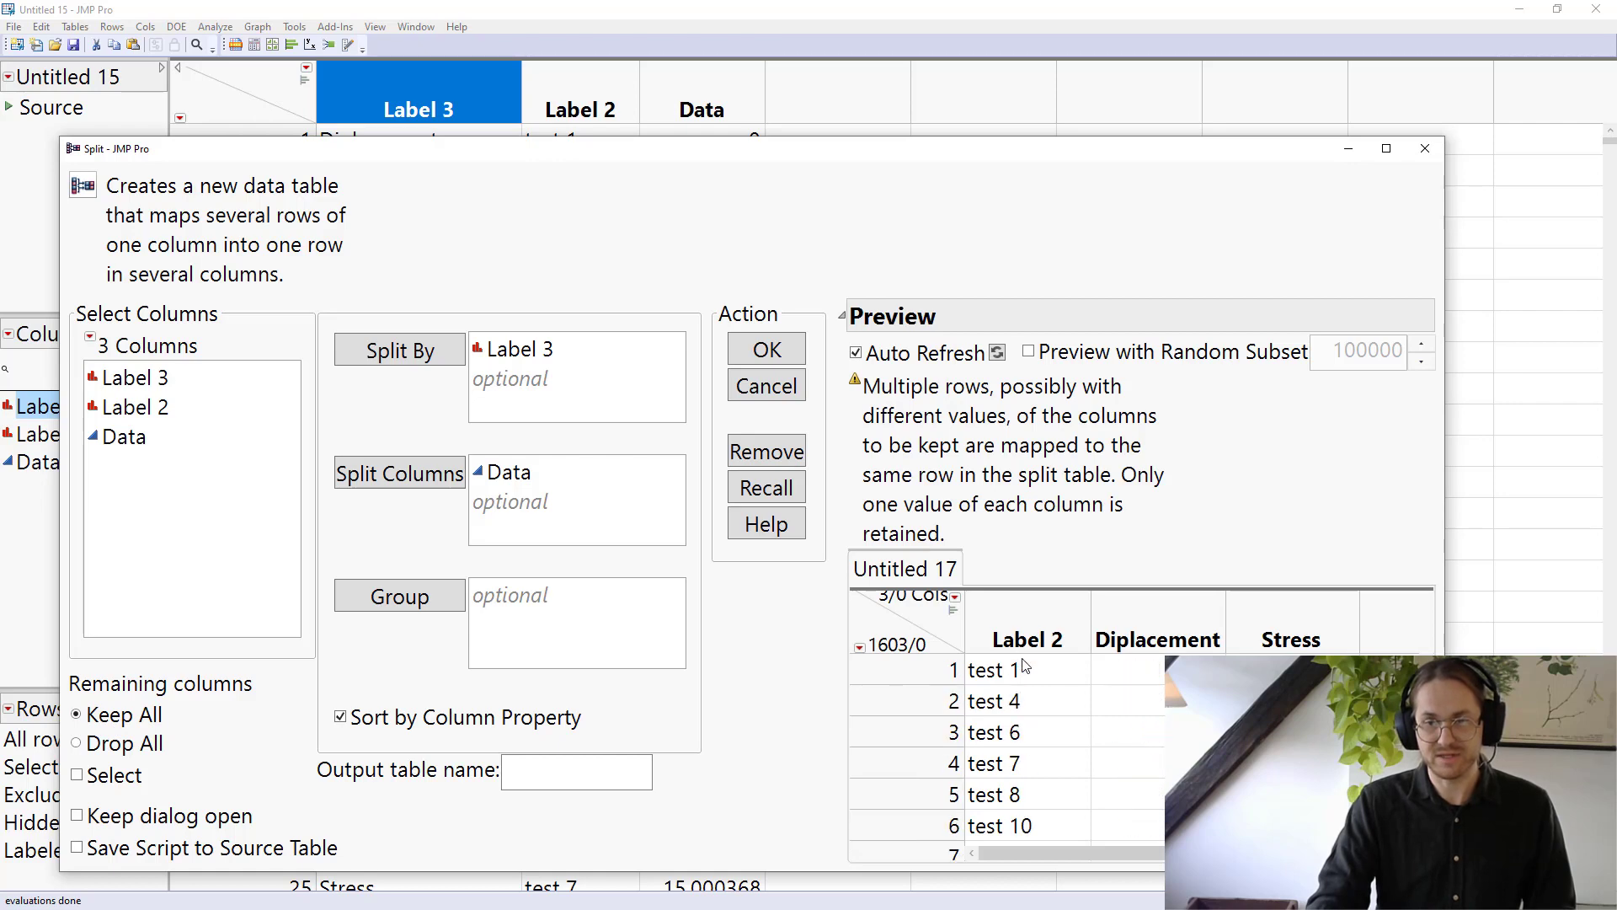
{"action": "left_click_drag", "start_coordinate": [722, 147], "coordinate": [722, 81]}
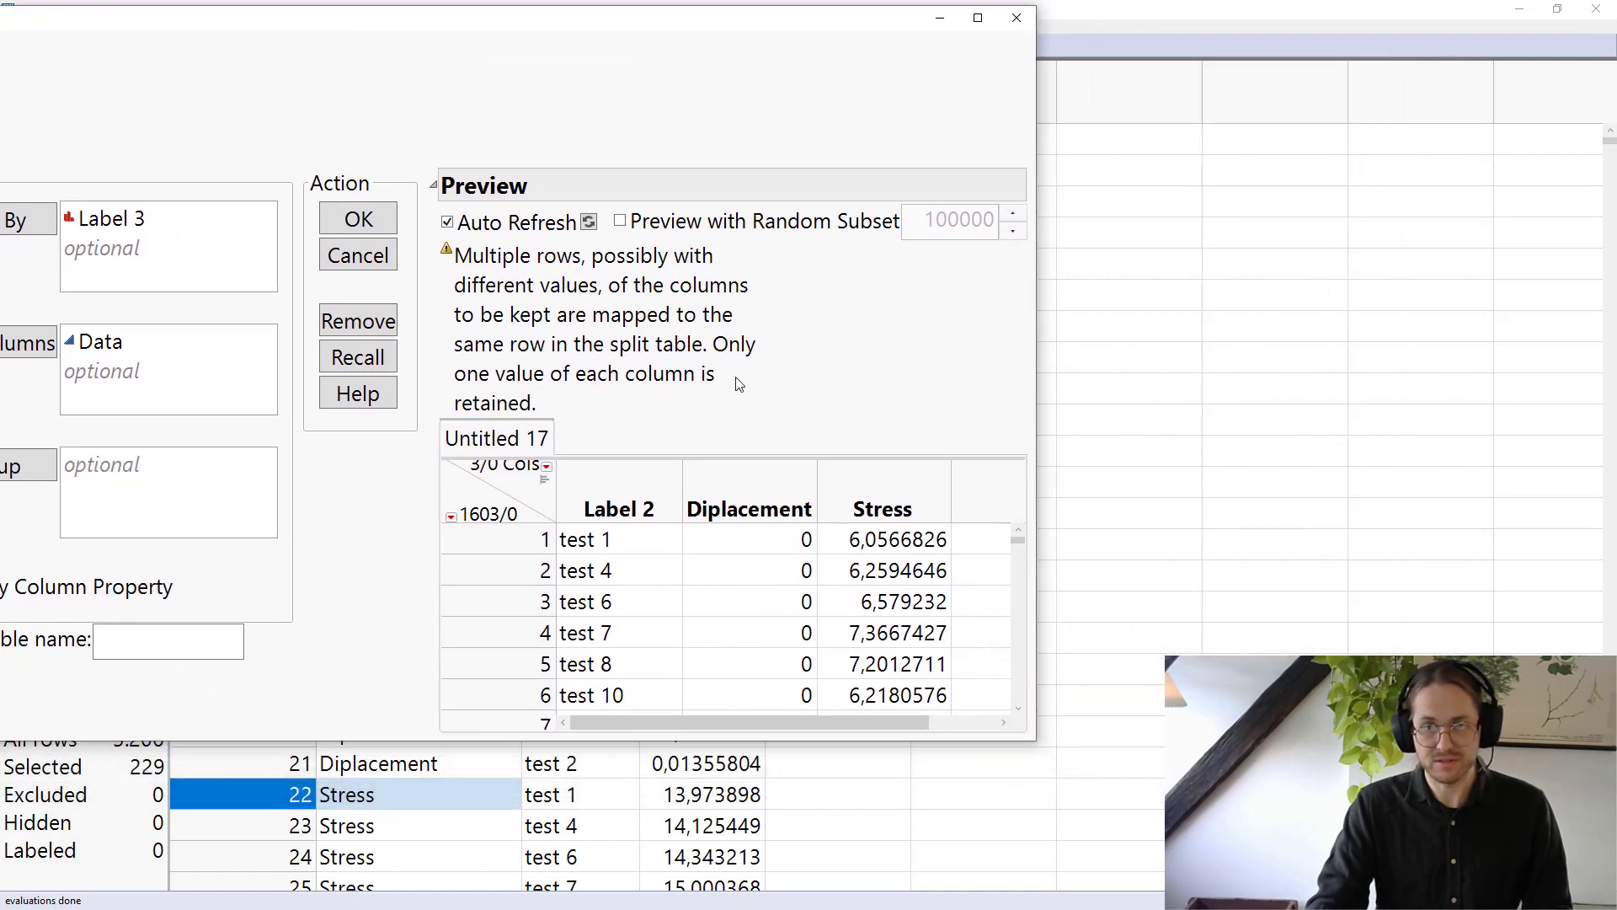
{"action": "mouse_move", "coordinate": [786, 536]}
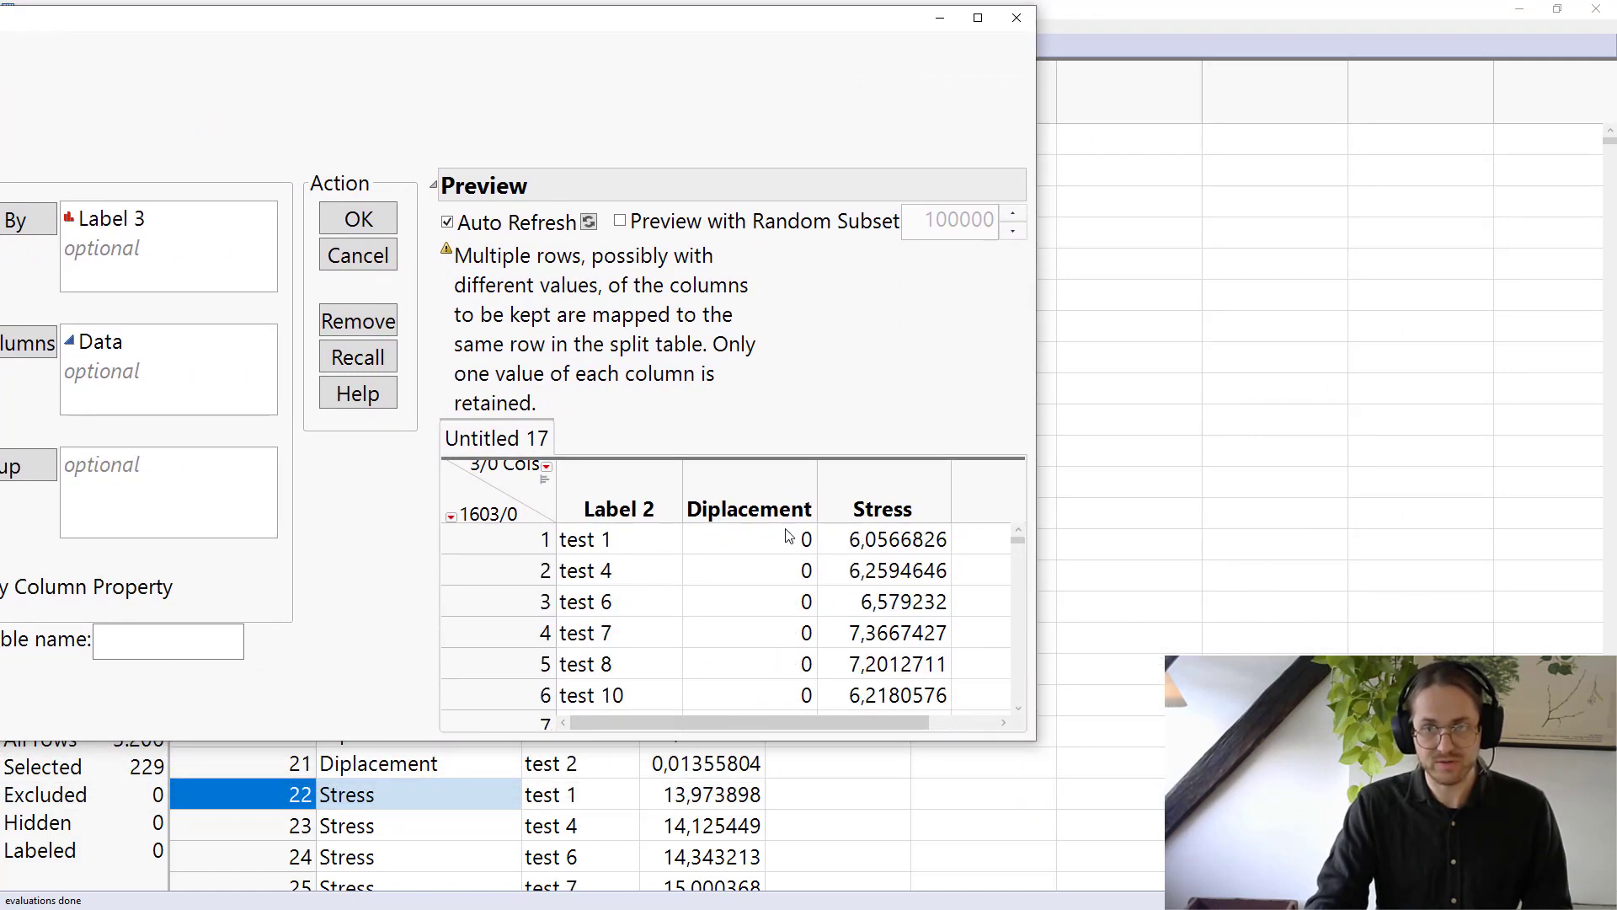
{"action": "mouse_move", "coordinate": [885, 541]}
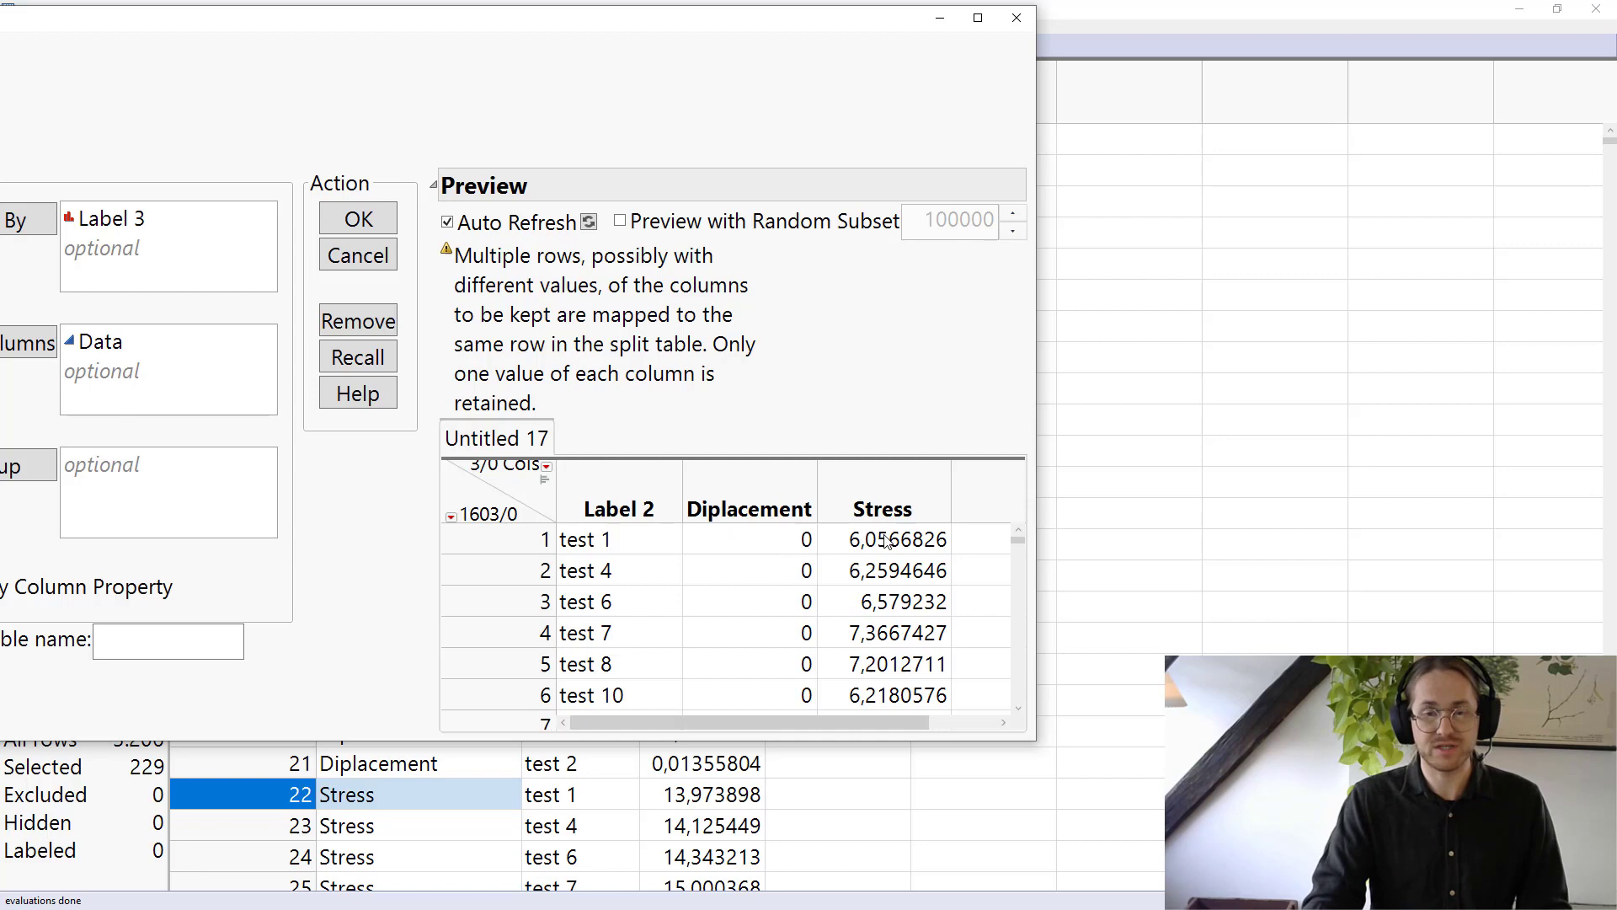
{"action": "mouse_move", "coordinate": [624, 513]}
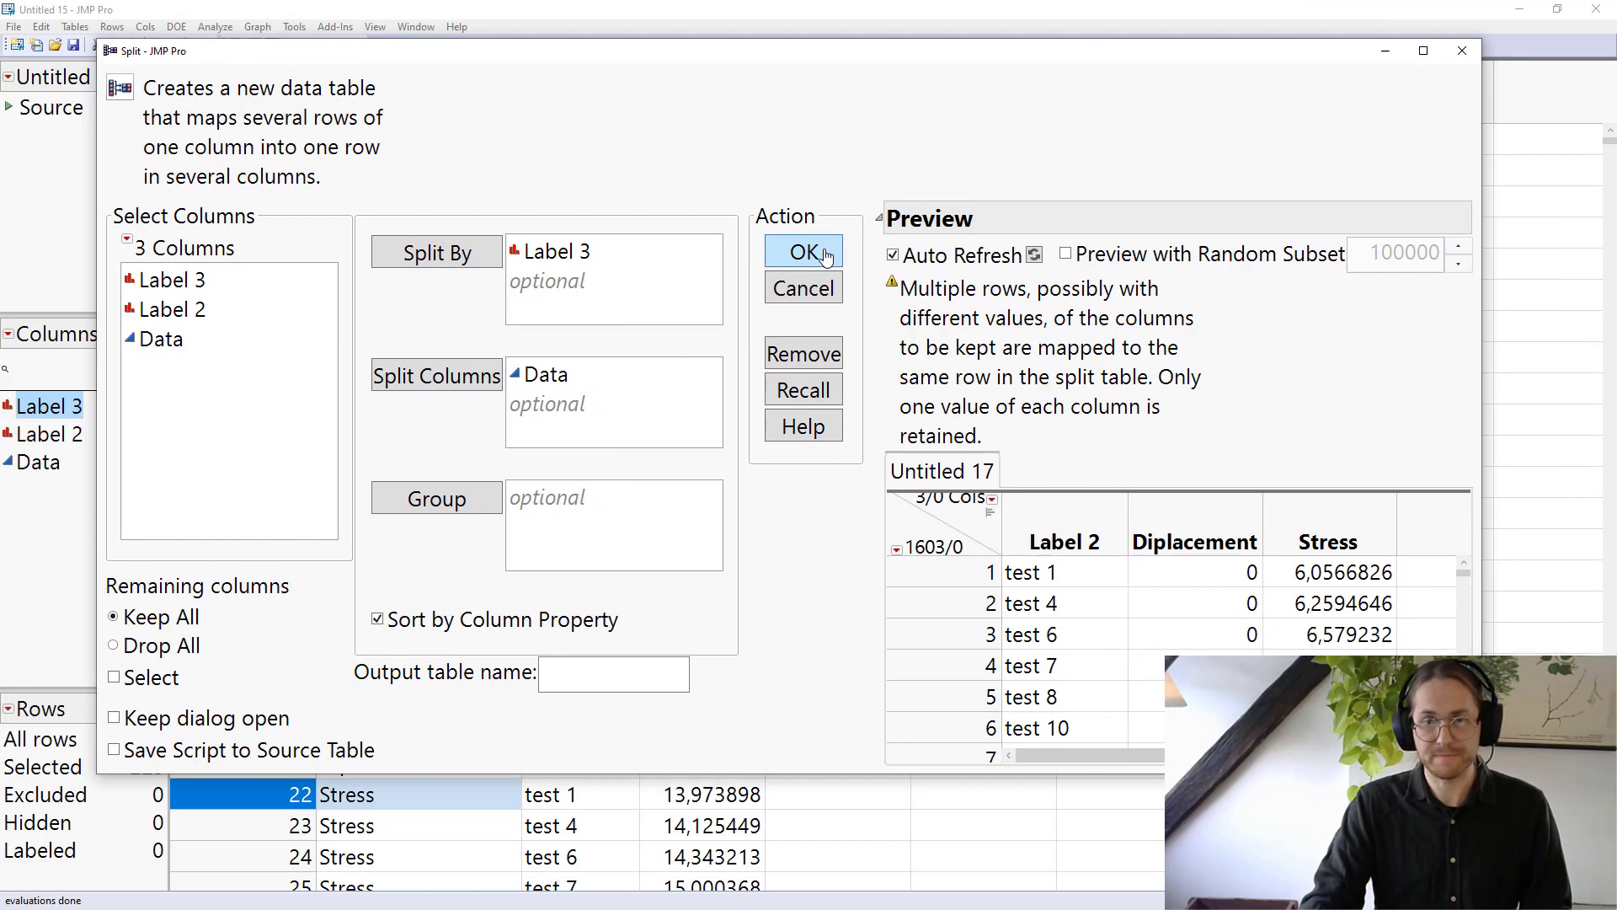
{"action": "left_click", "coordinate": [804, 252]}
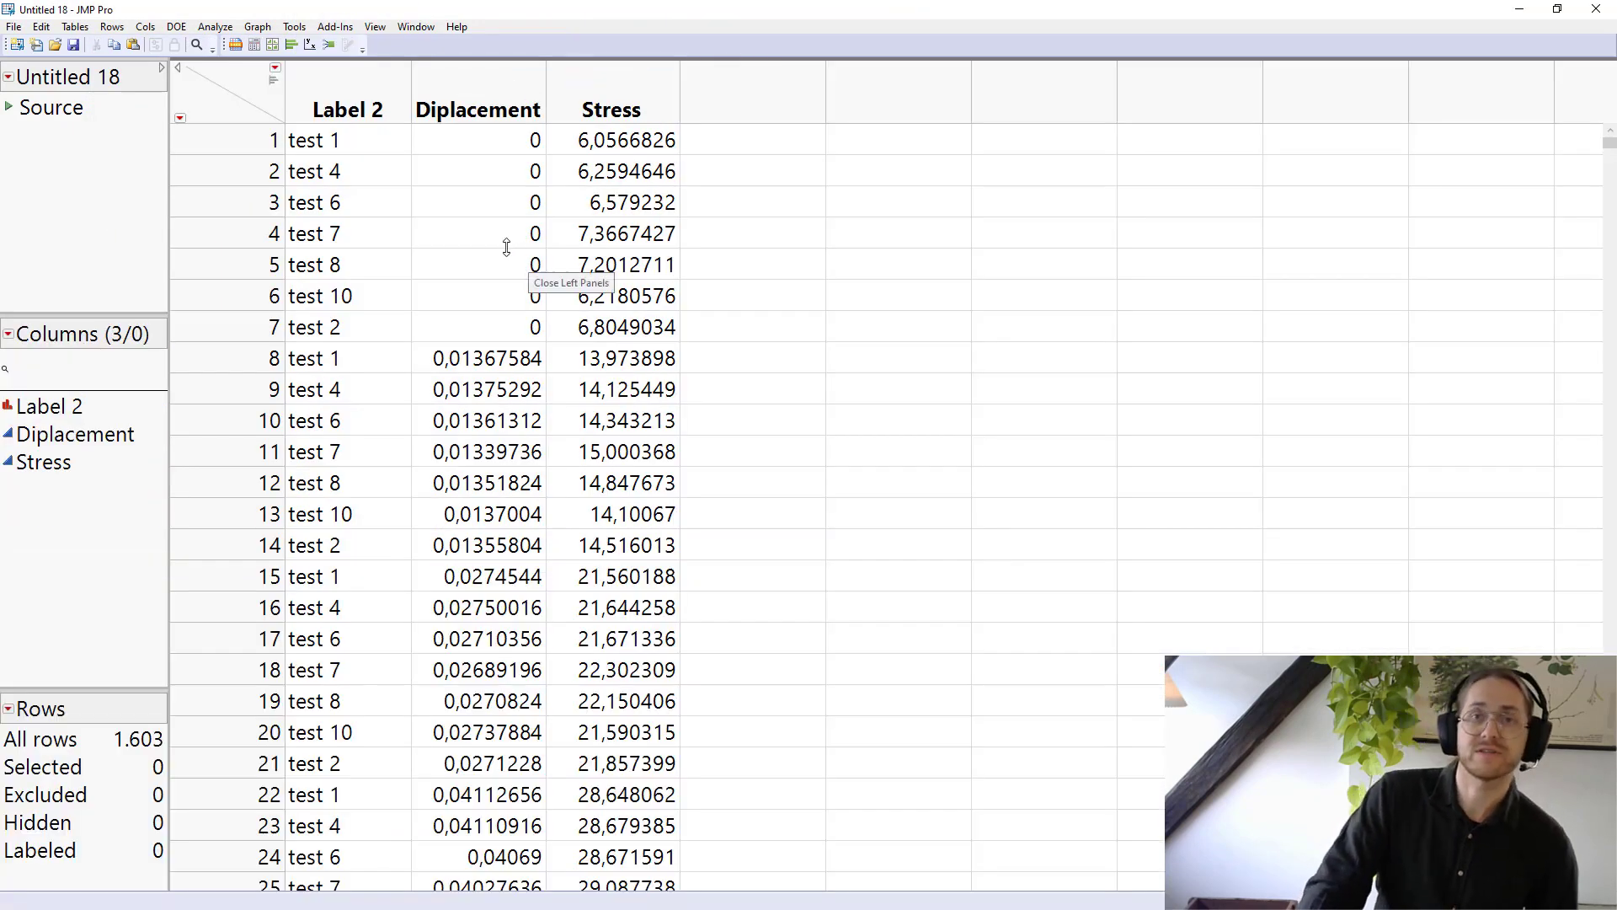
{"action": "mouse_move", "coordinate": [506, 240]}
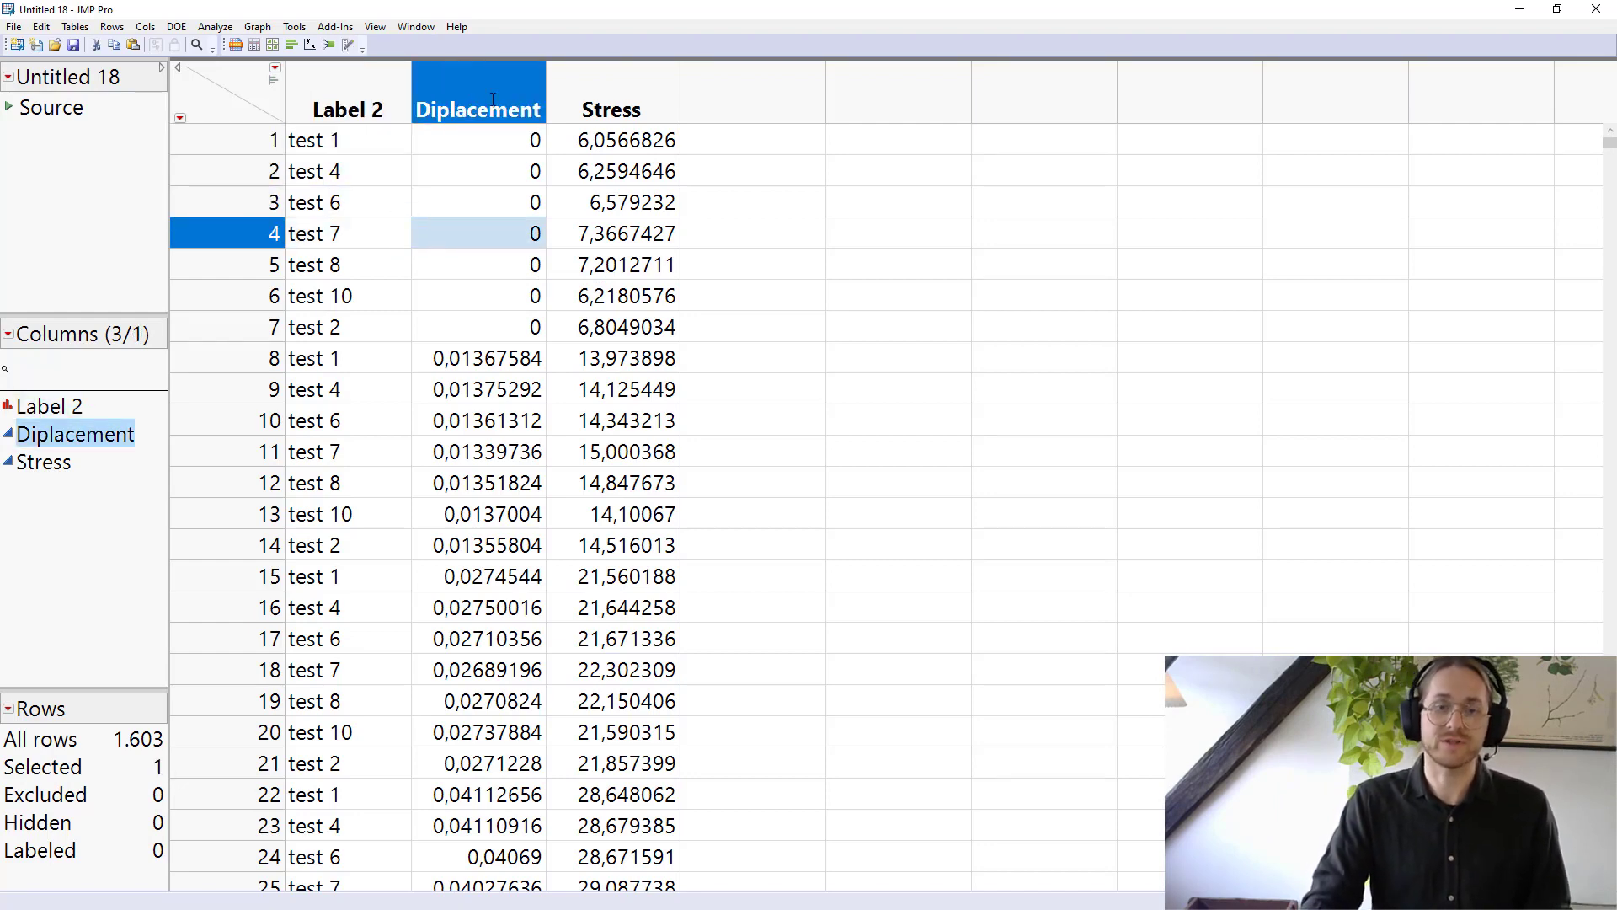
{"action": "left_click", "coordinate": [611, 110]}
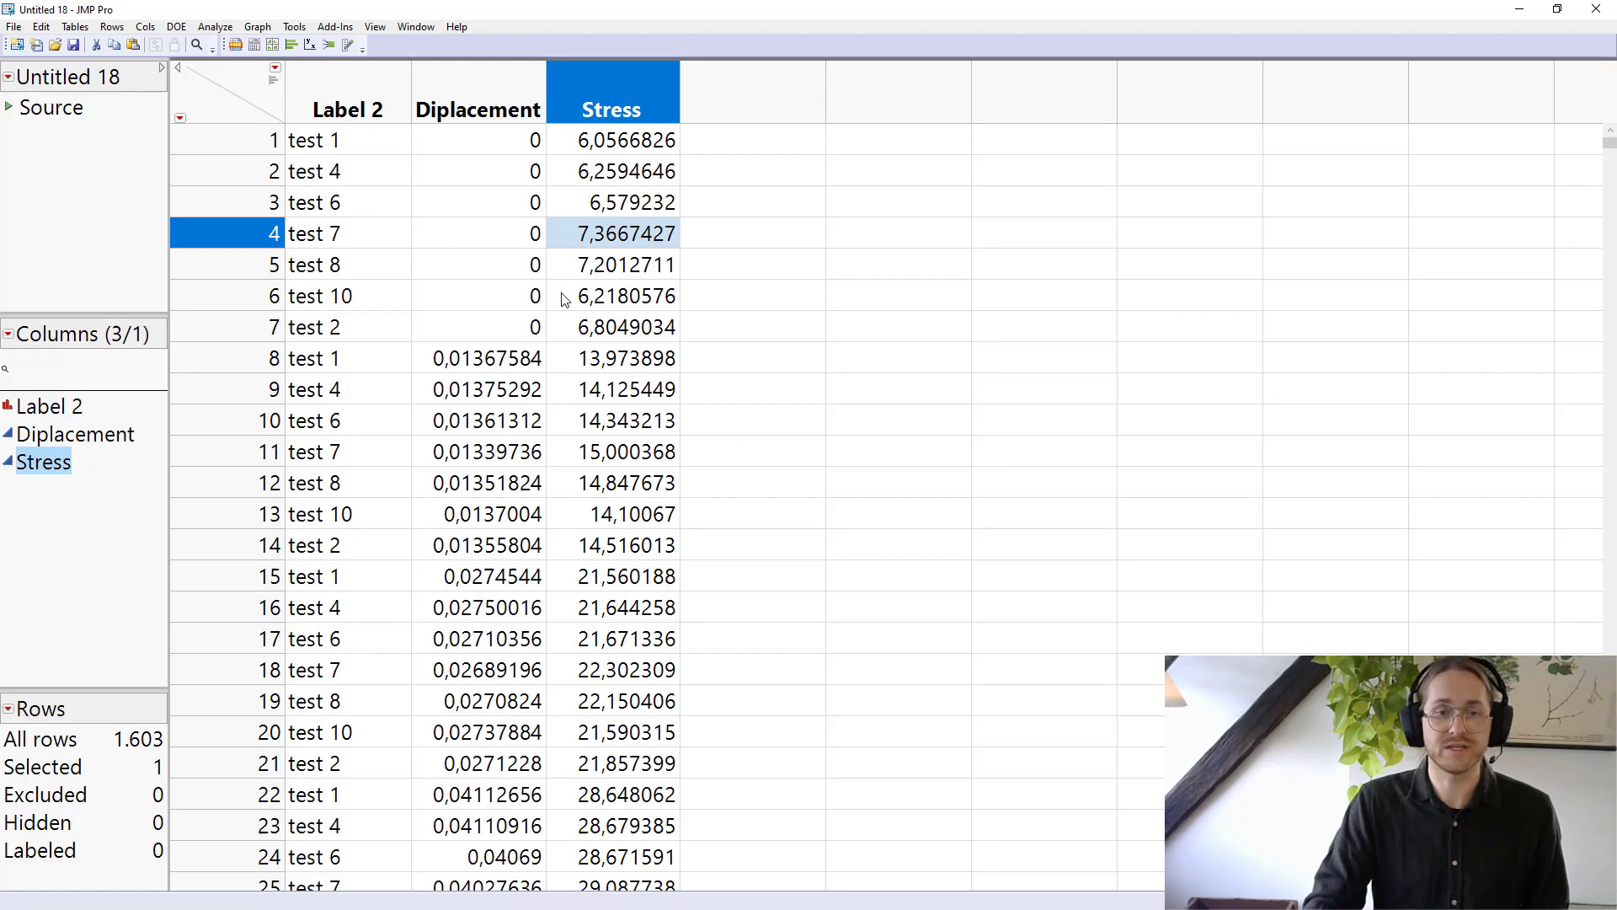
{"action": "left_click", "coordinate": [256, 26]}
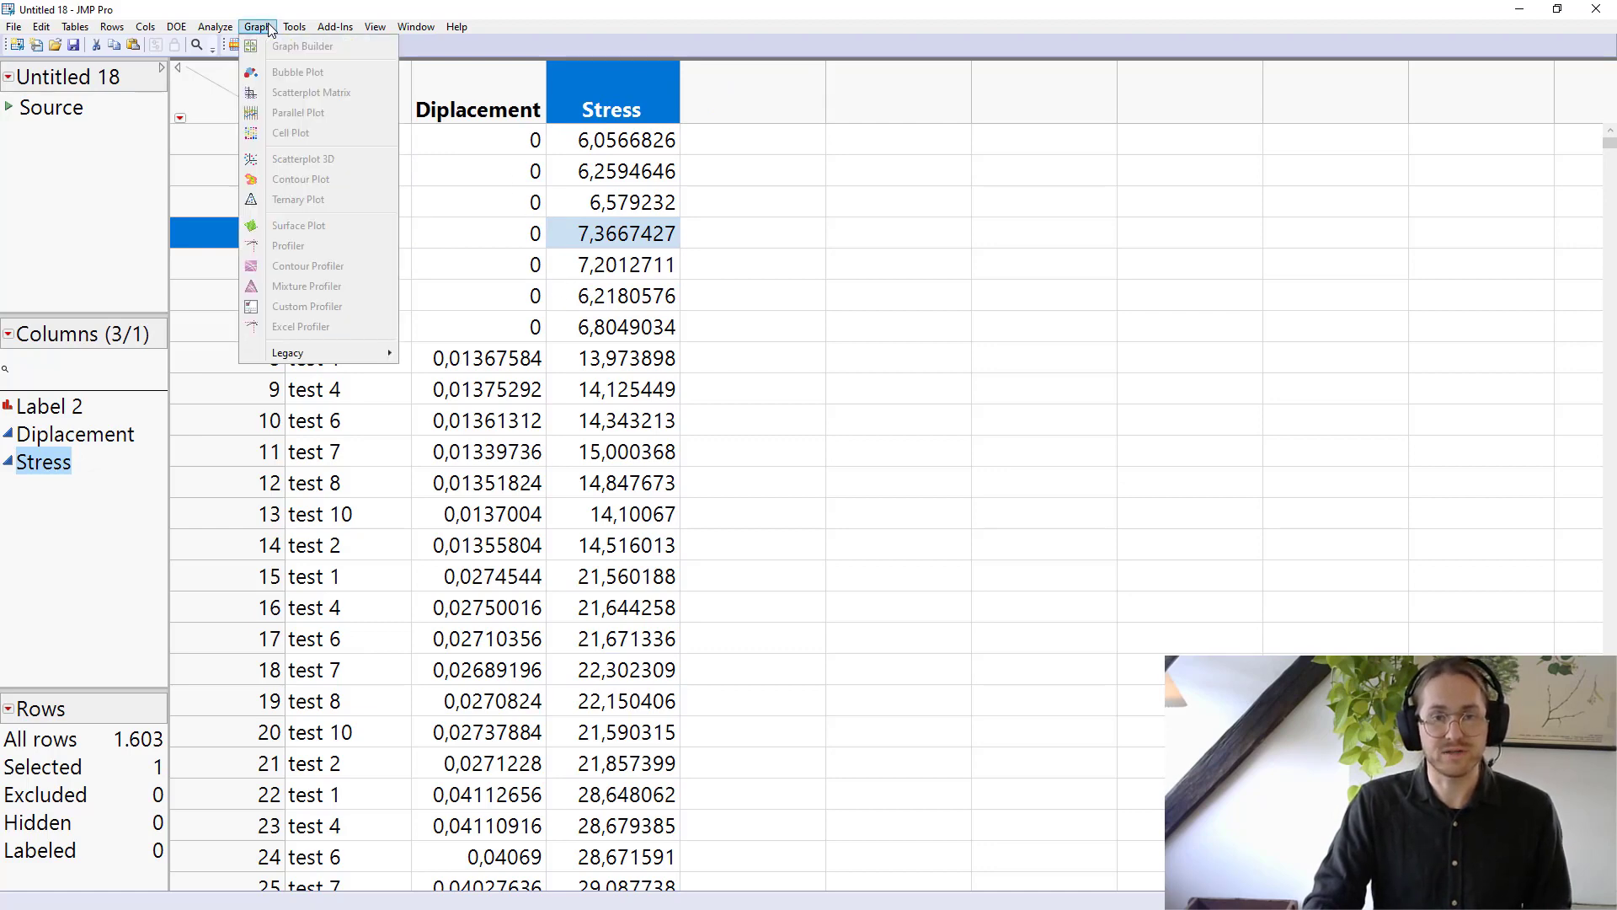
- Build a Stress vs Diplacement line chart wrapped by Label 2 in Graph Builder
{"action": "left_click", "coordinate": [302, 46]}
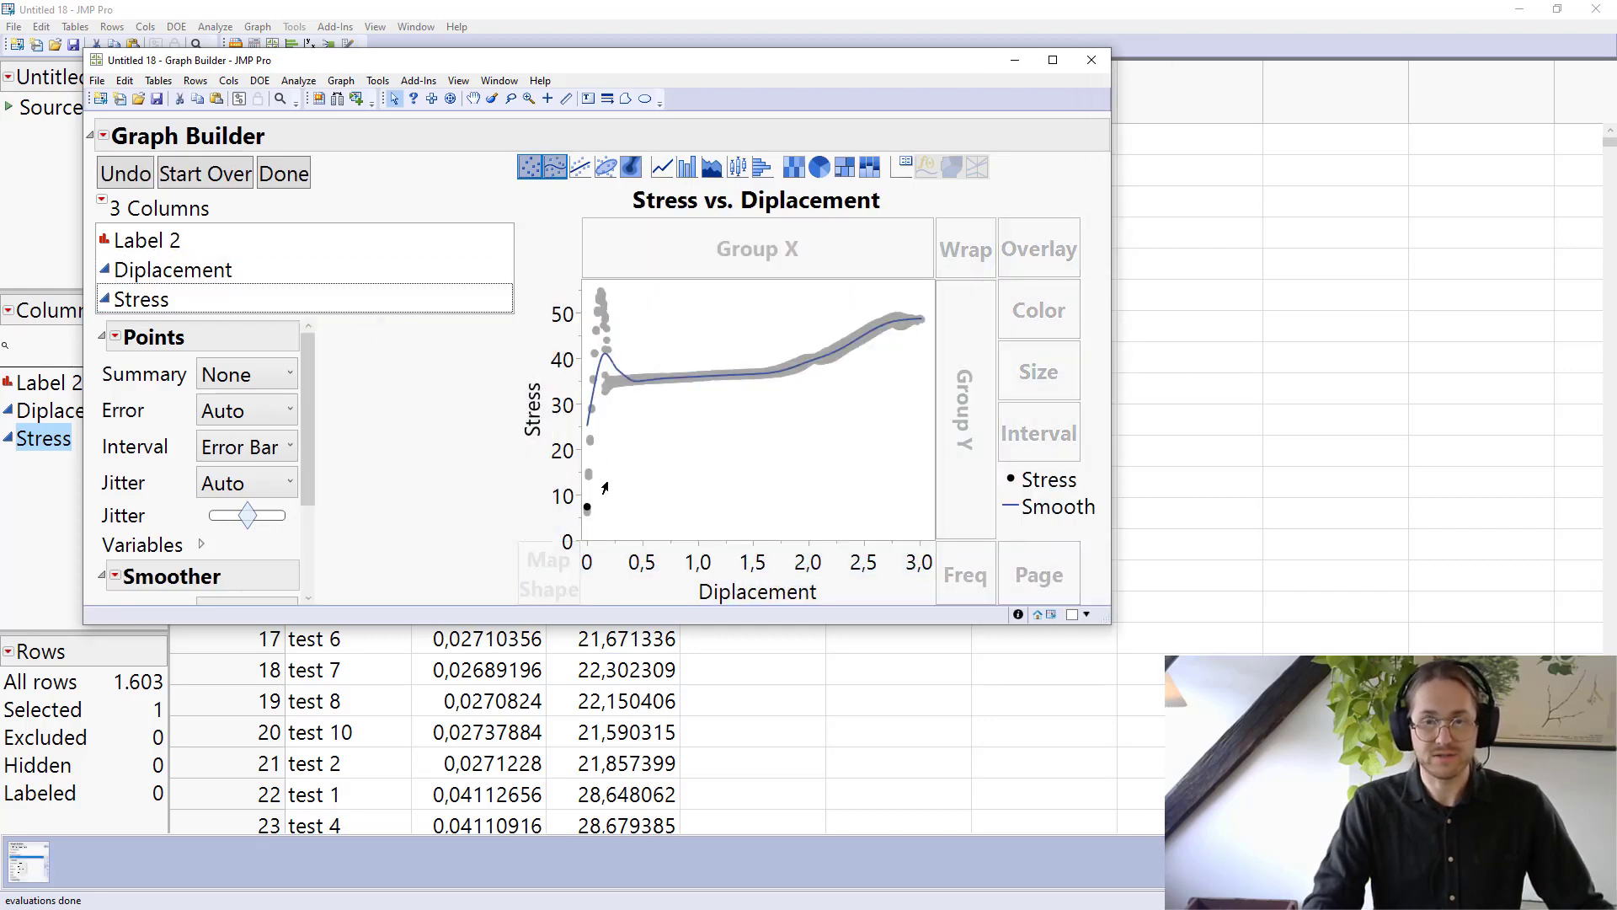
{"action": "mouse_move", "coordinate": [718, 454]}
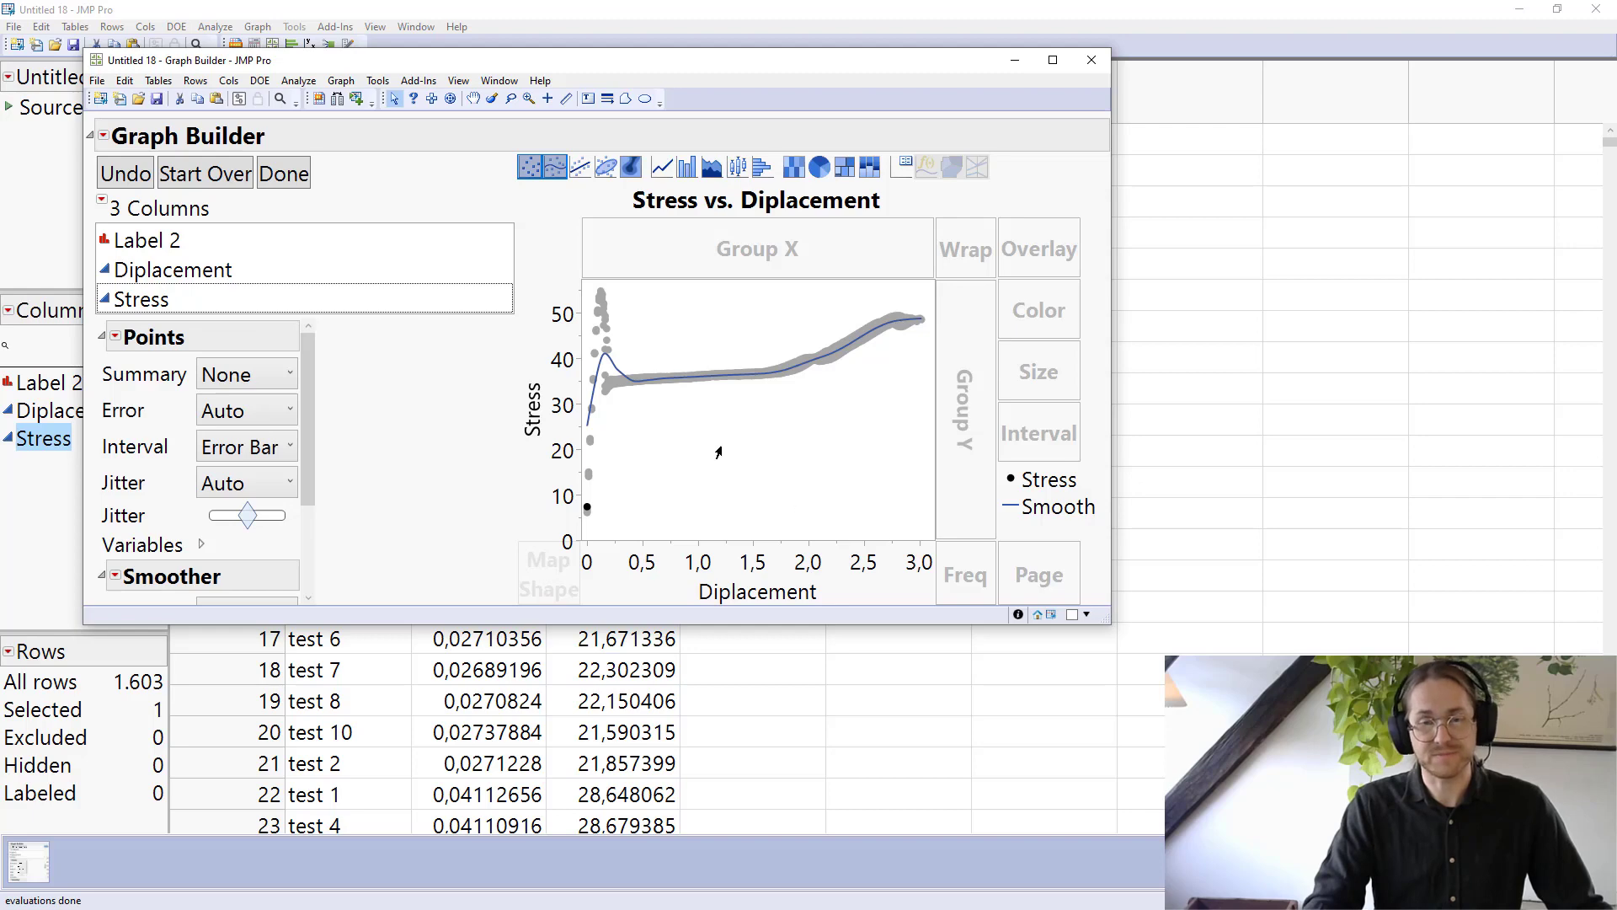
{"action": "left_click", "coordinate": [147, 240]}
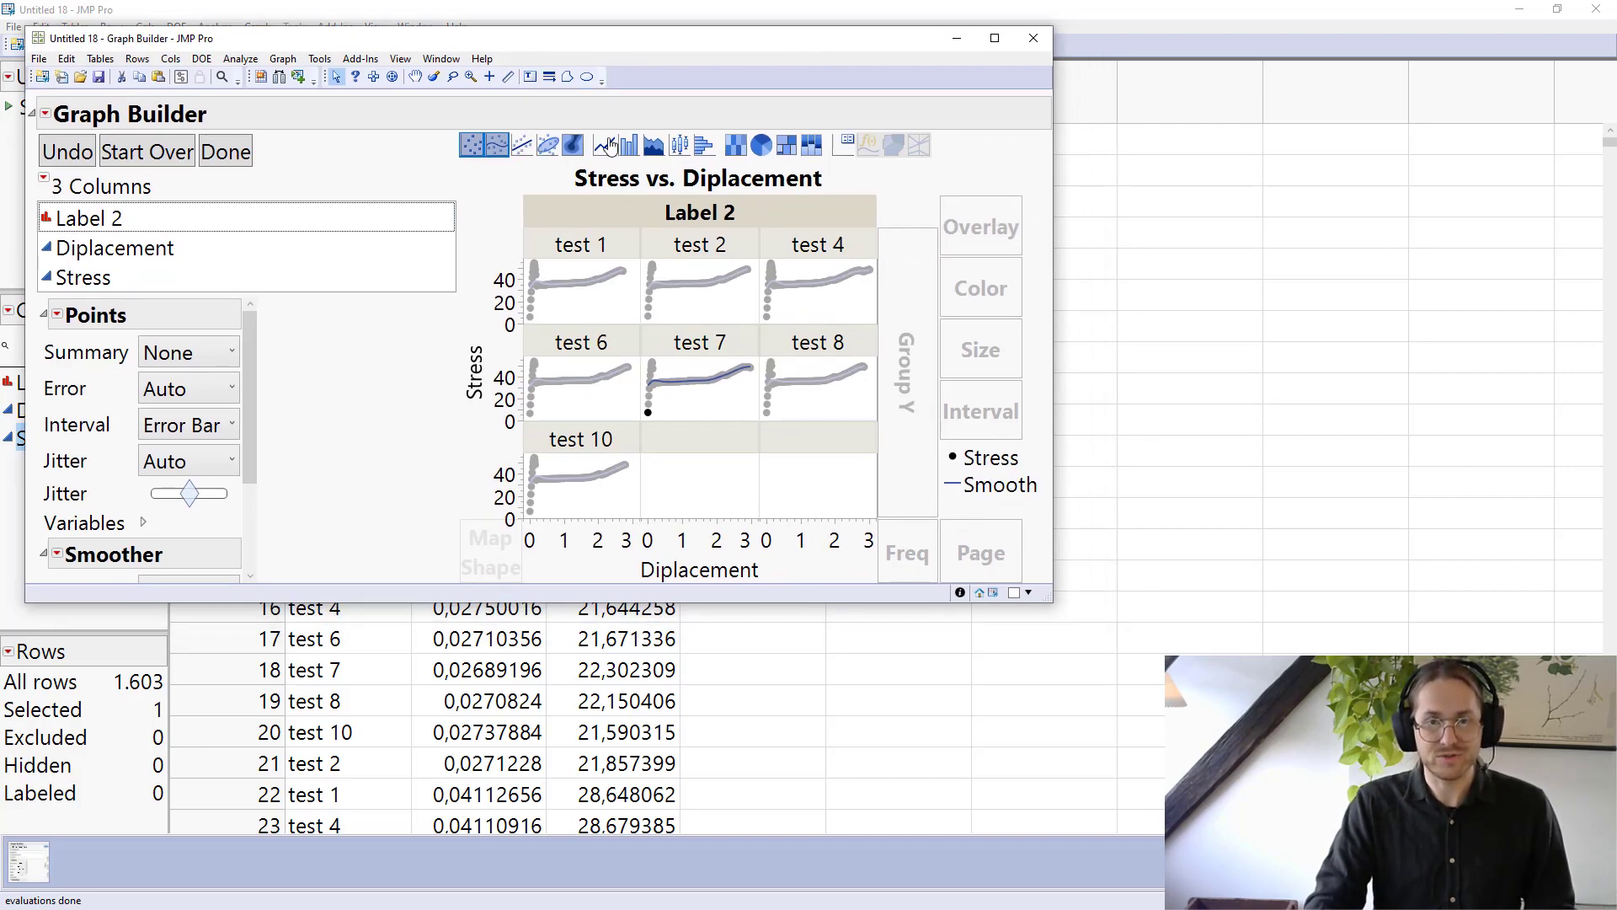
{"action": "left_click", "coordinate": [603, 144]}
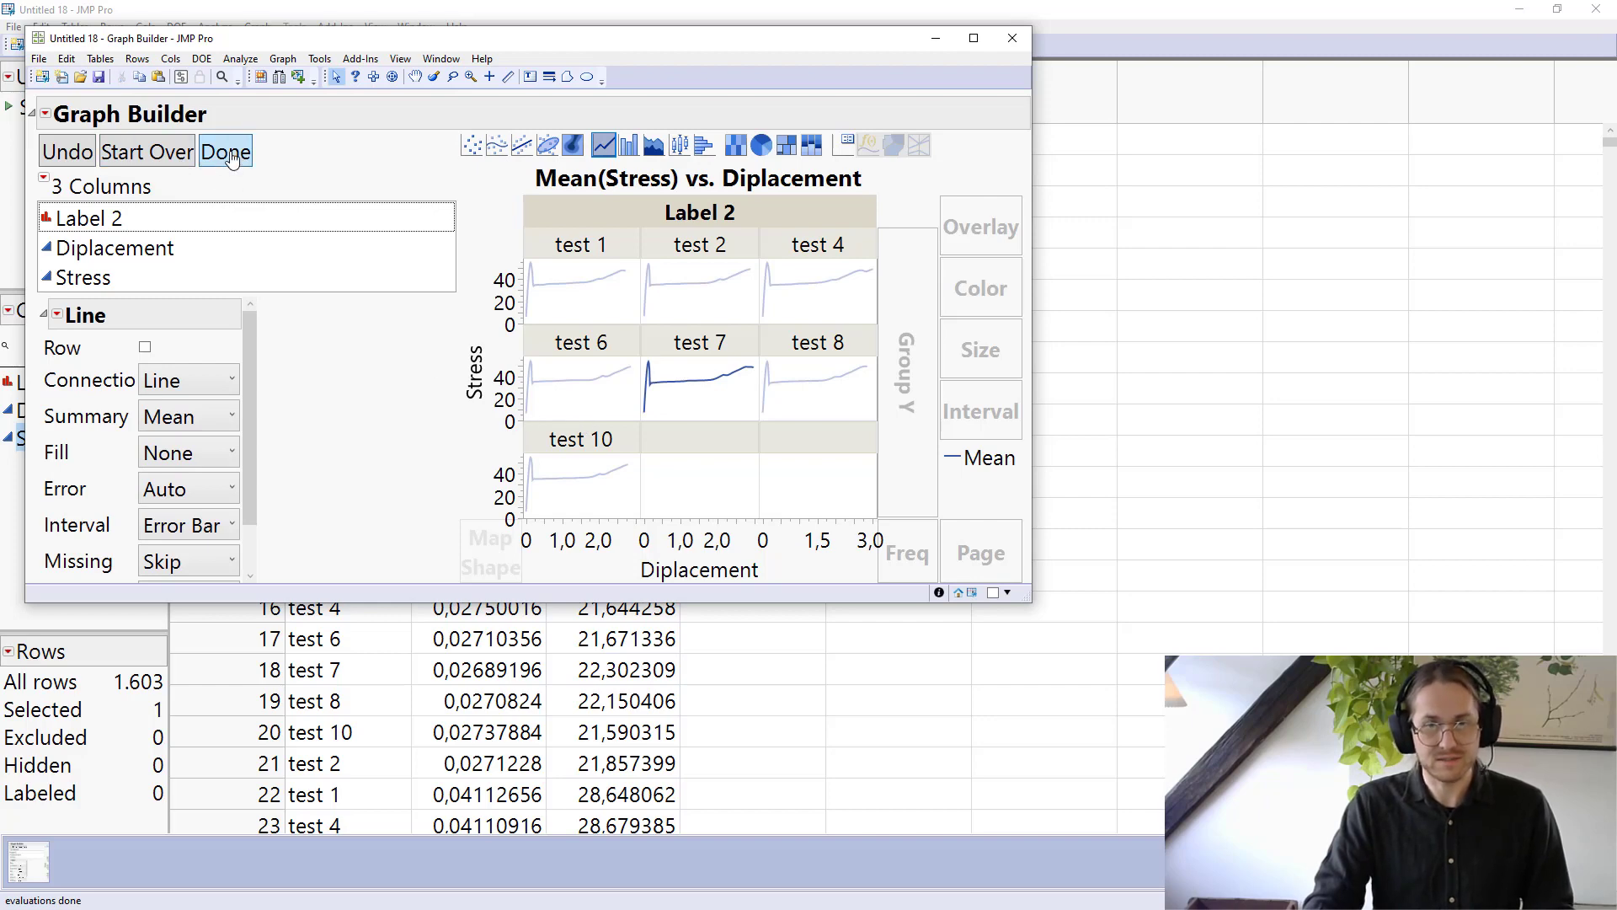
{"action": "left_click", "coordinate": [225, 151]}
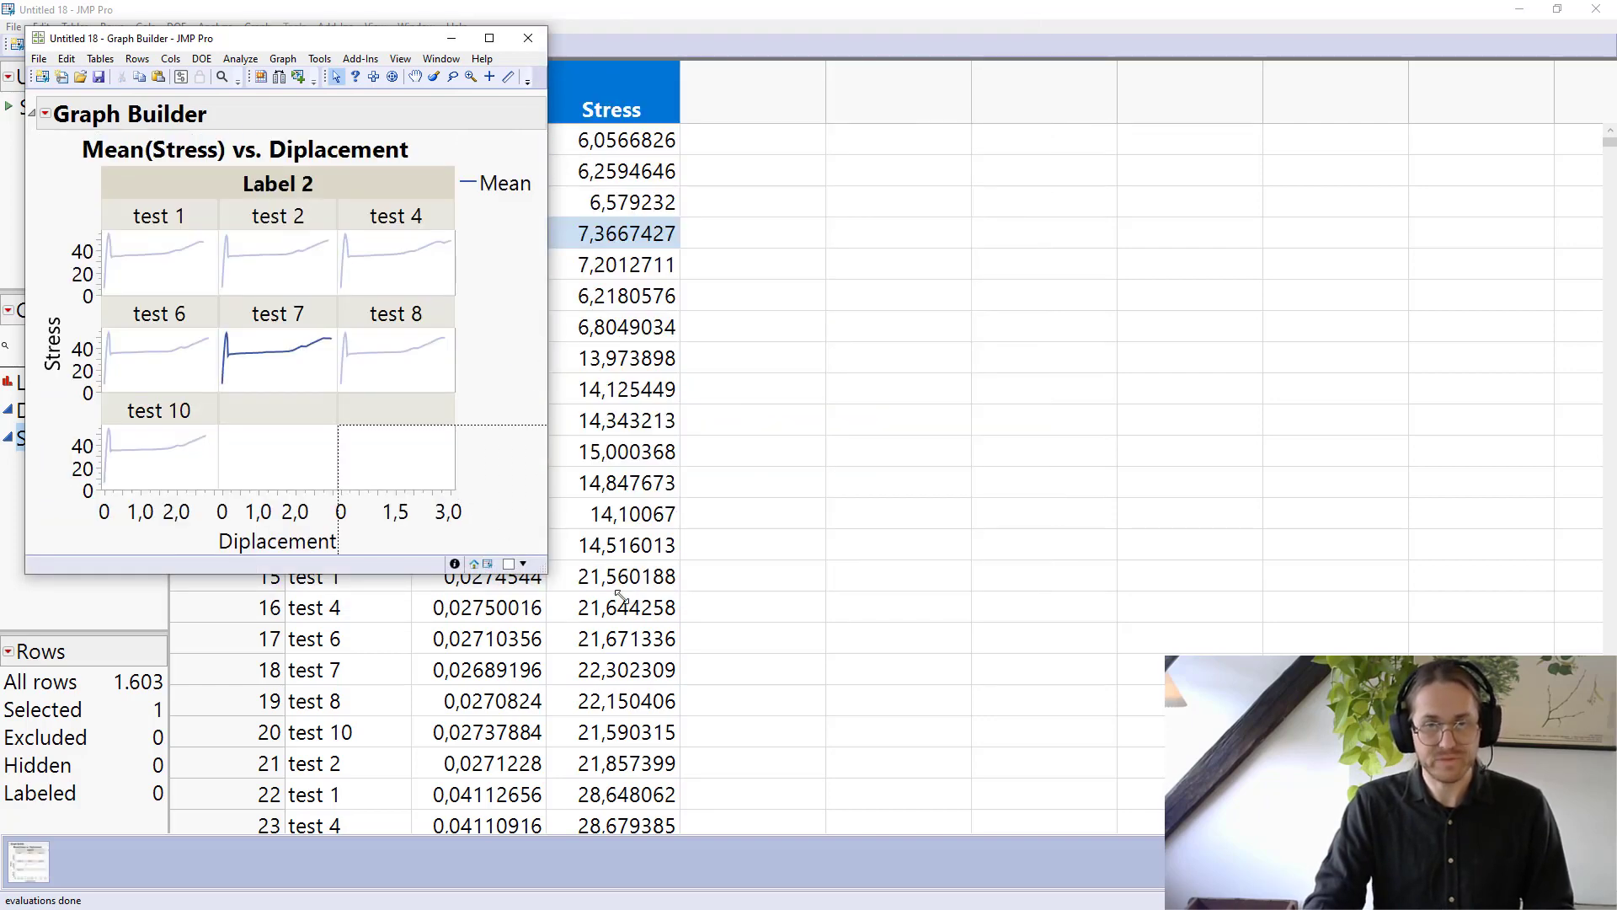